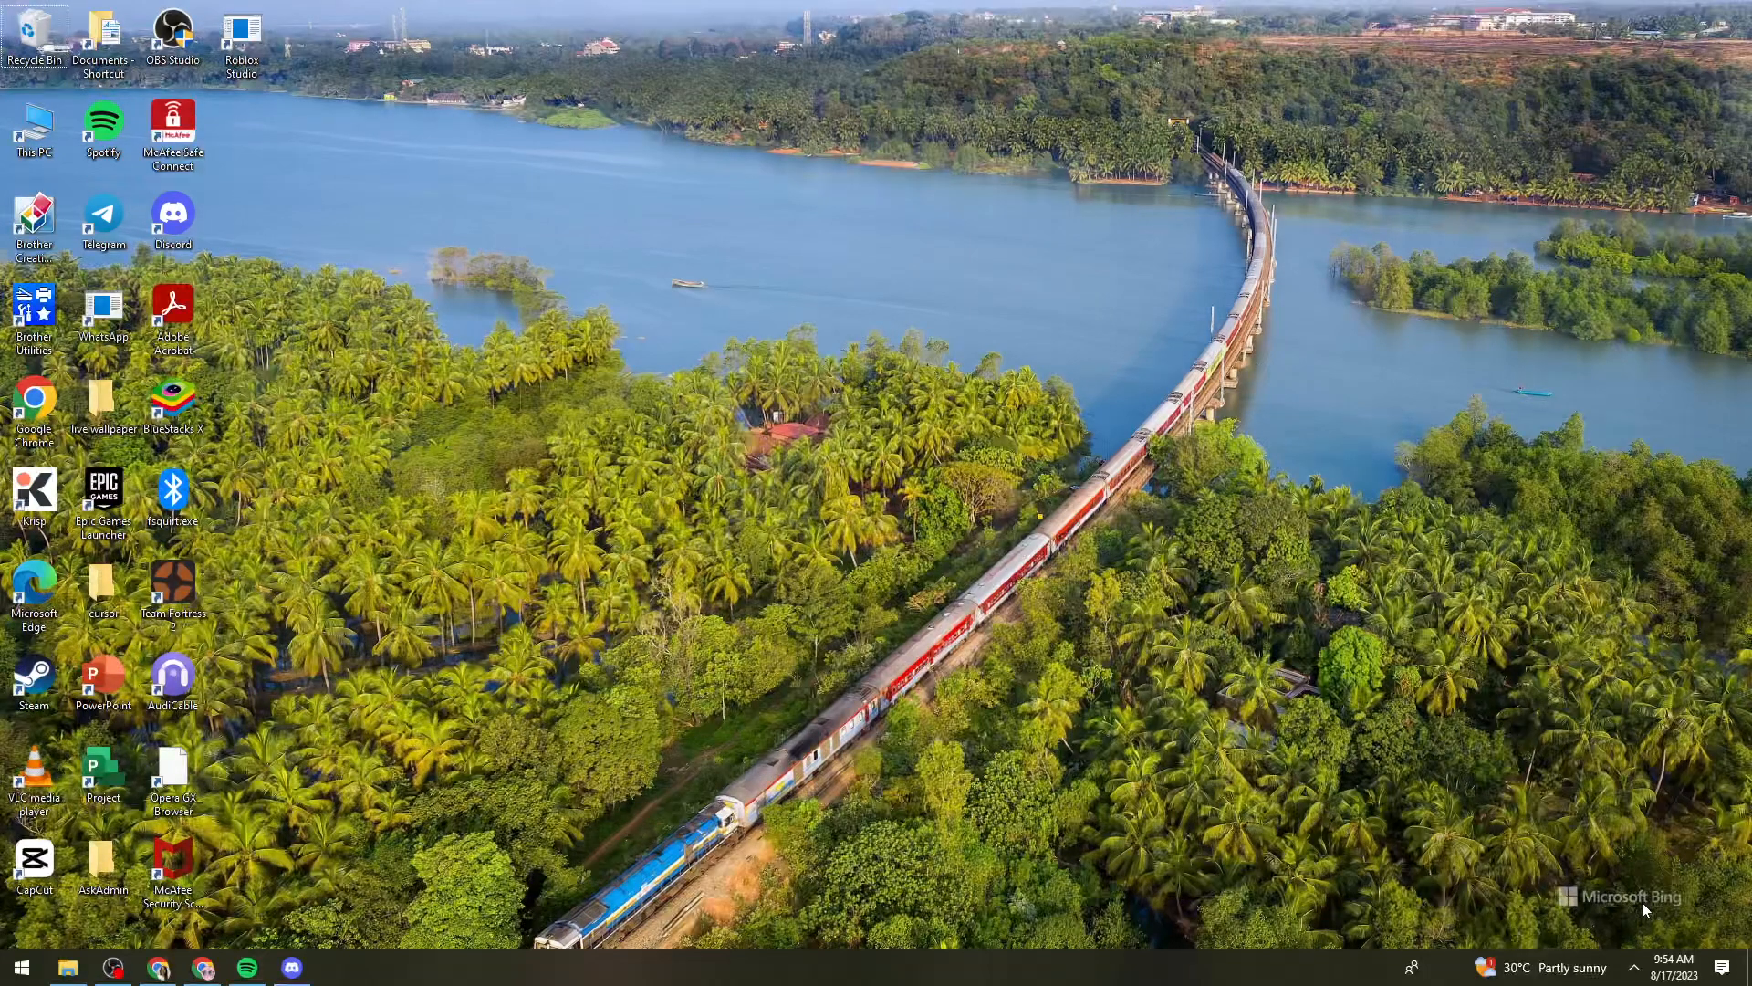
Launch Discord from the taskbar so its Friends page shows
click(1631, 967)
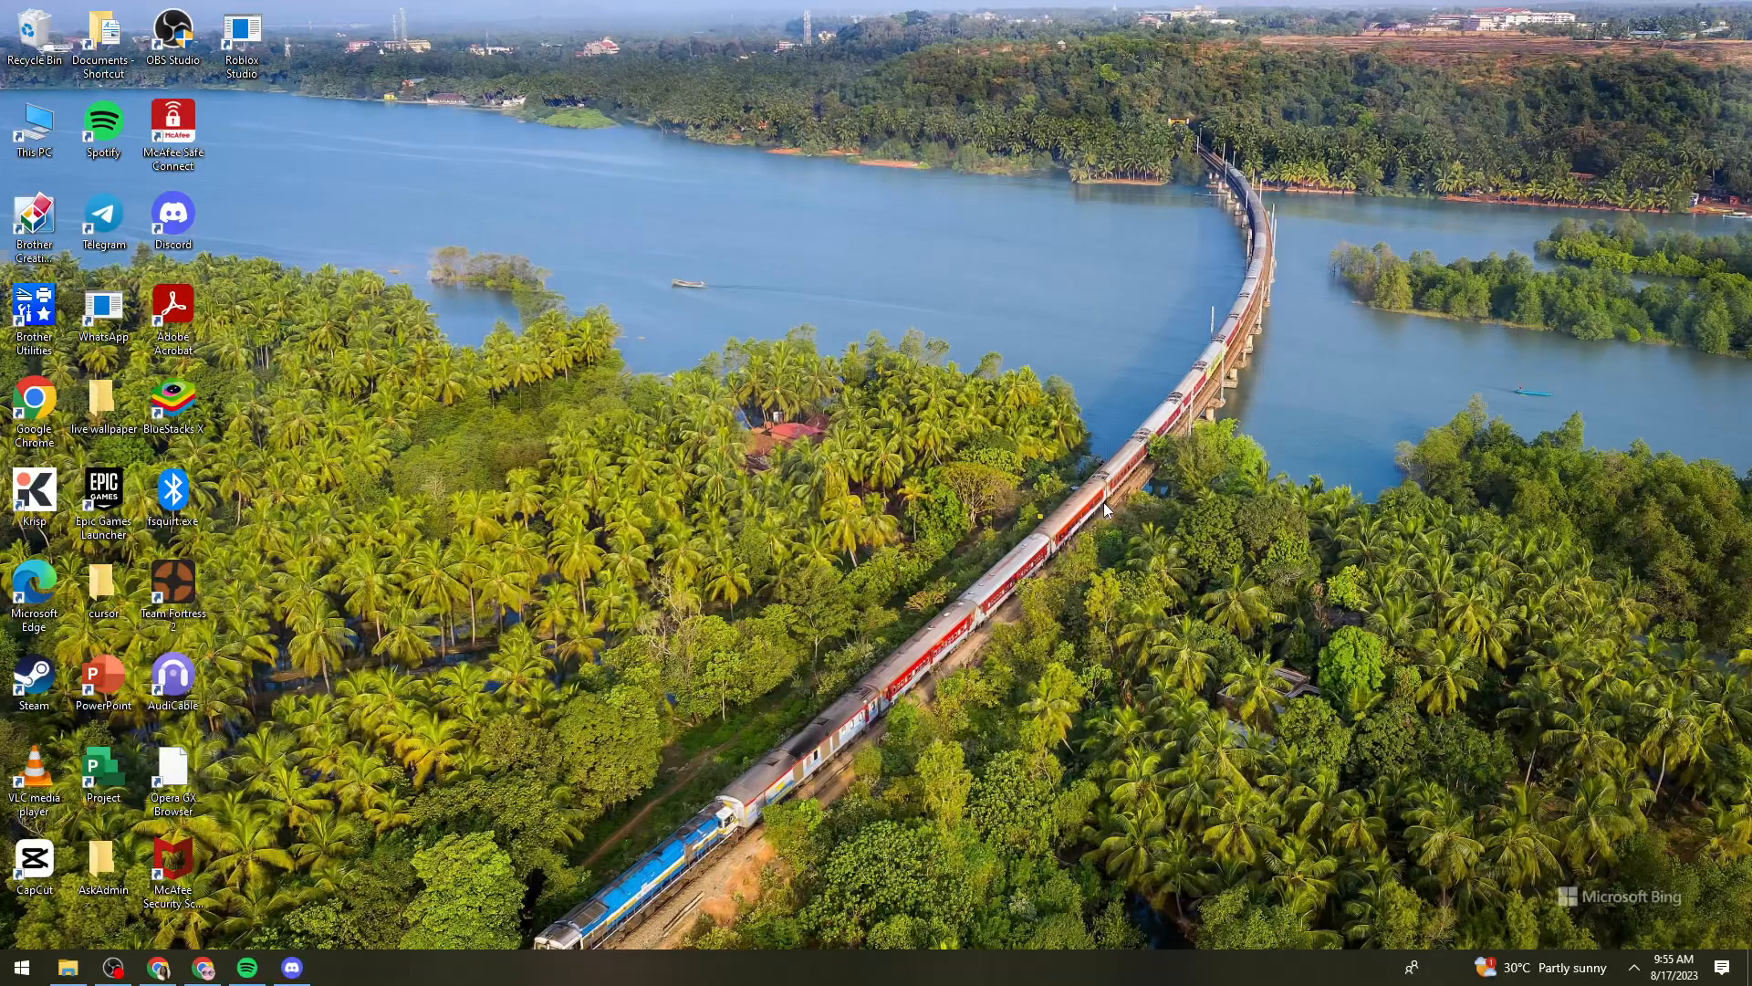
mouse_move(1101, 511)
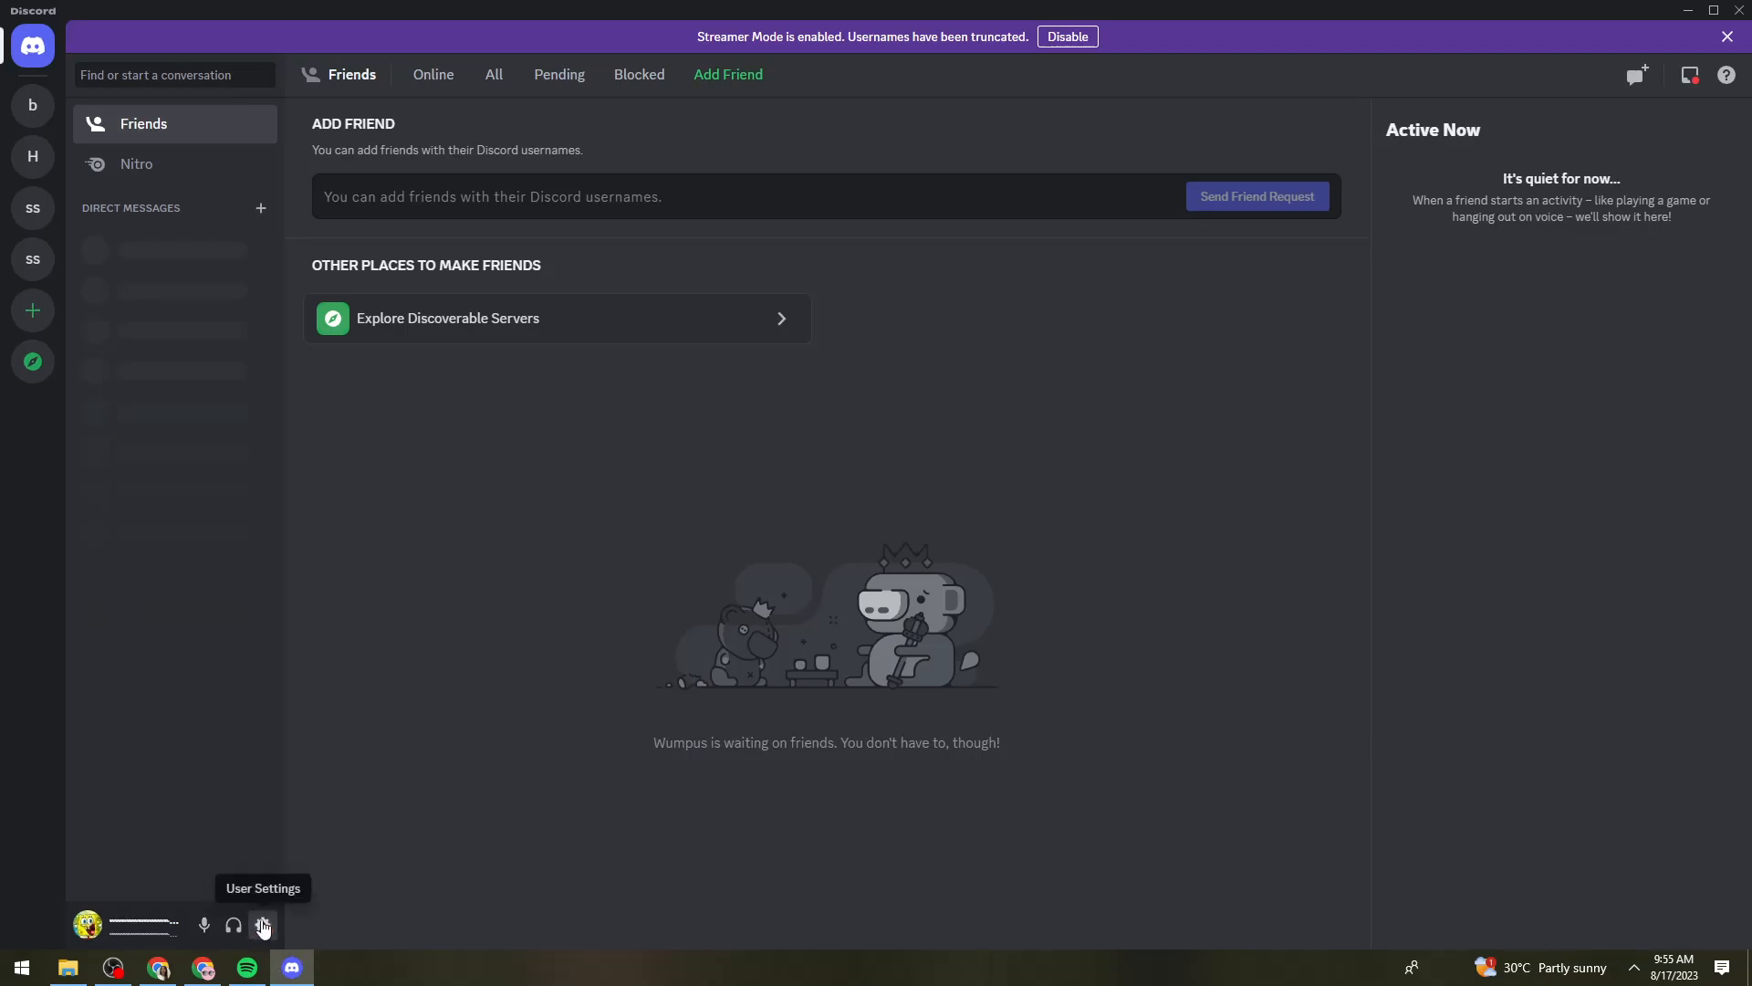
Enable the in-game overlay in Discord's Game Overlay settings
click(263, 926)
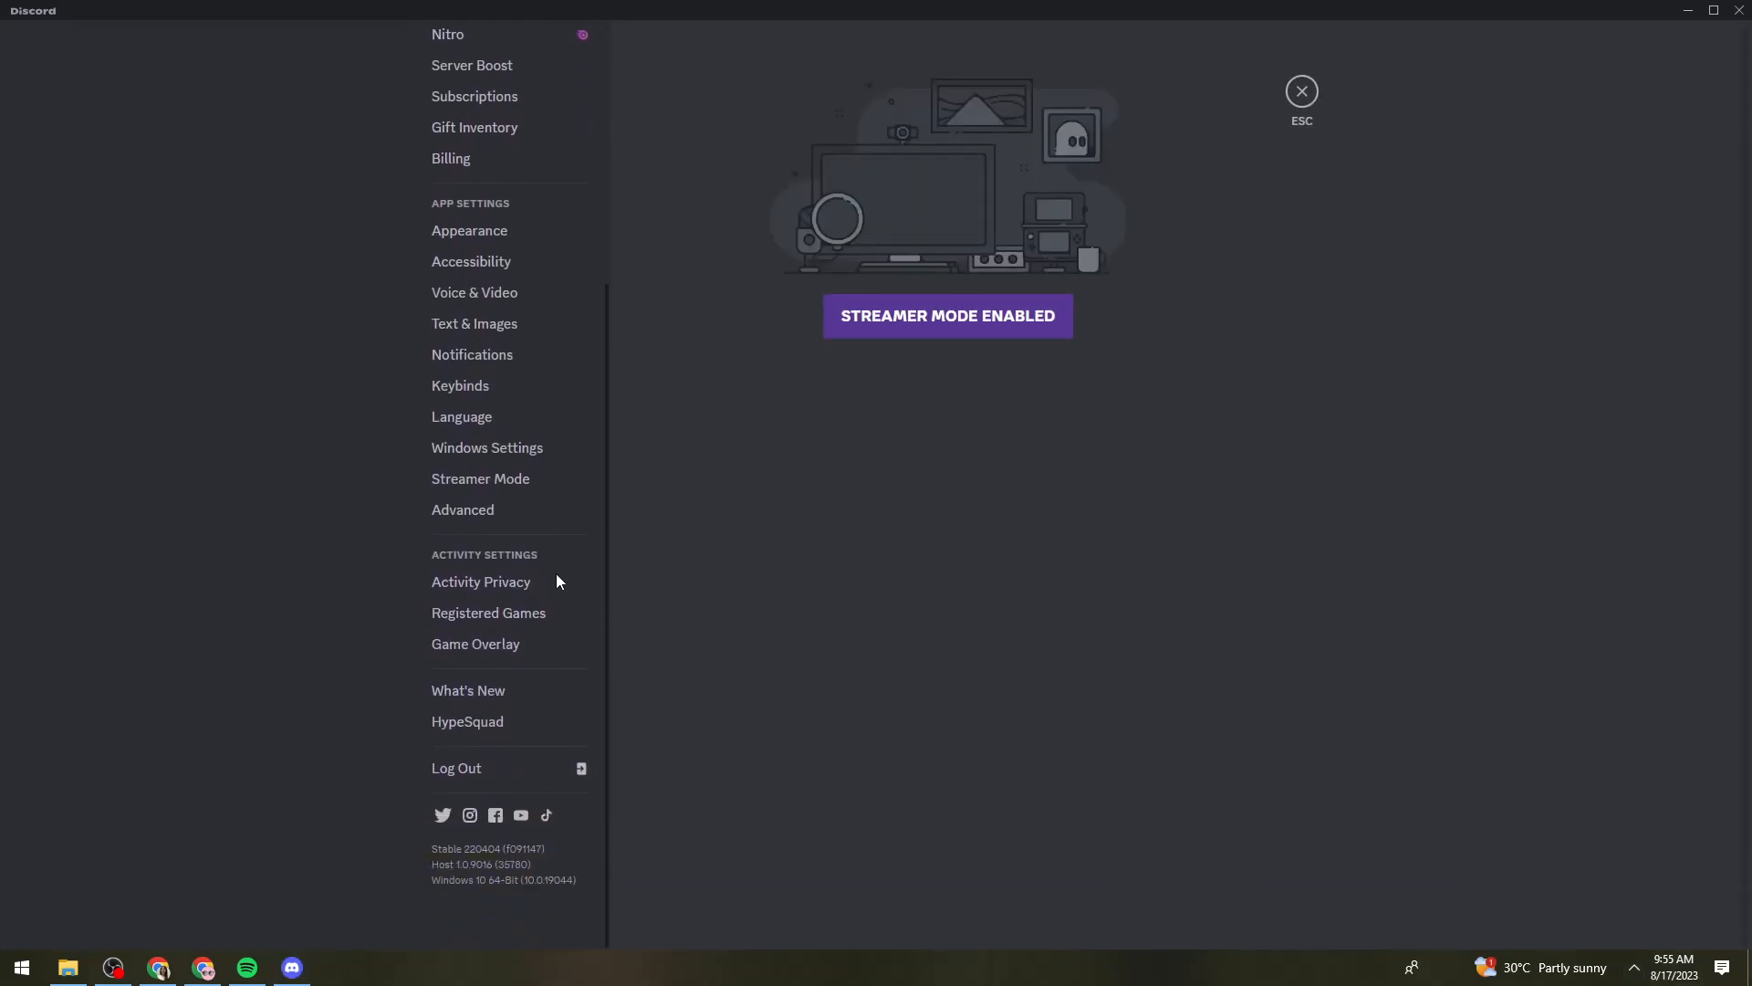
click(475, 643)
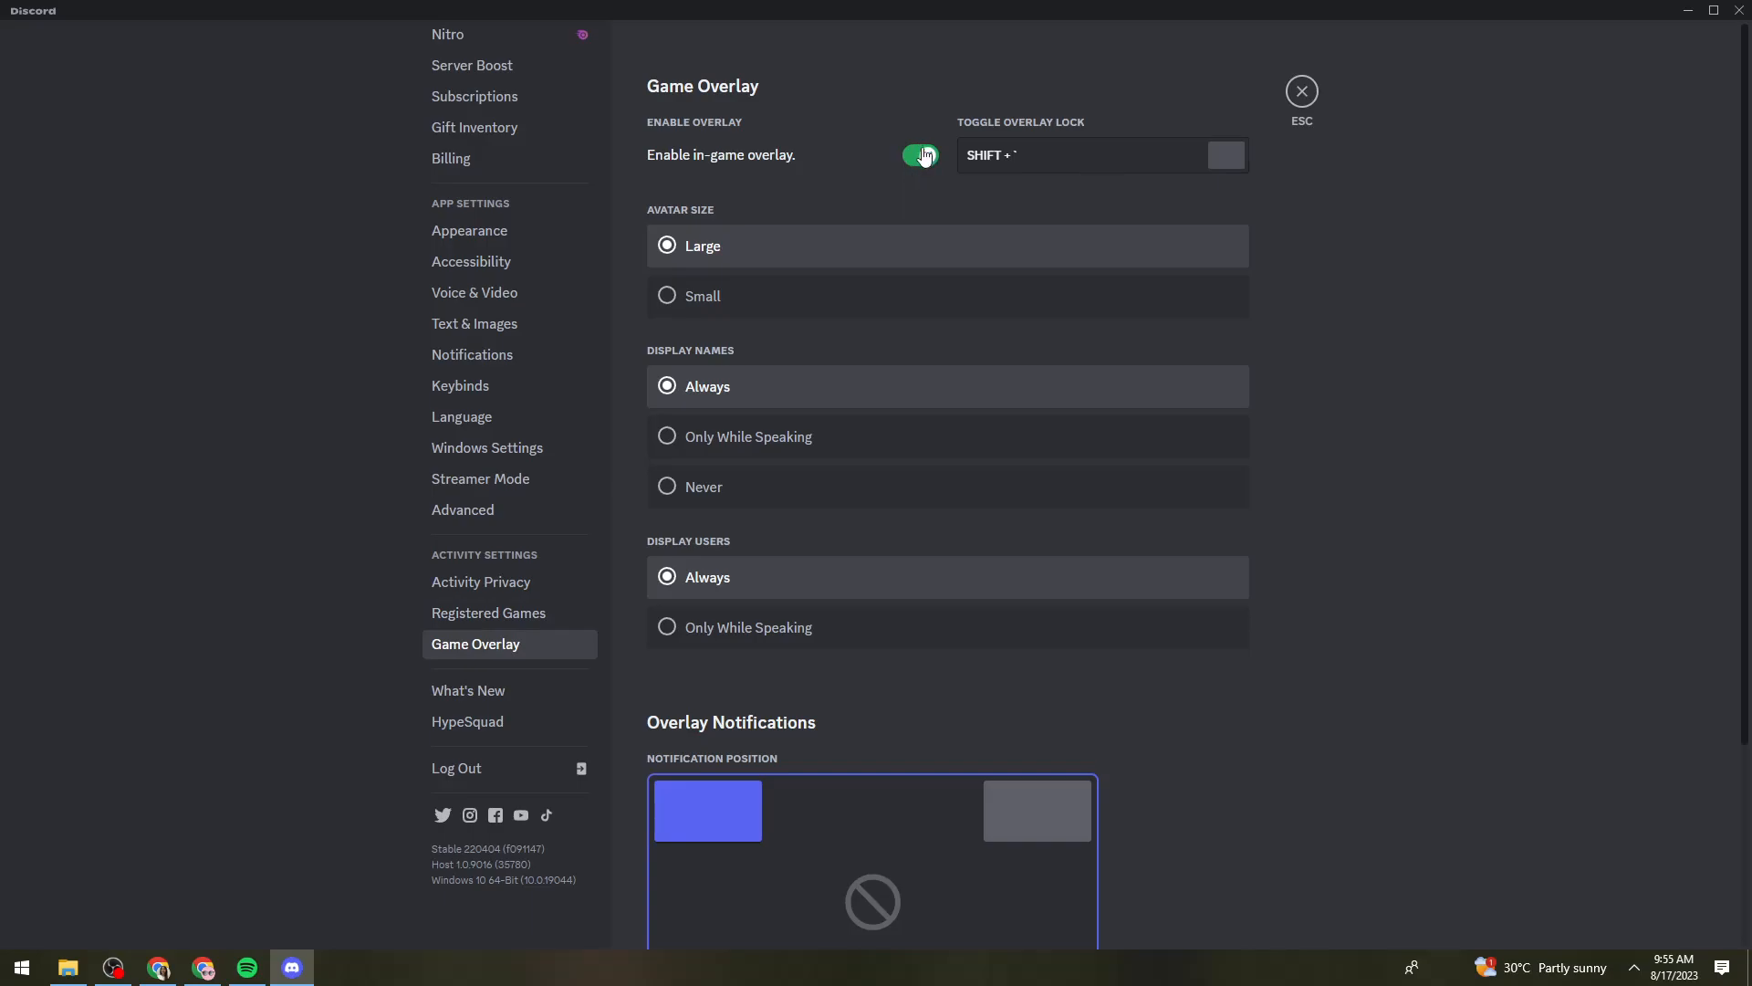
click(920, 153)
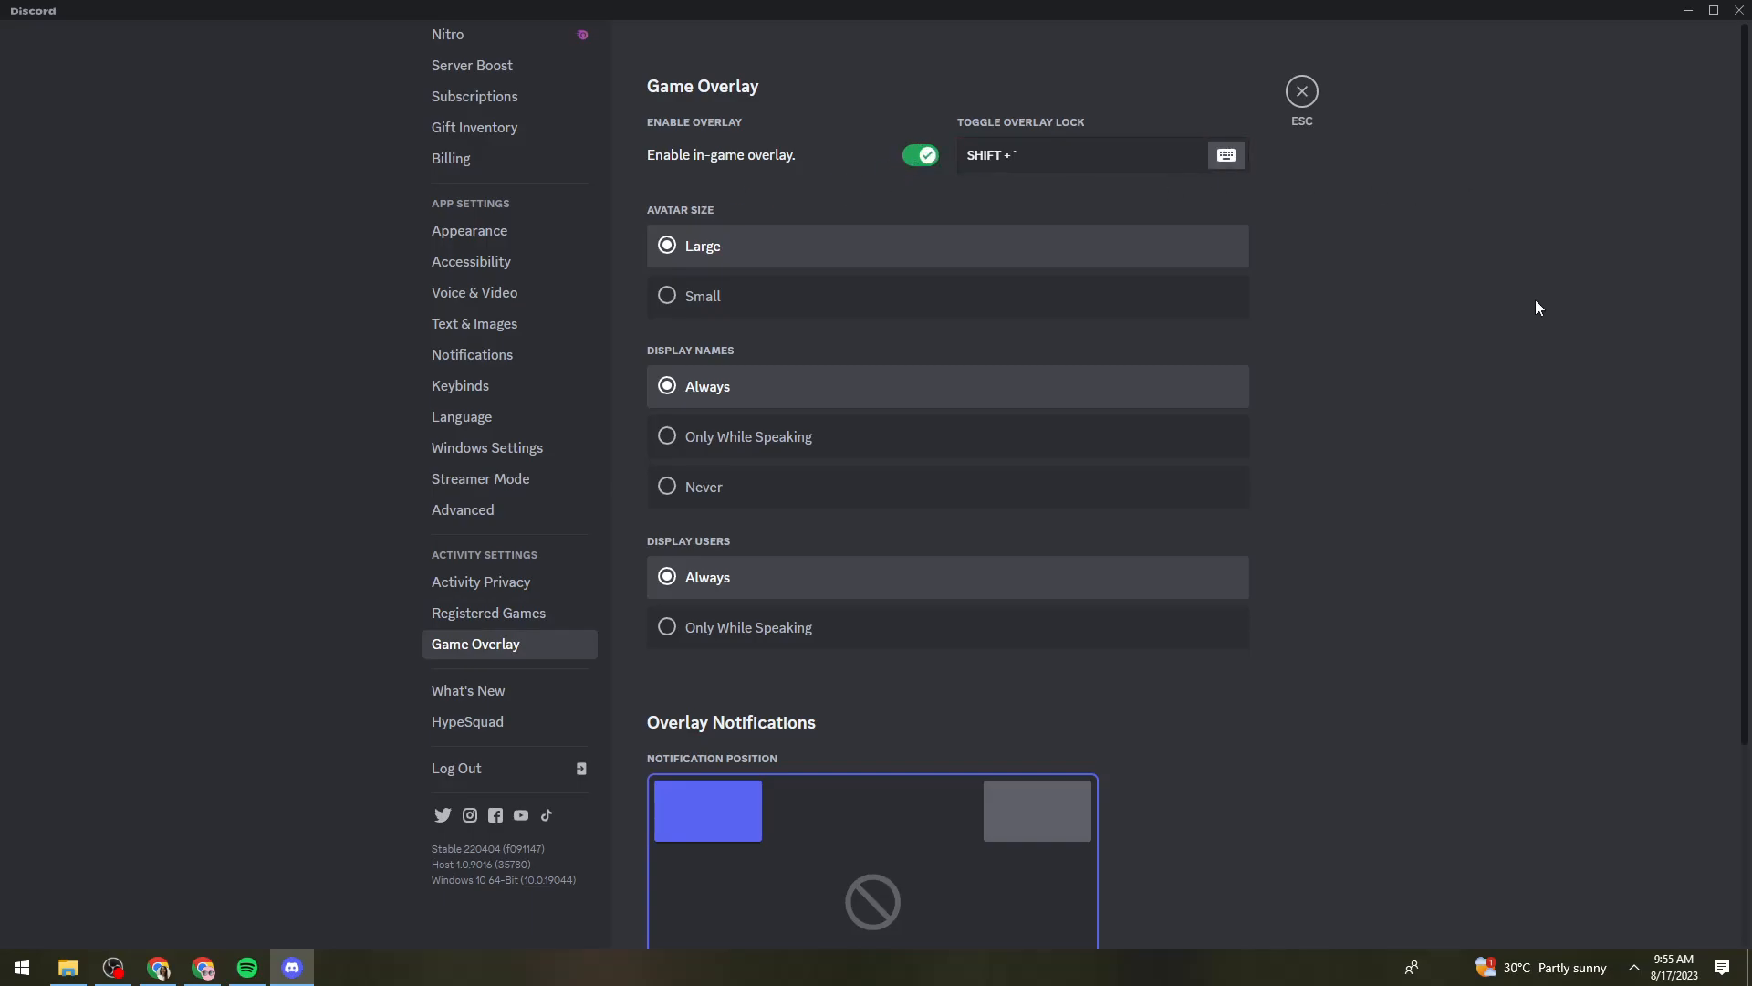
mouse_move(1330, 202)
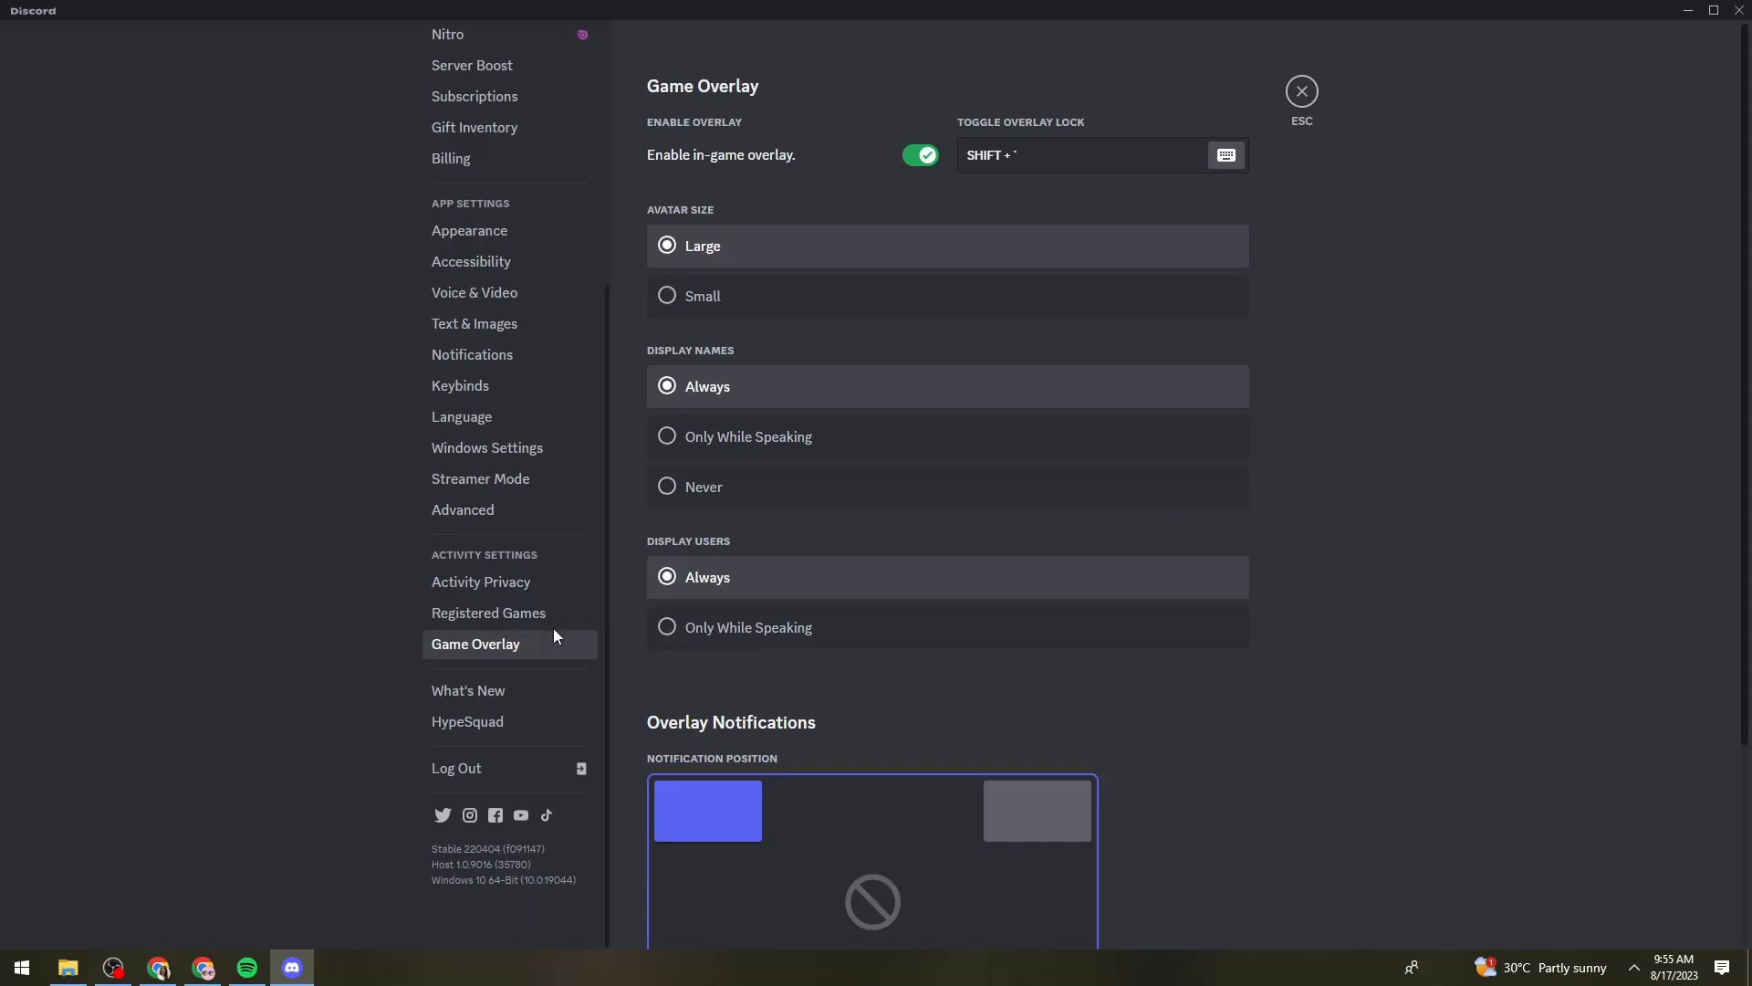
Try adding a game in Registered Games, browsing OBS and searching 'robl', then cancel without adding
click(487, 613)
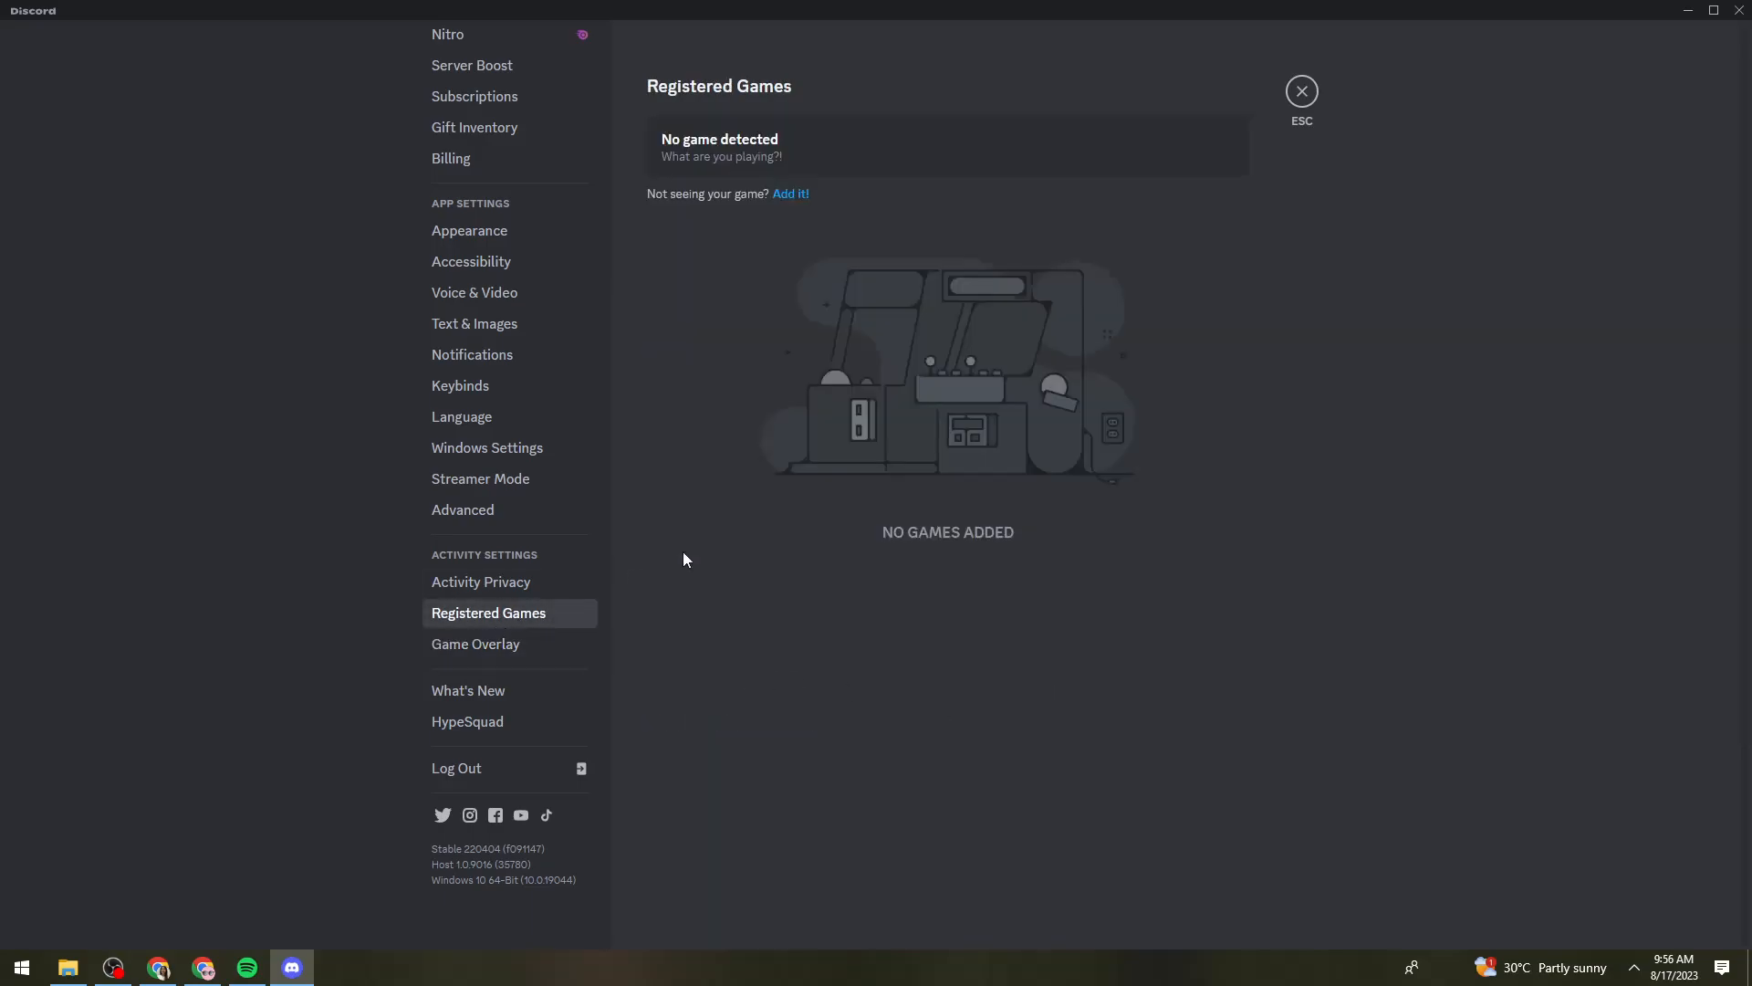
click(788, 193)
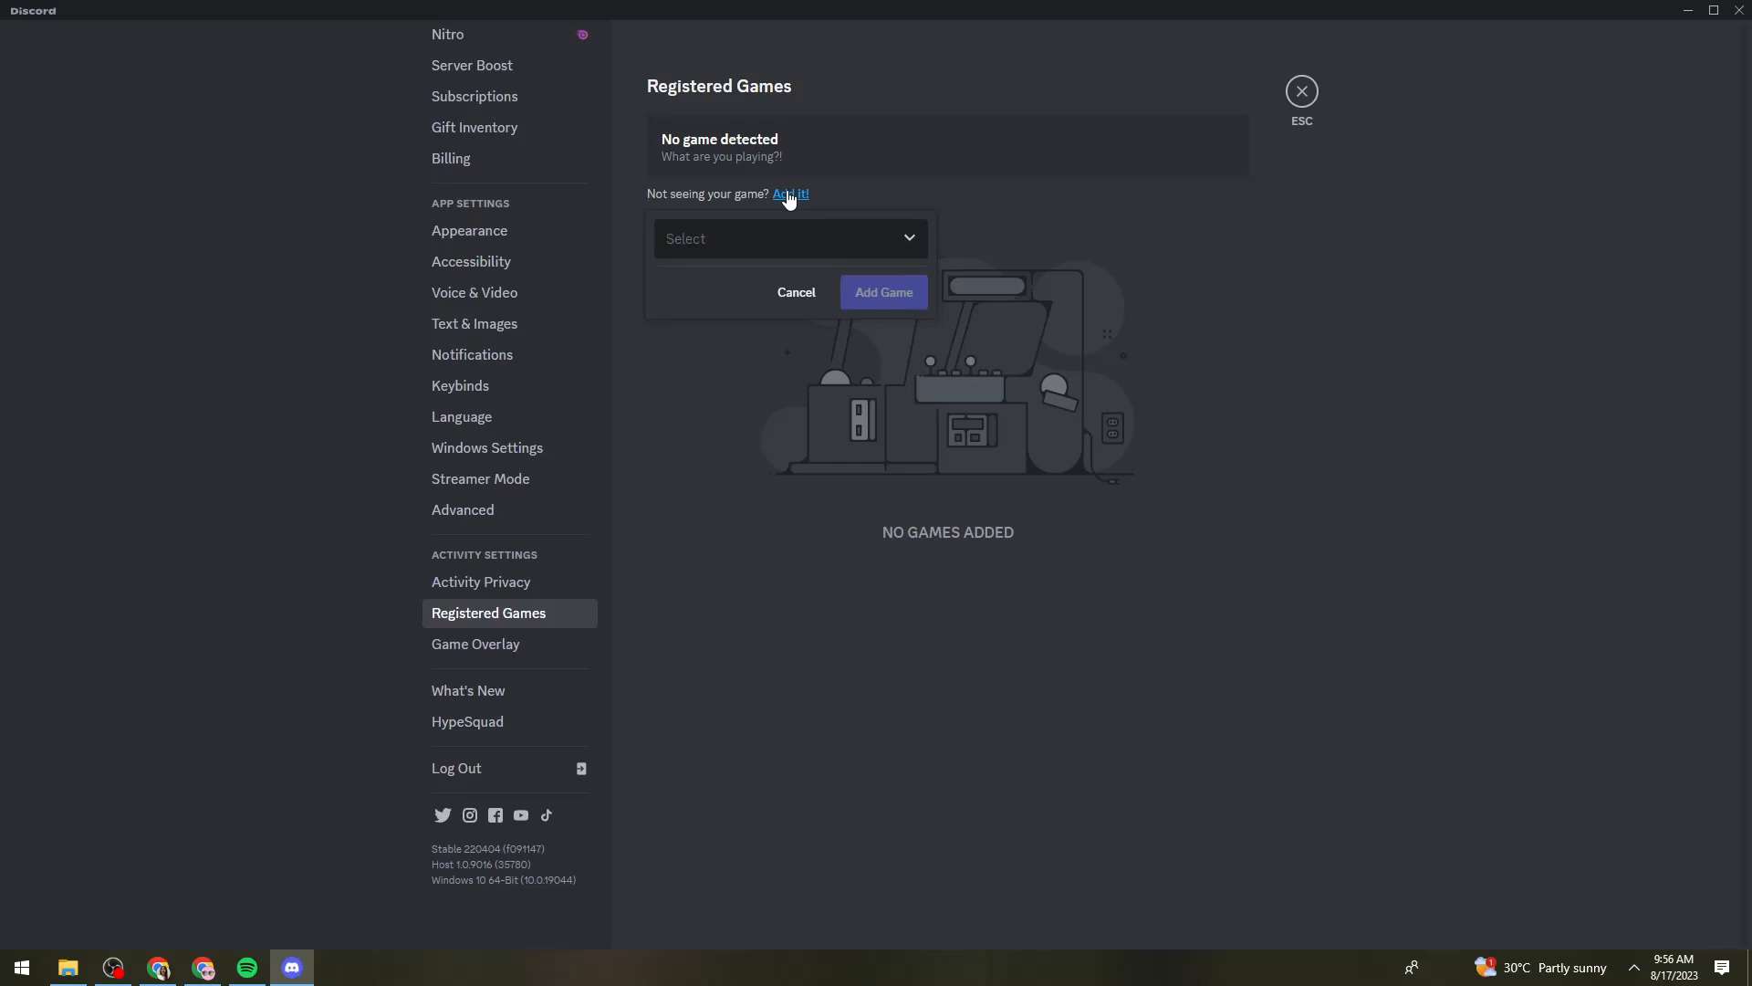
click(796, 292)
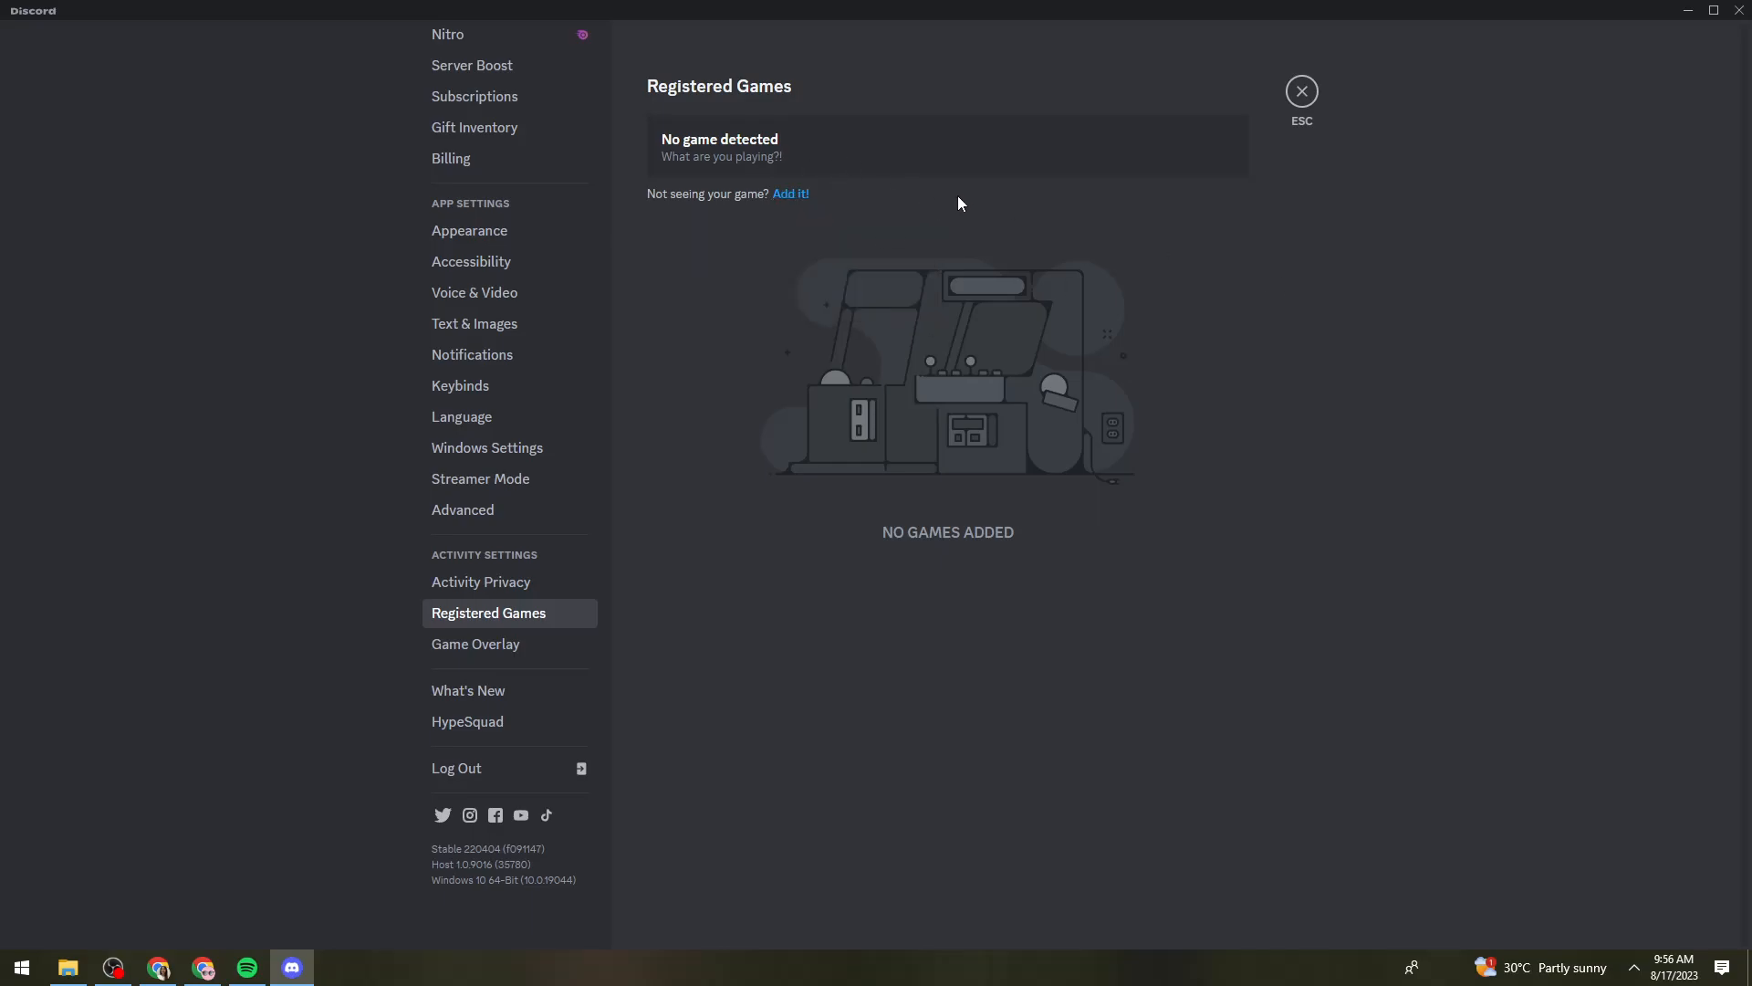
click(788, 193)
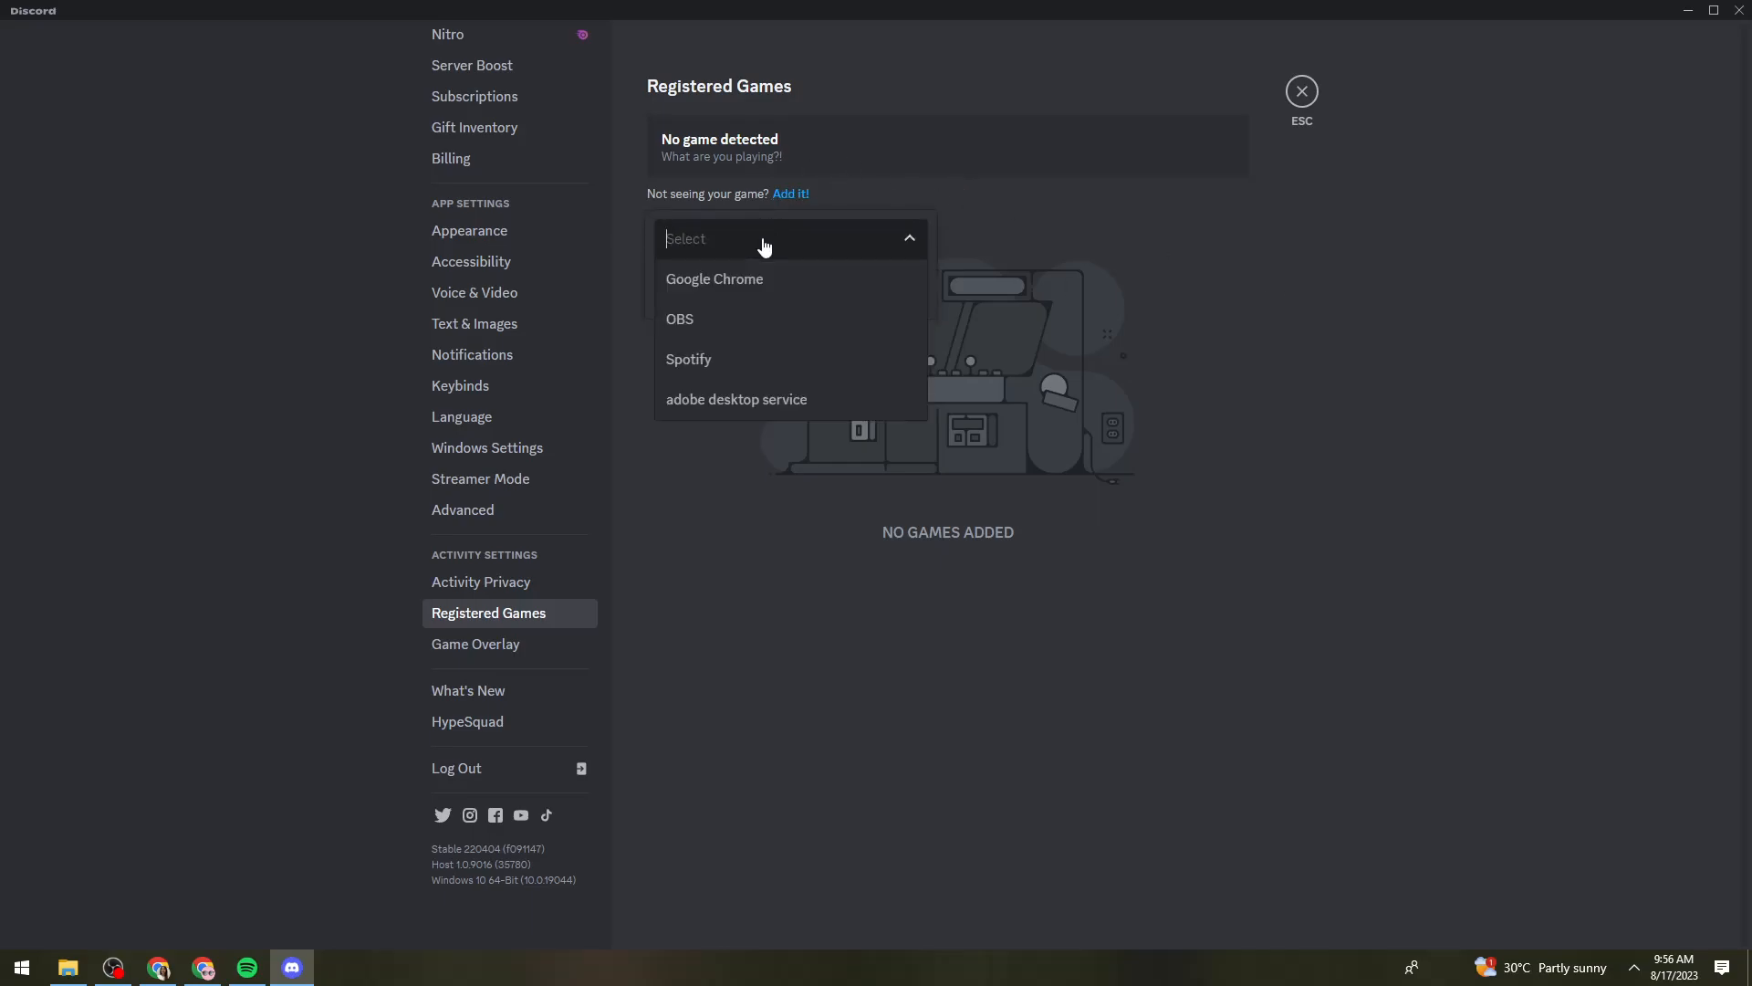
click(679, 320)
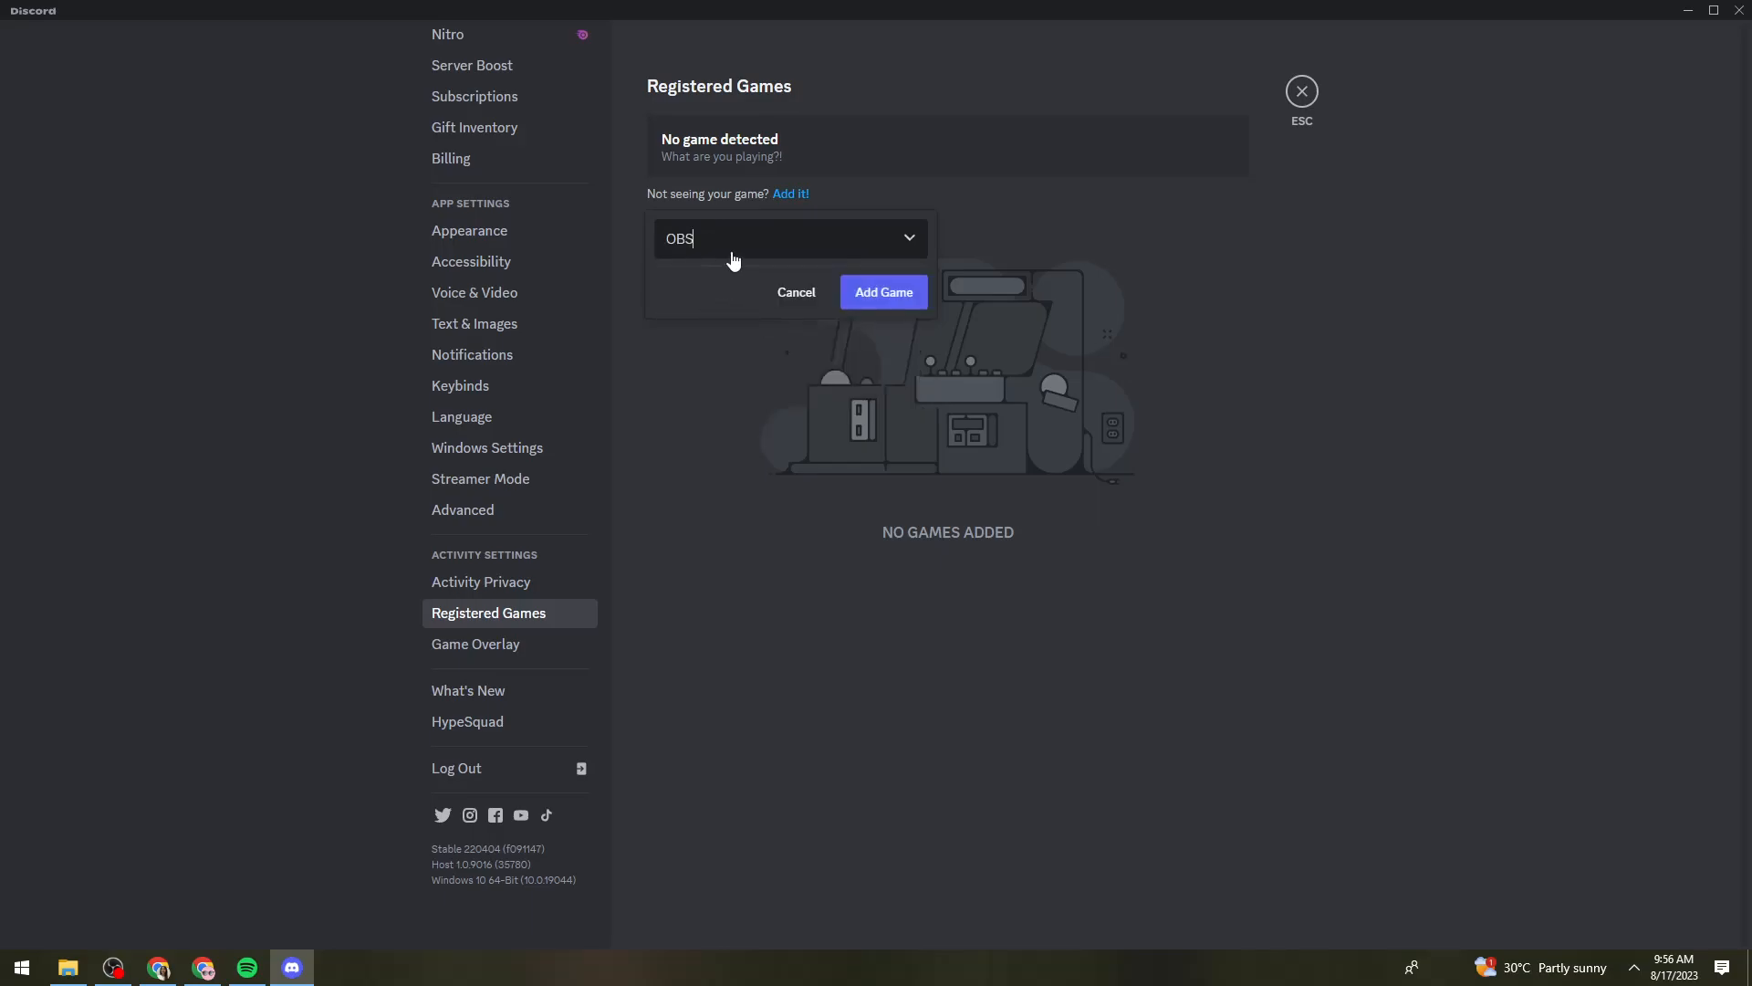
click(788, 237)
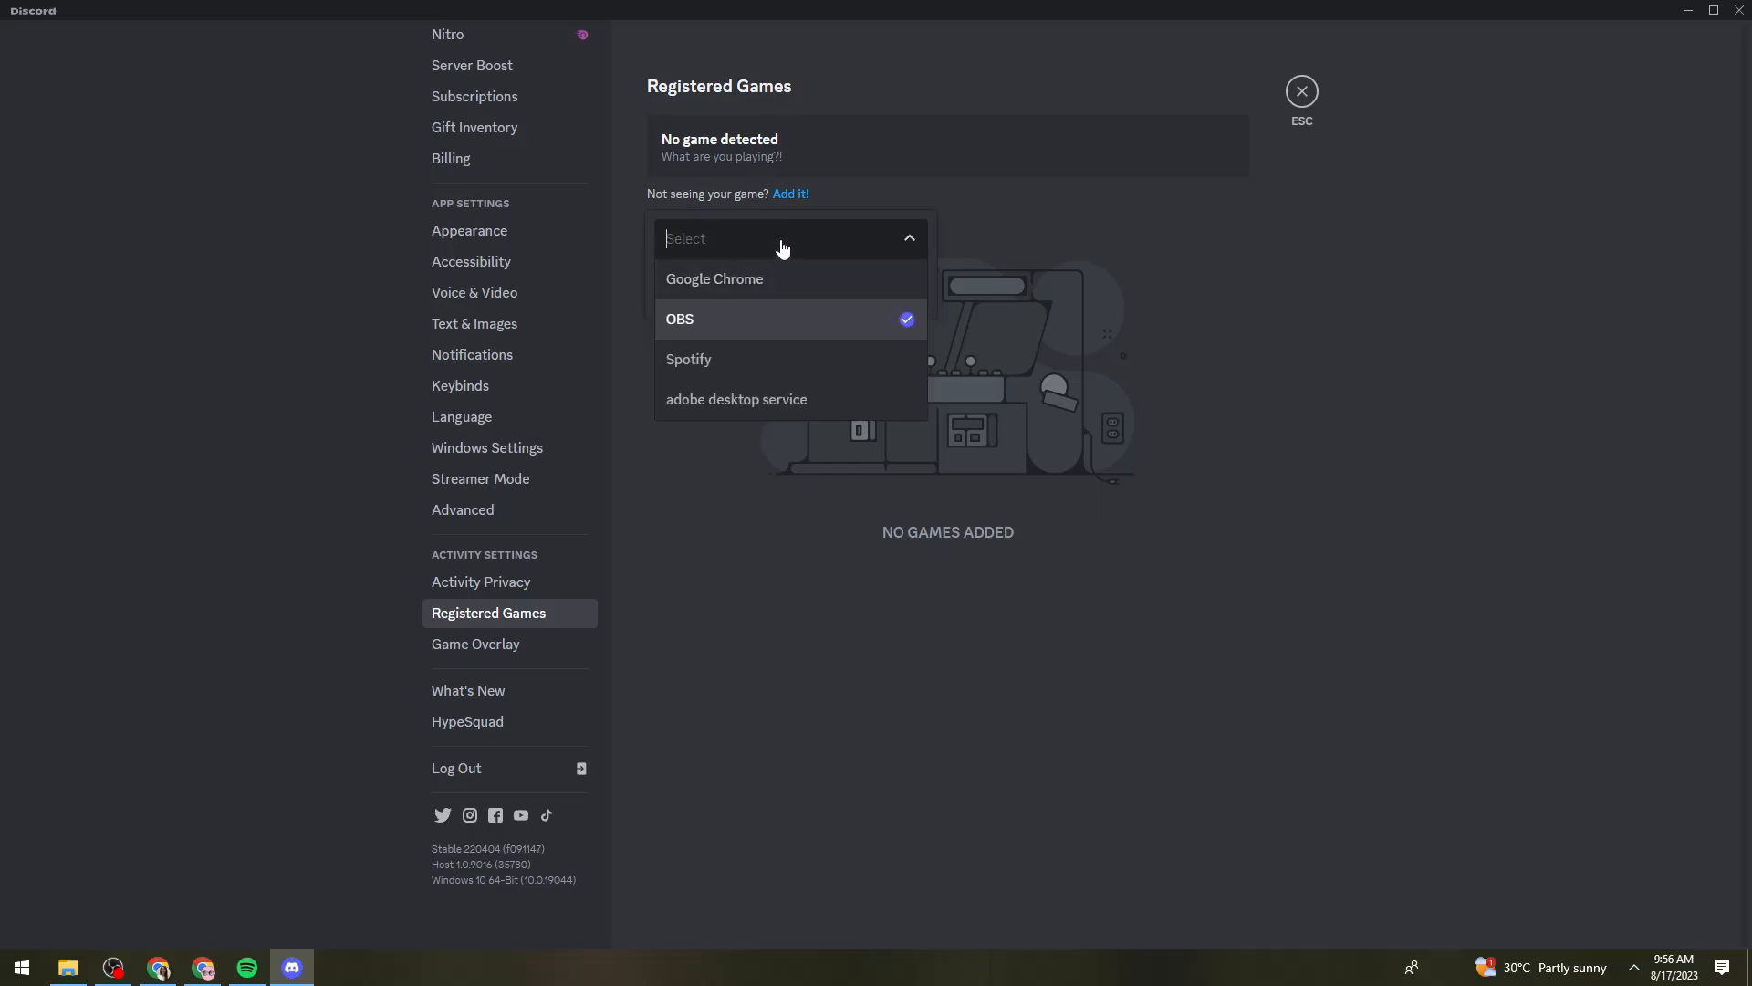
text(robl)
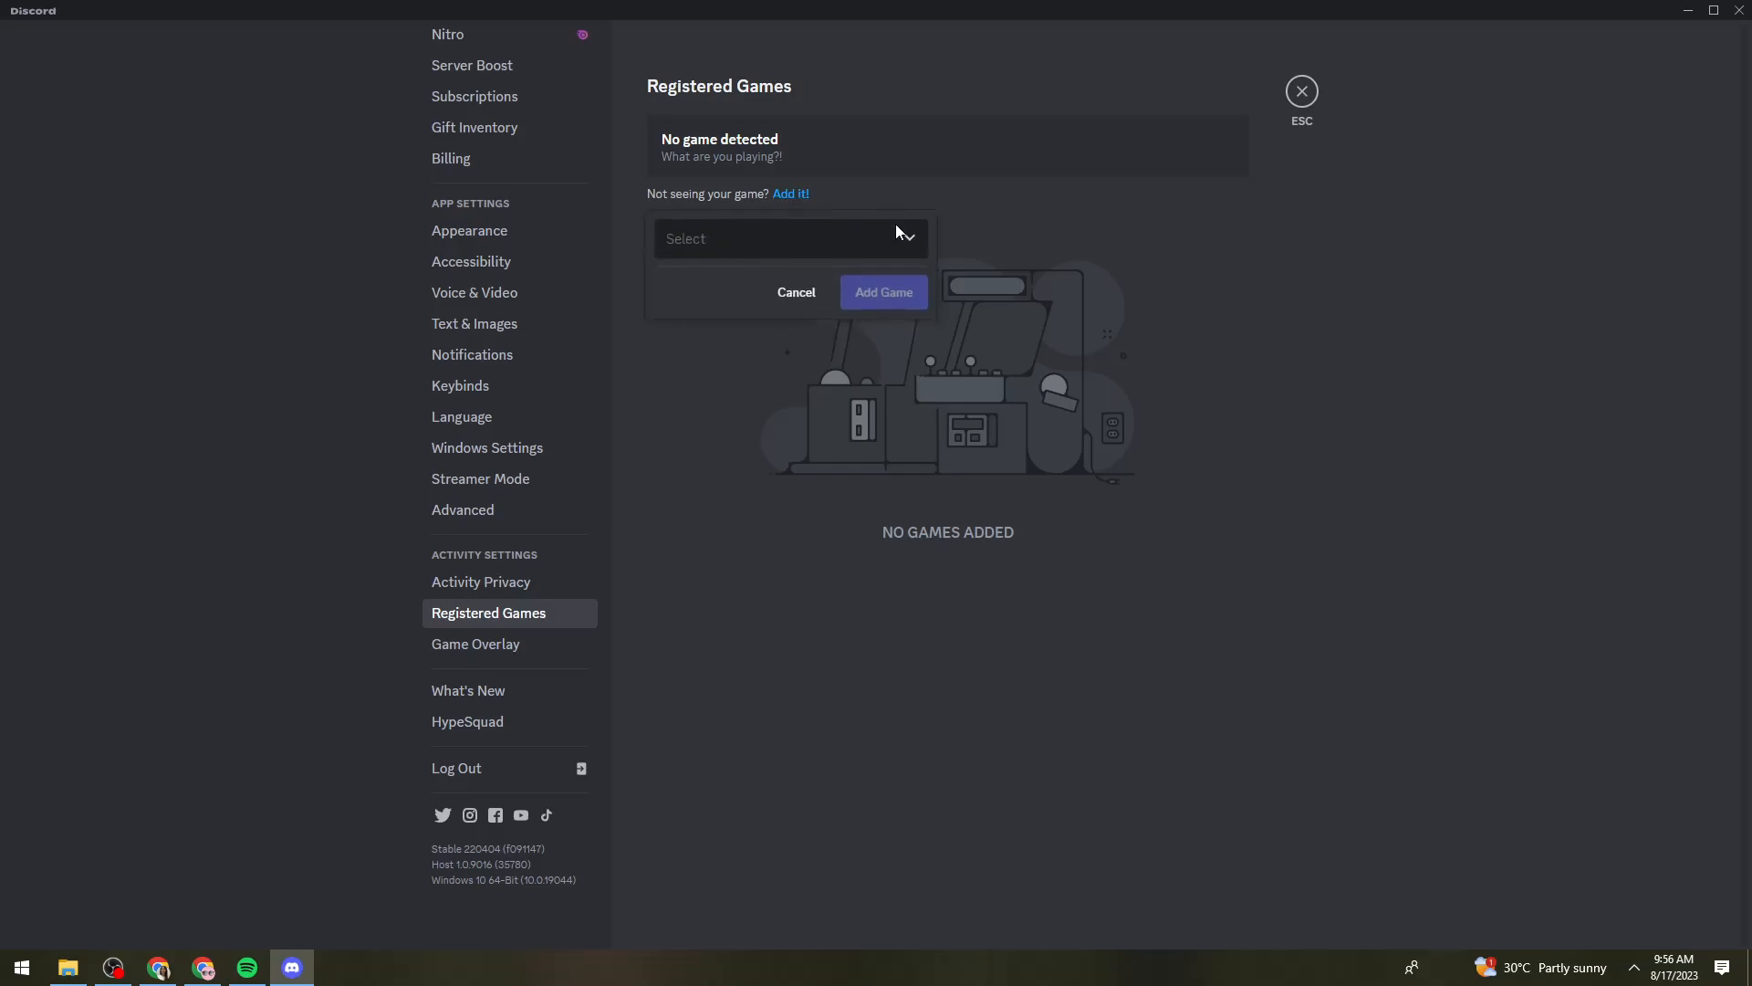
mouse_move(852, 243)
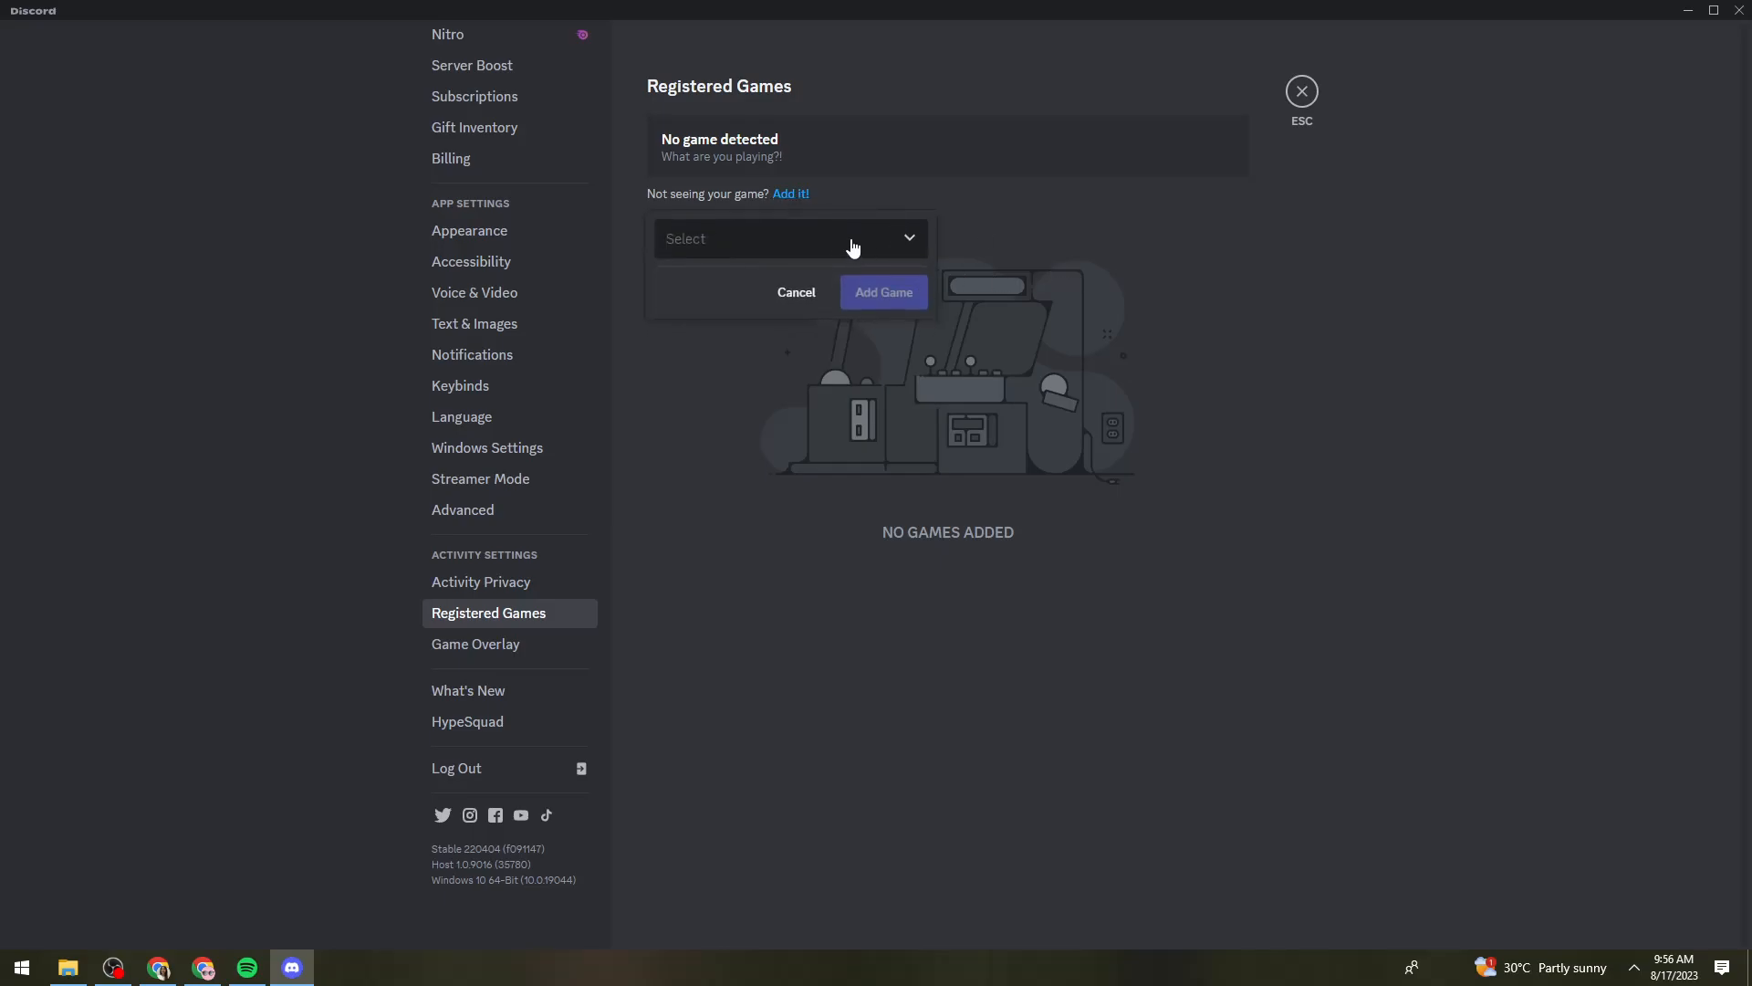
mouse_move(924, 245)
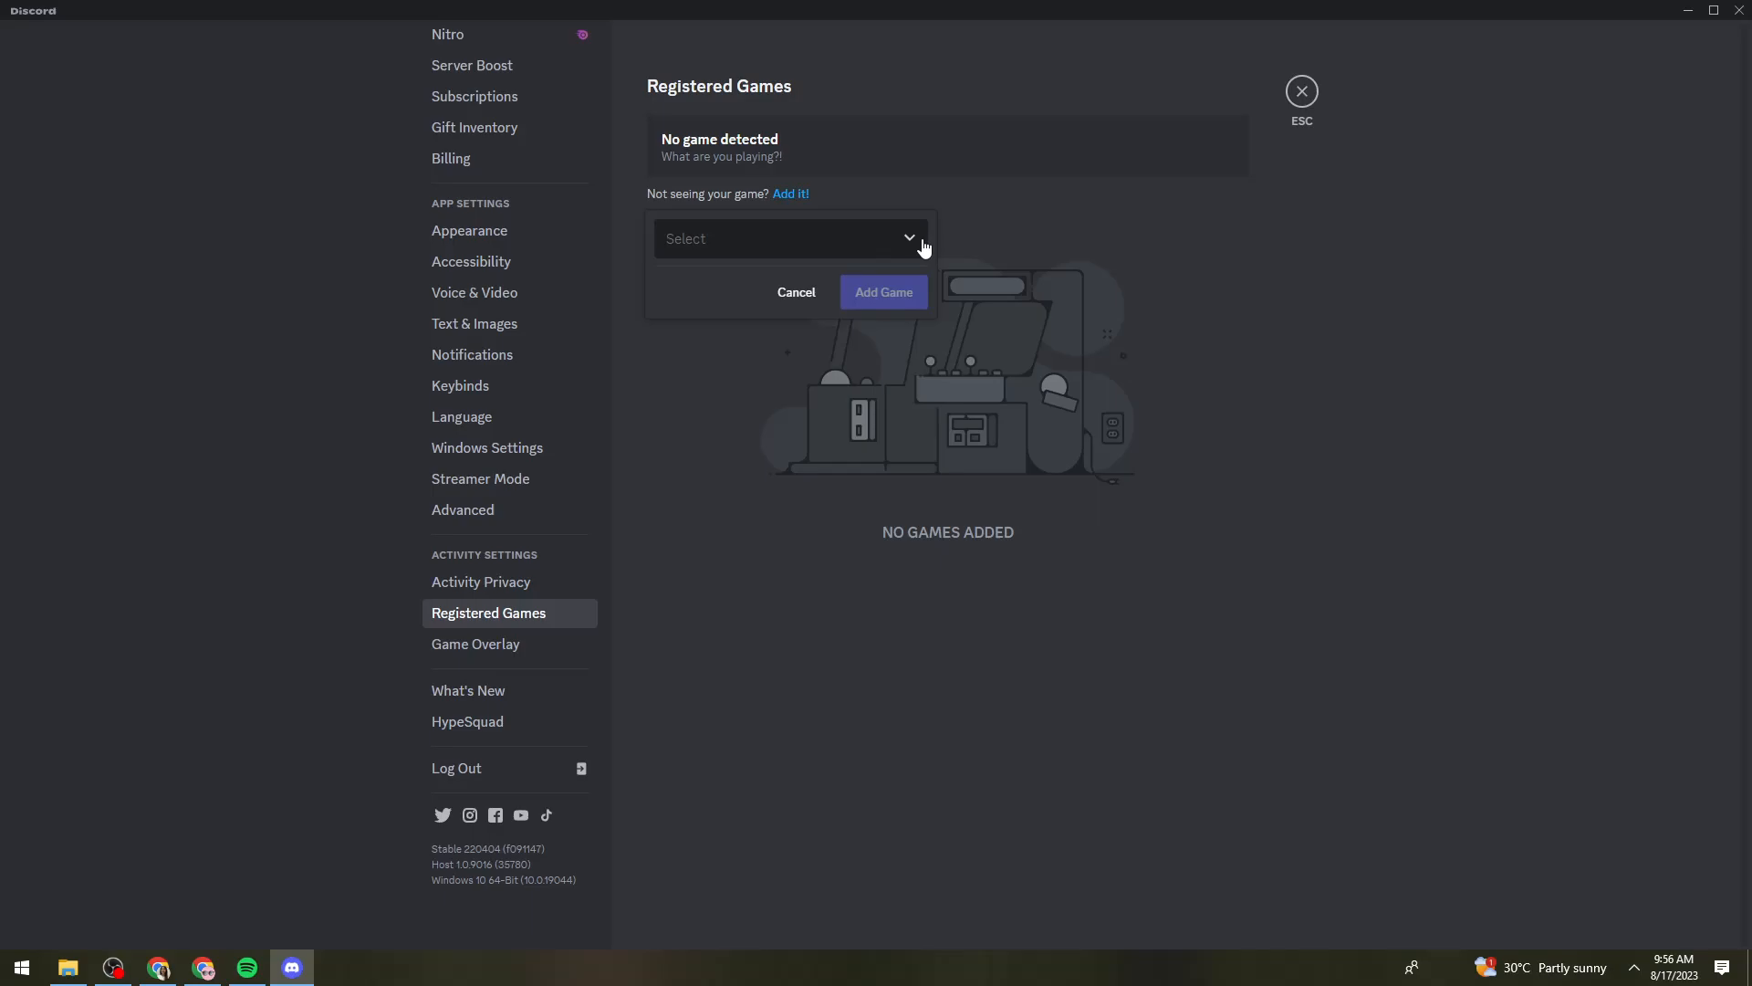
click(788, 237)
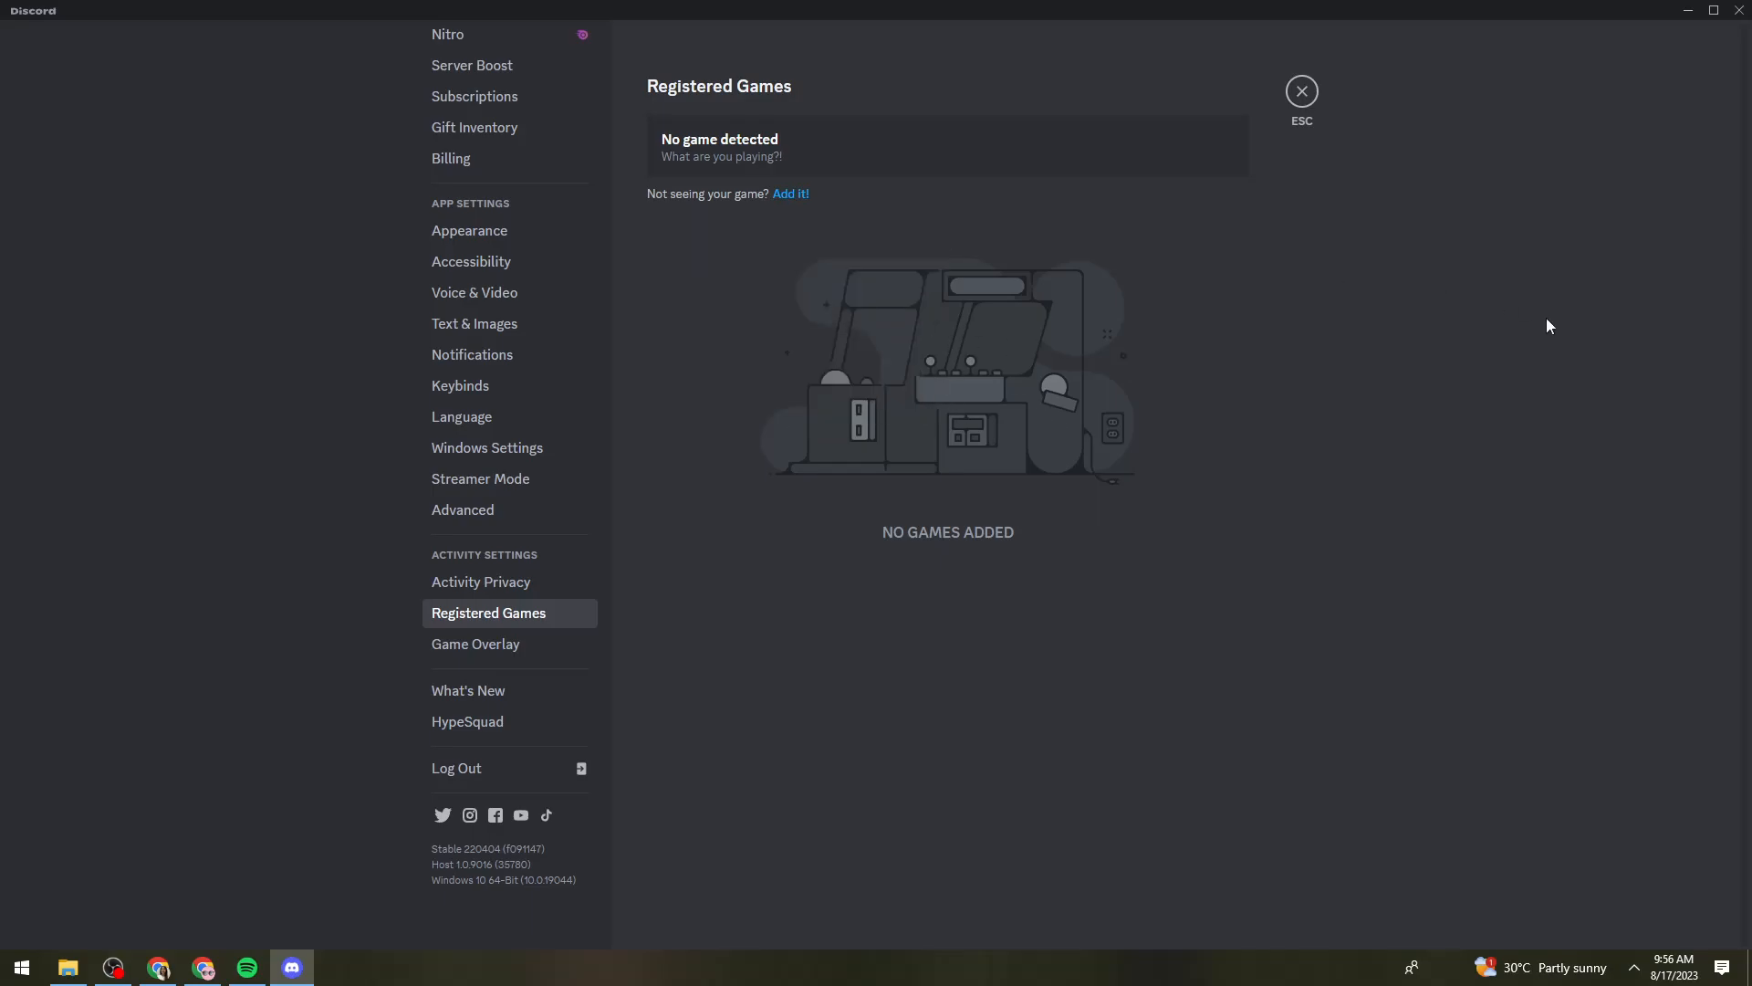
mouse_move(1042, 356)
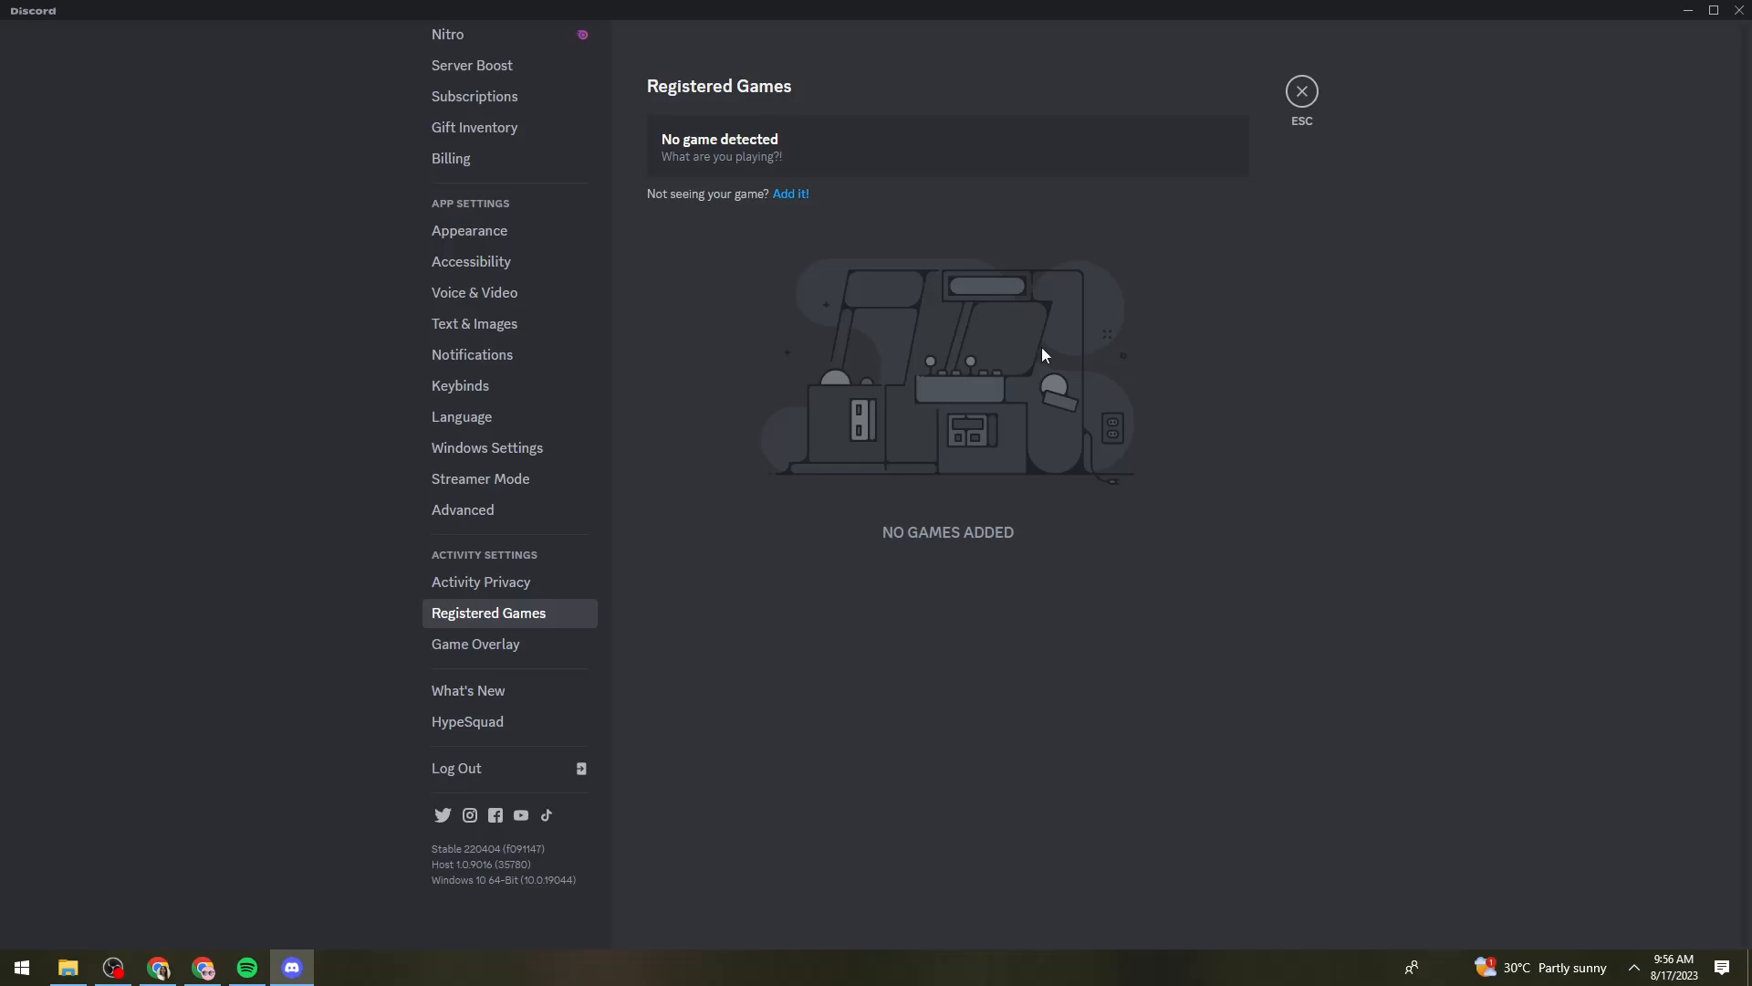
mouse_move(1298, 679)
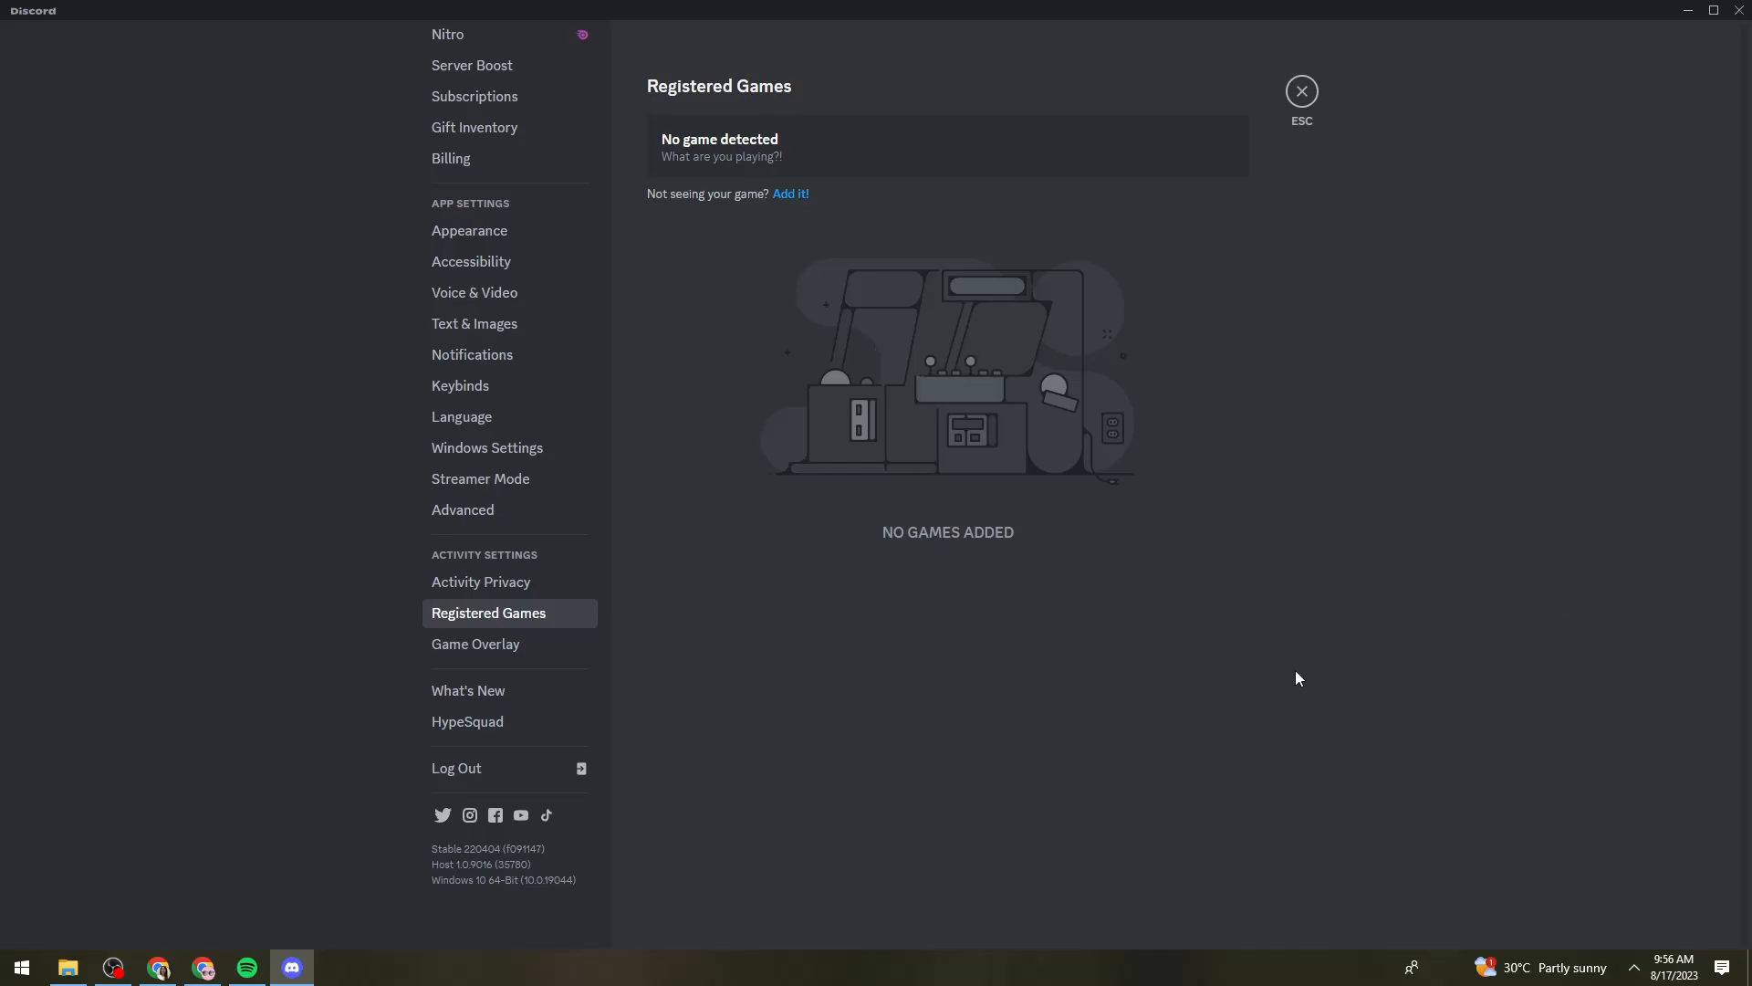
mouse_move(1312, 681)
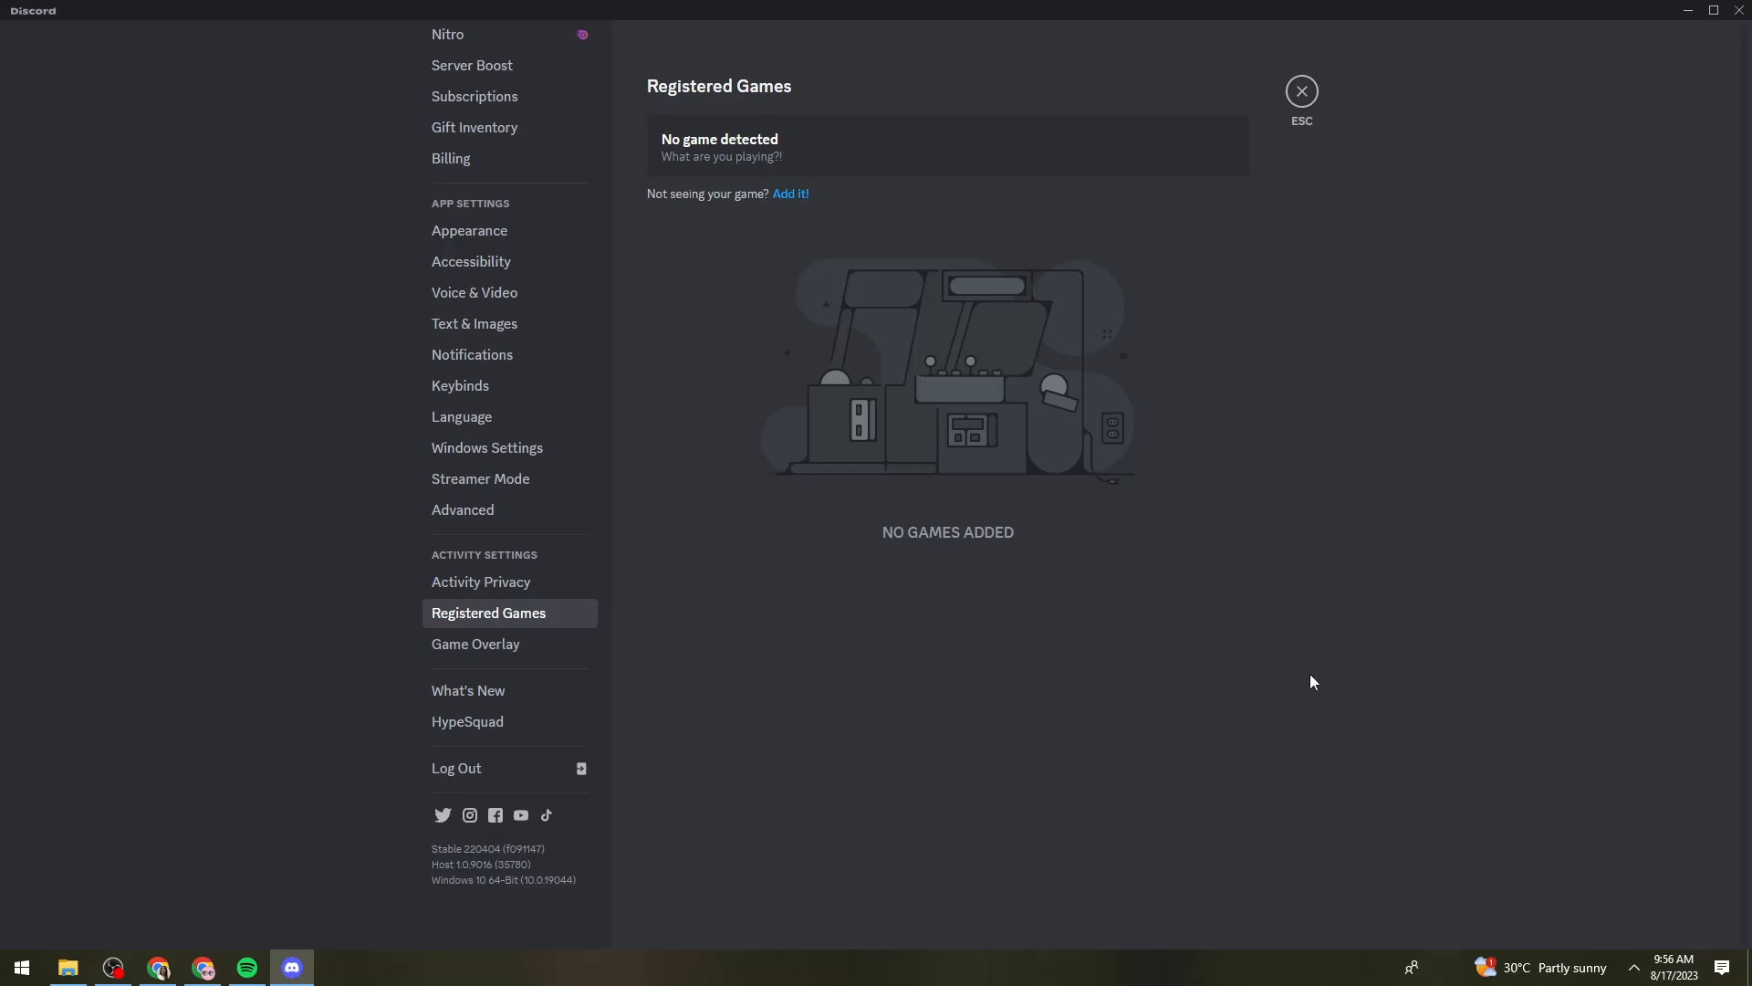
mouse_move(648, 306)
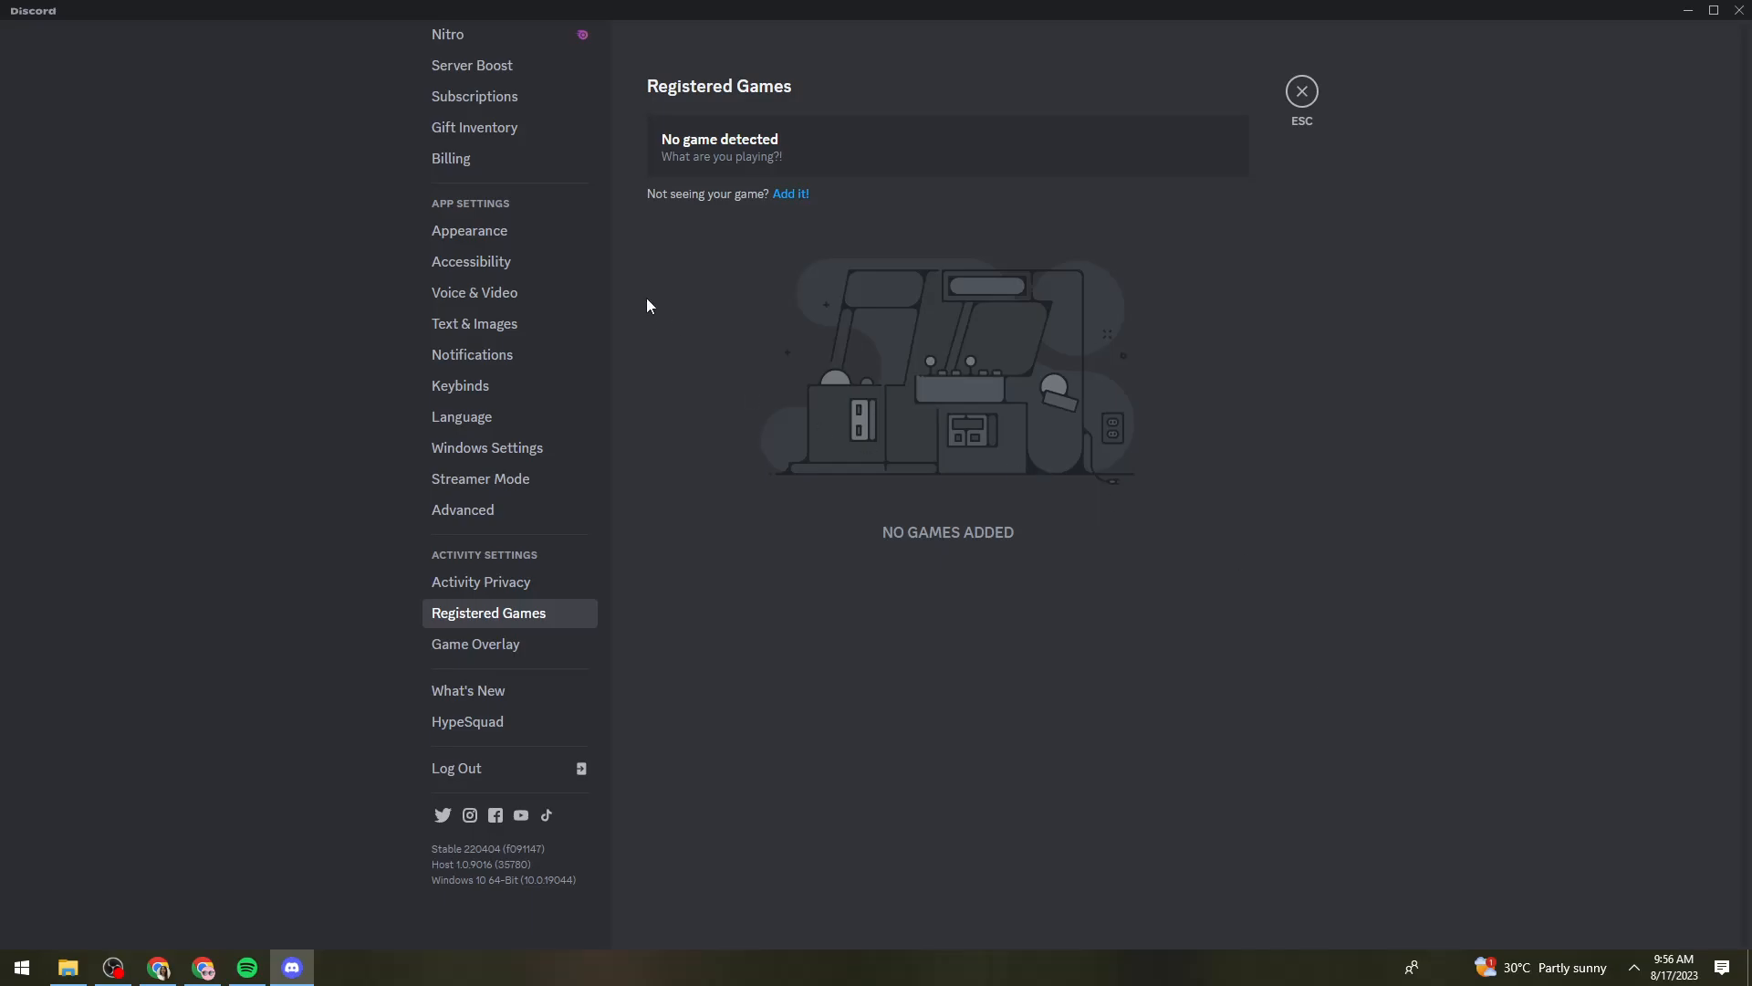
In Voice & Video advanced settings, leave Hardware Acceleration and the AV1 codec switched on
click(475, 292)
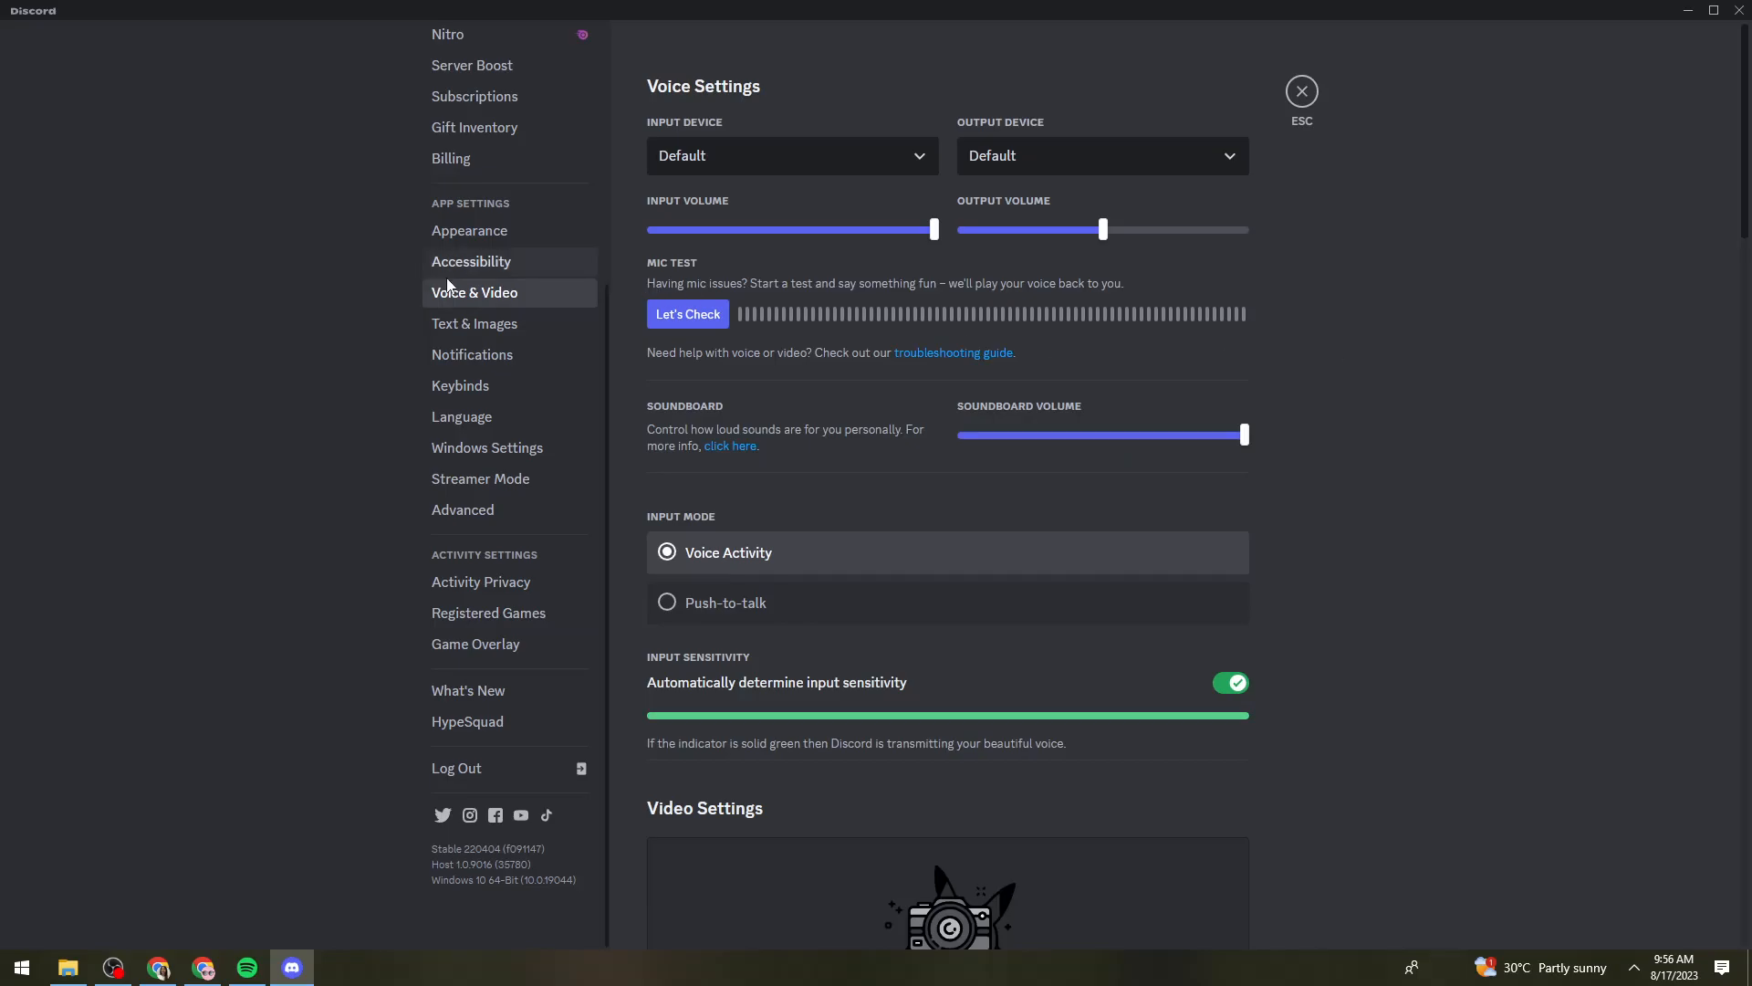
mouse_move(469, 276)
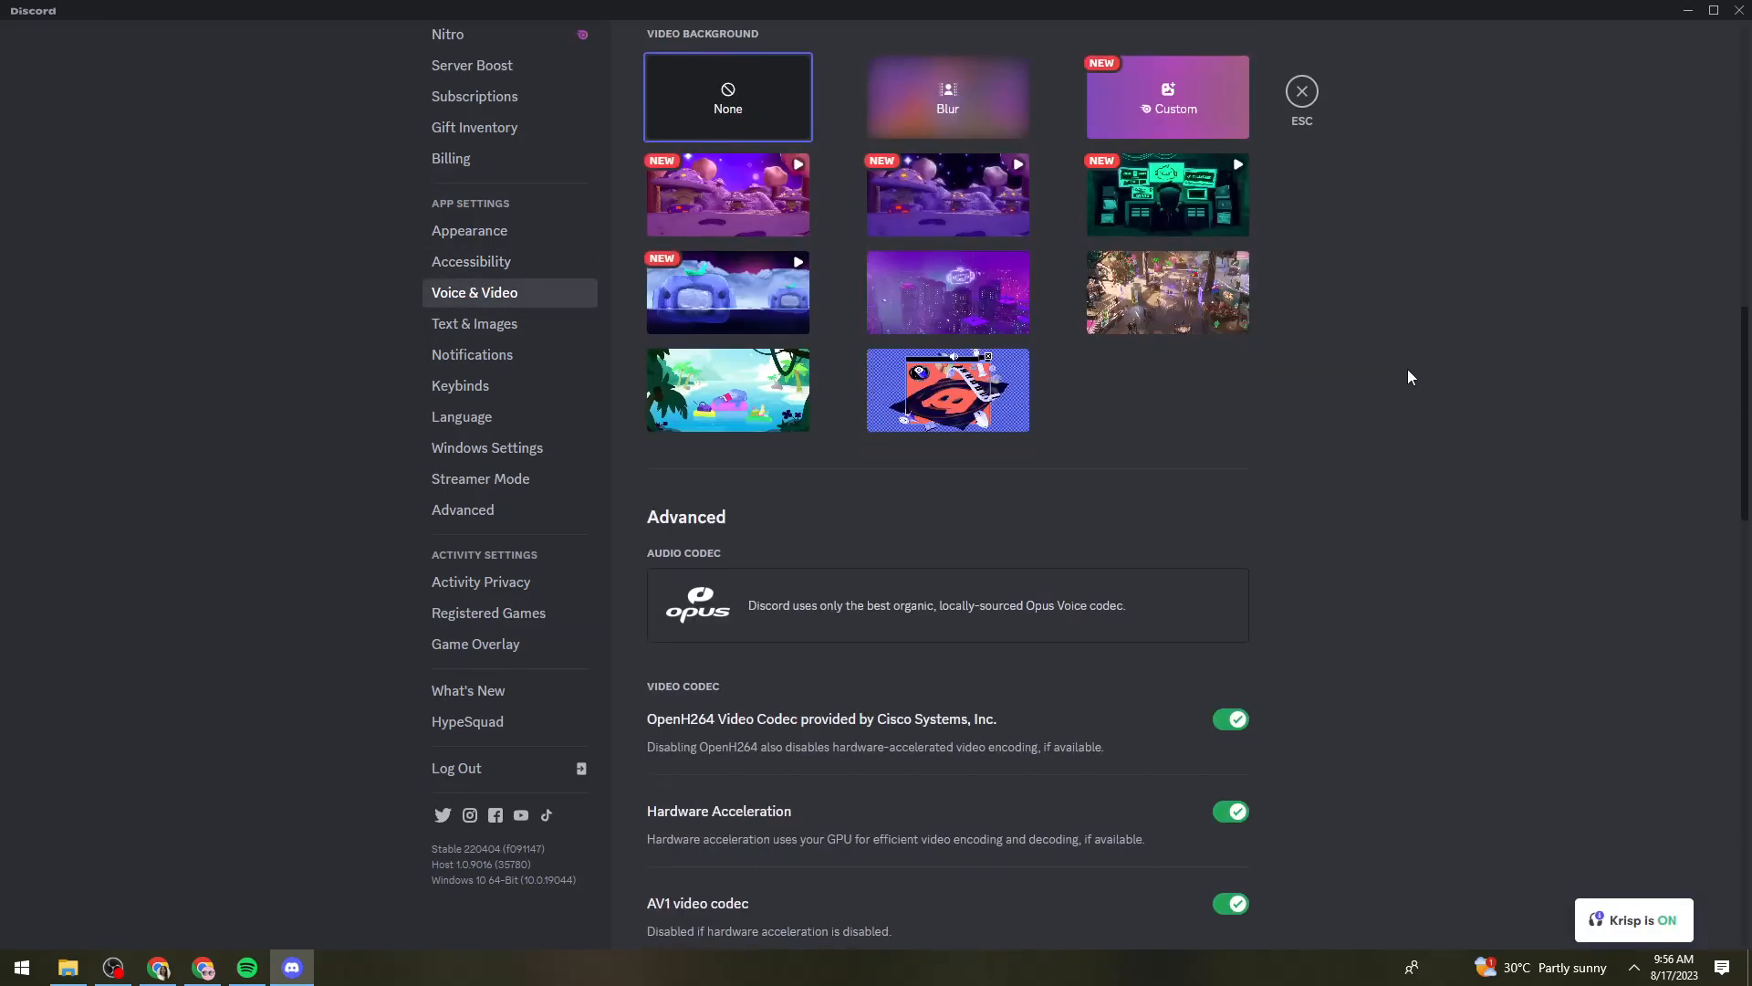
scroll(down, 3)
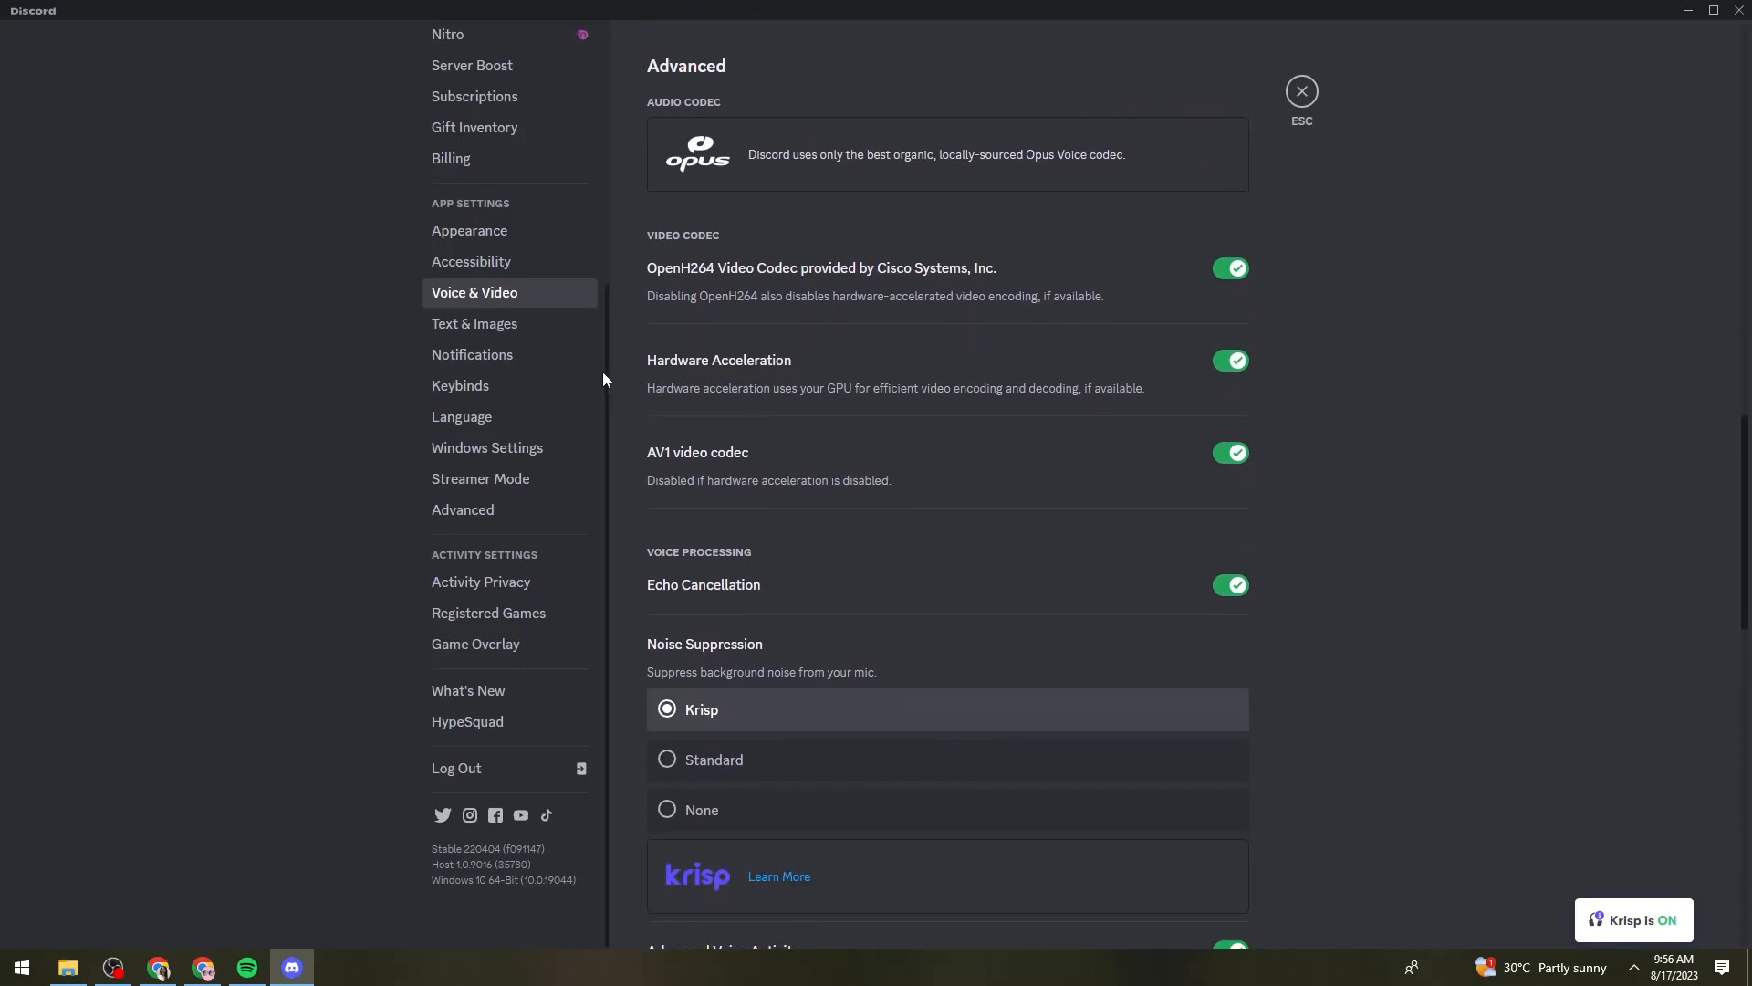
click(1228, 359)
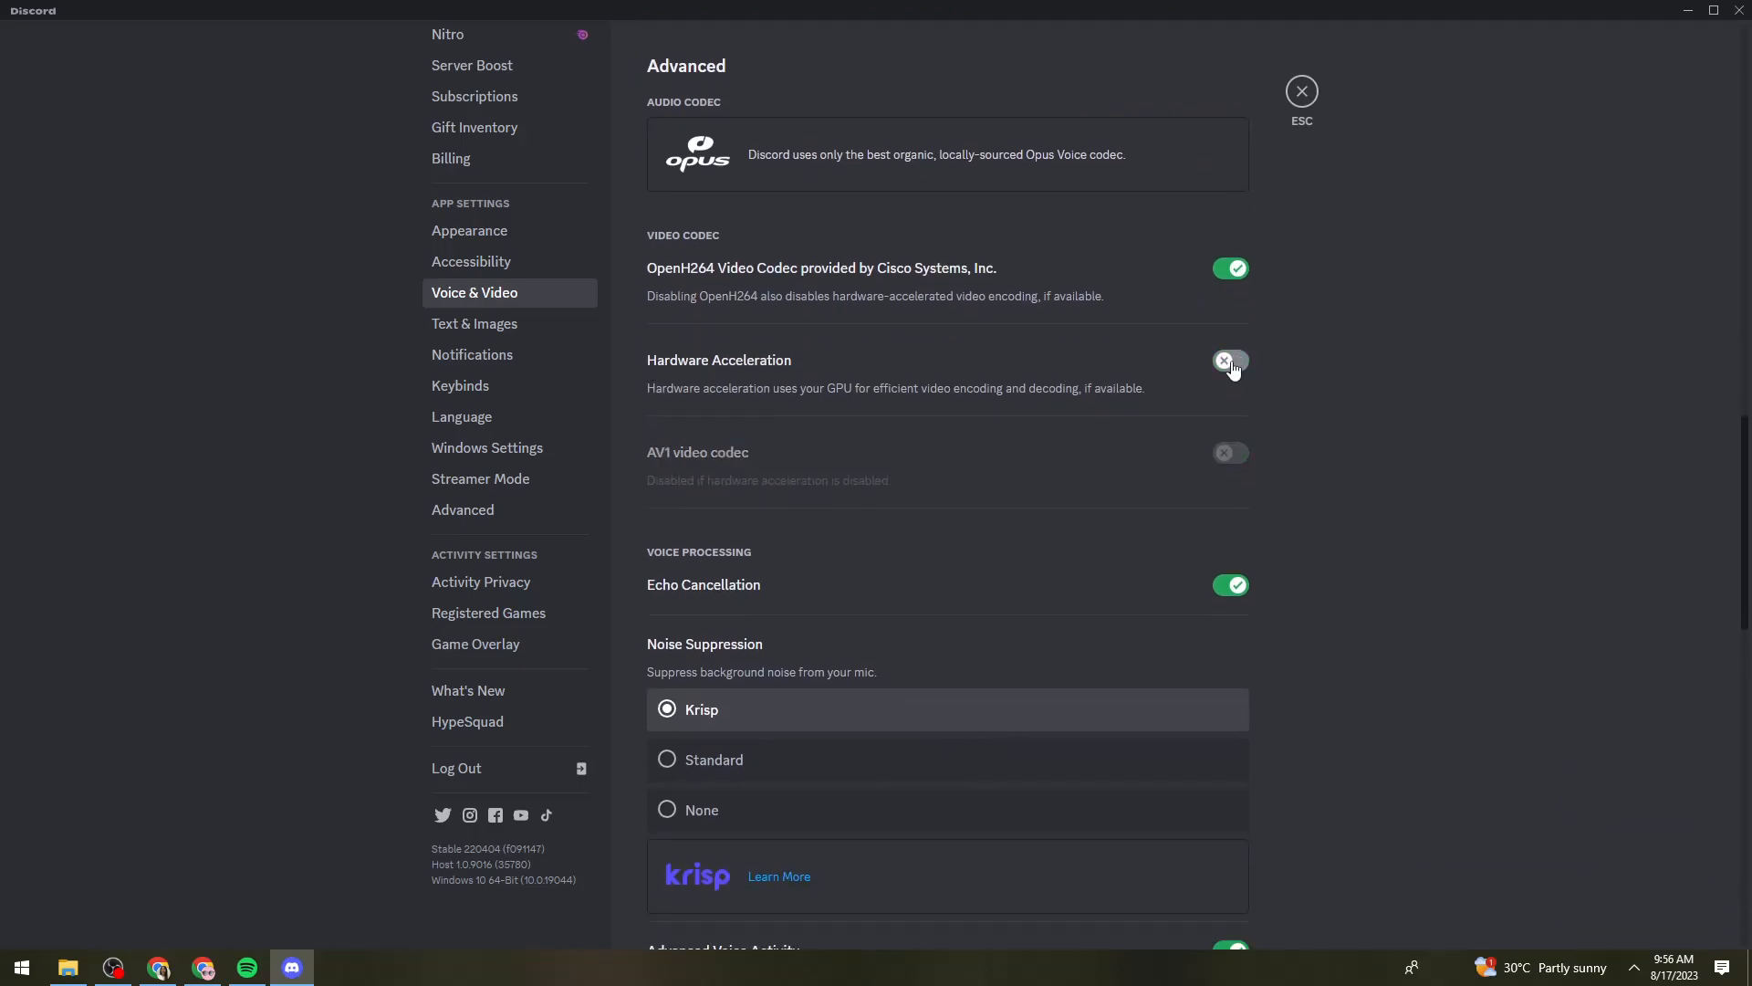
click(1229, 359)
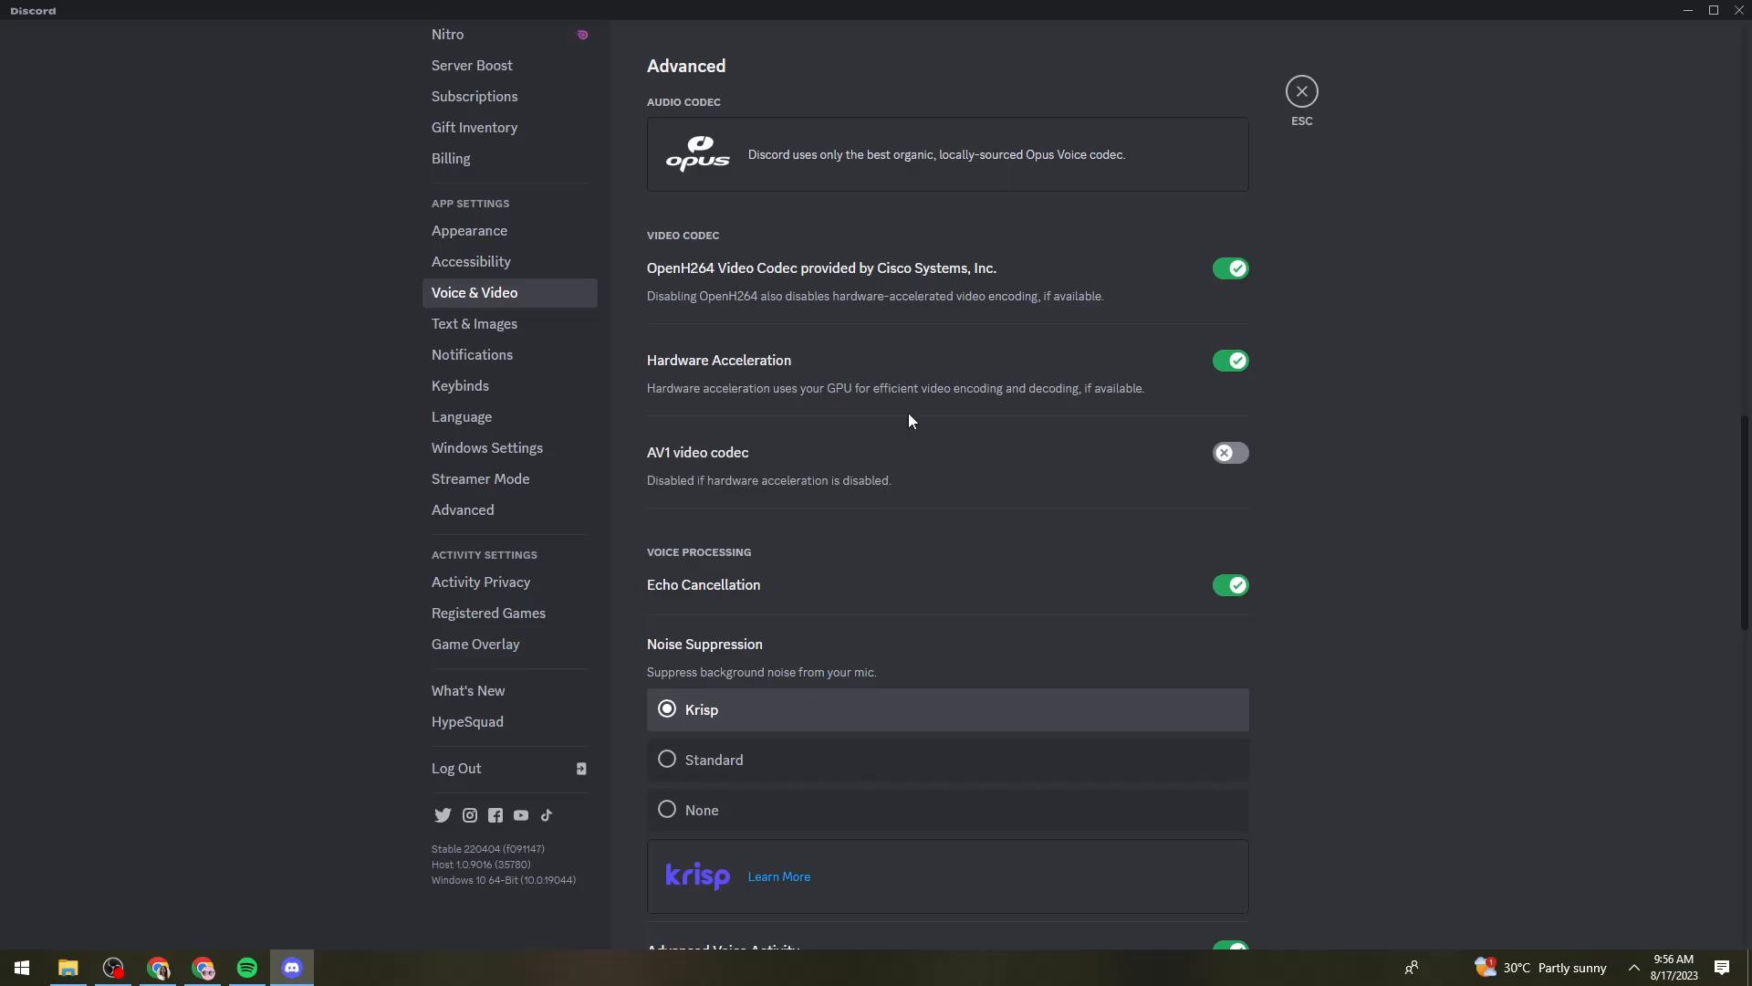
click(1228, 450)
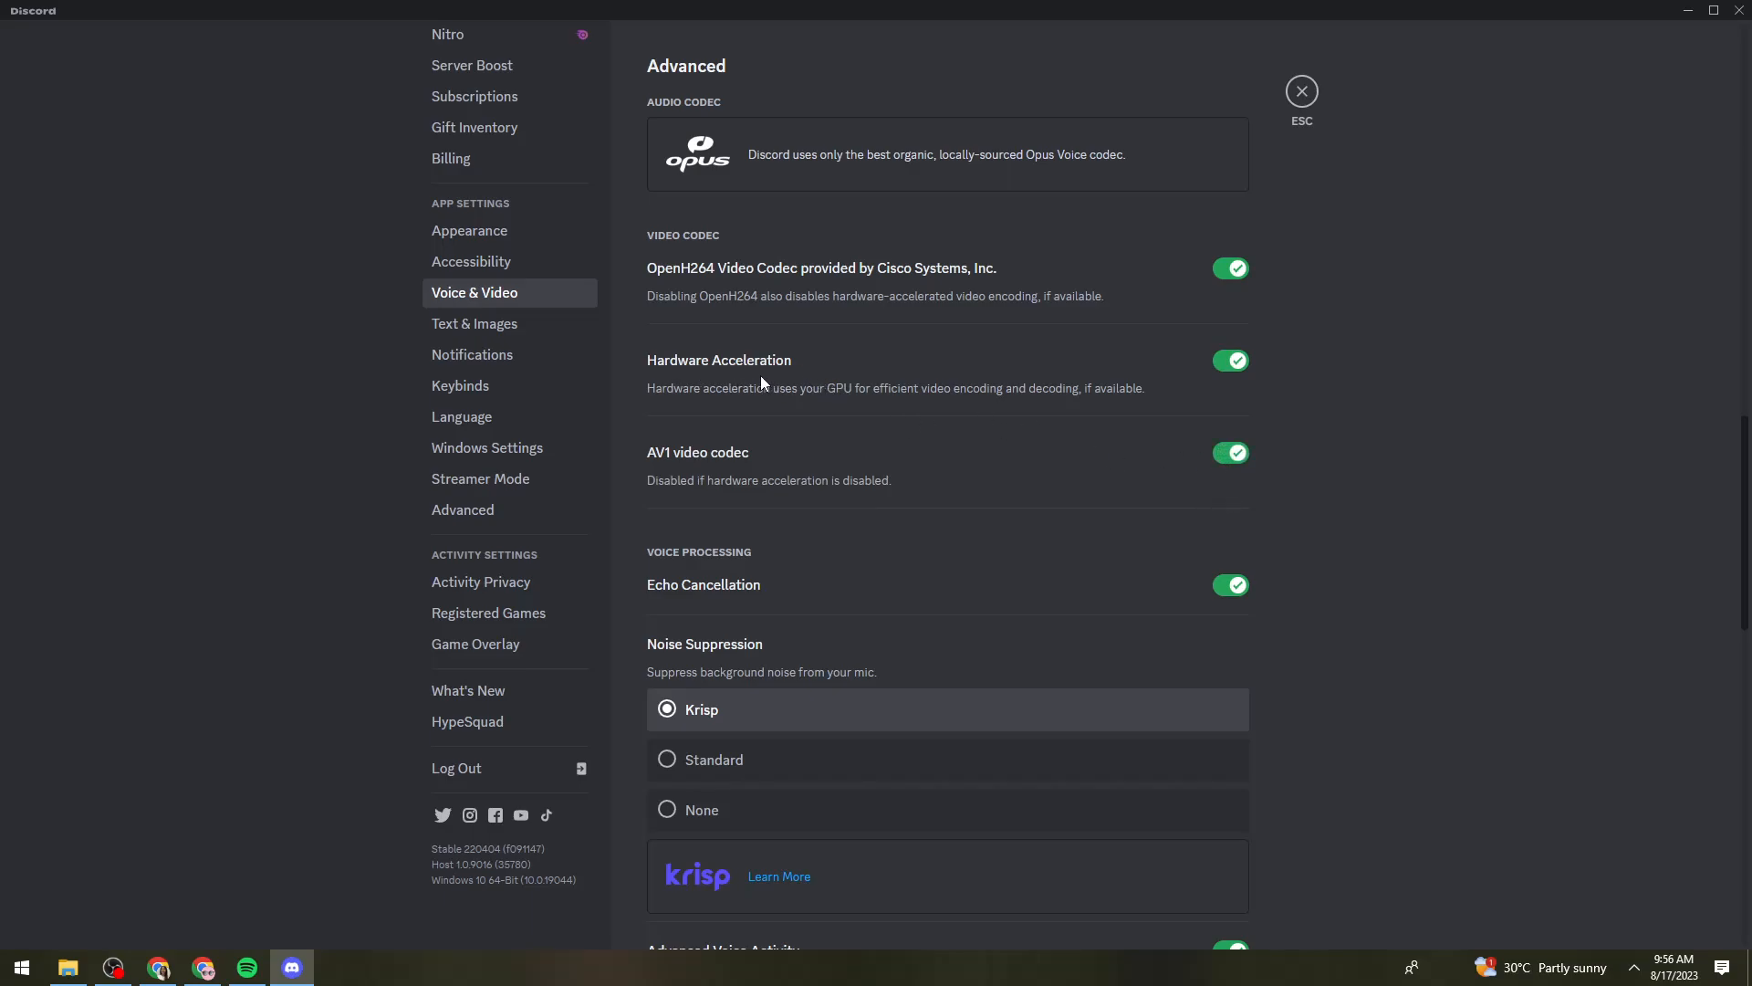
mouse_move(843, 396)
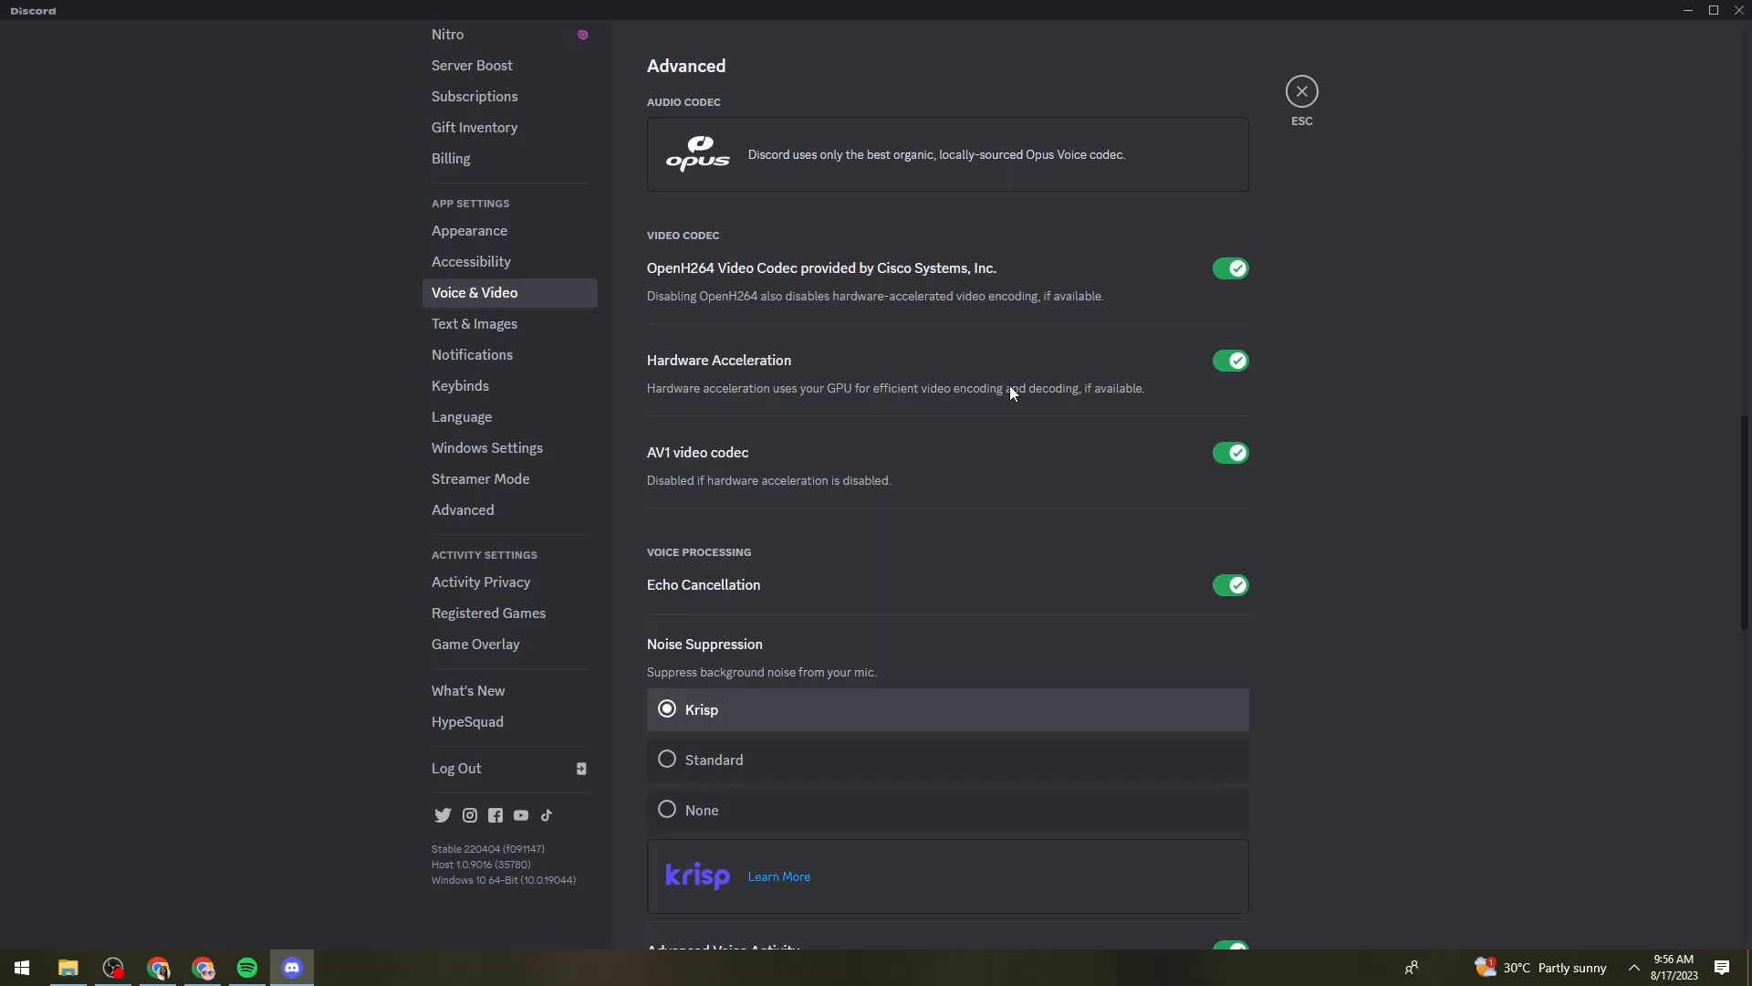
mouse_move(1095, 401)
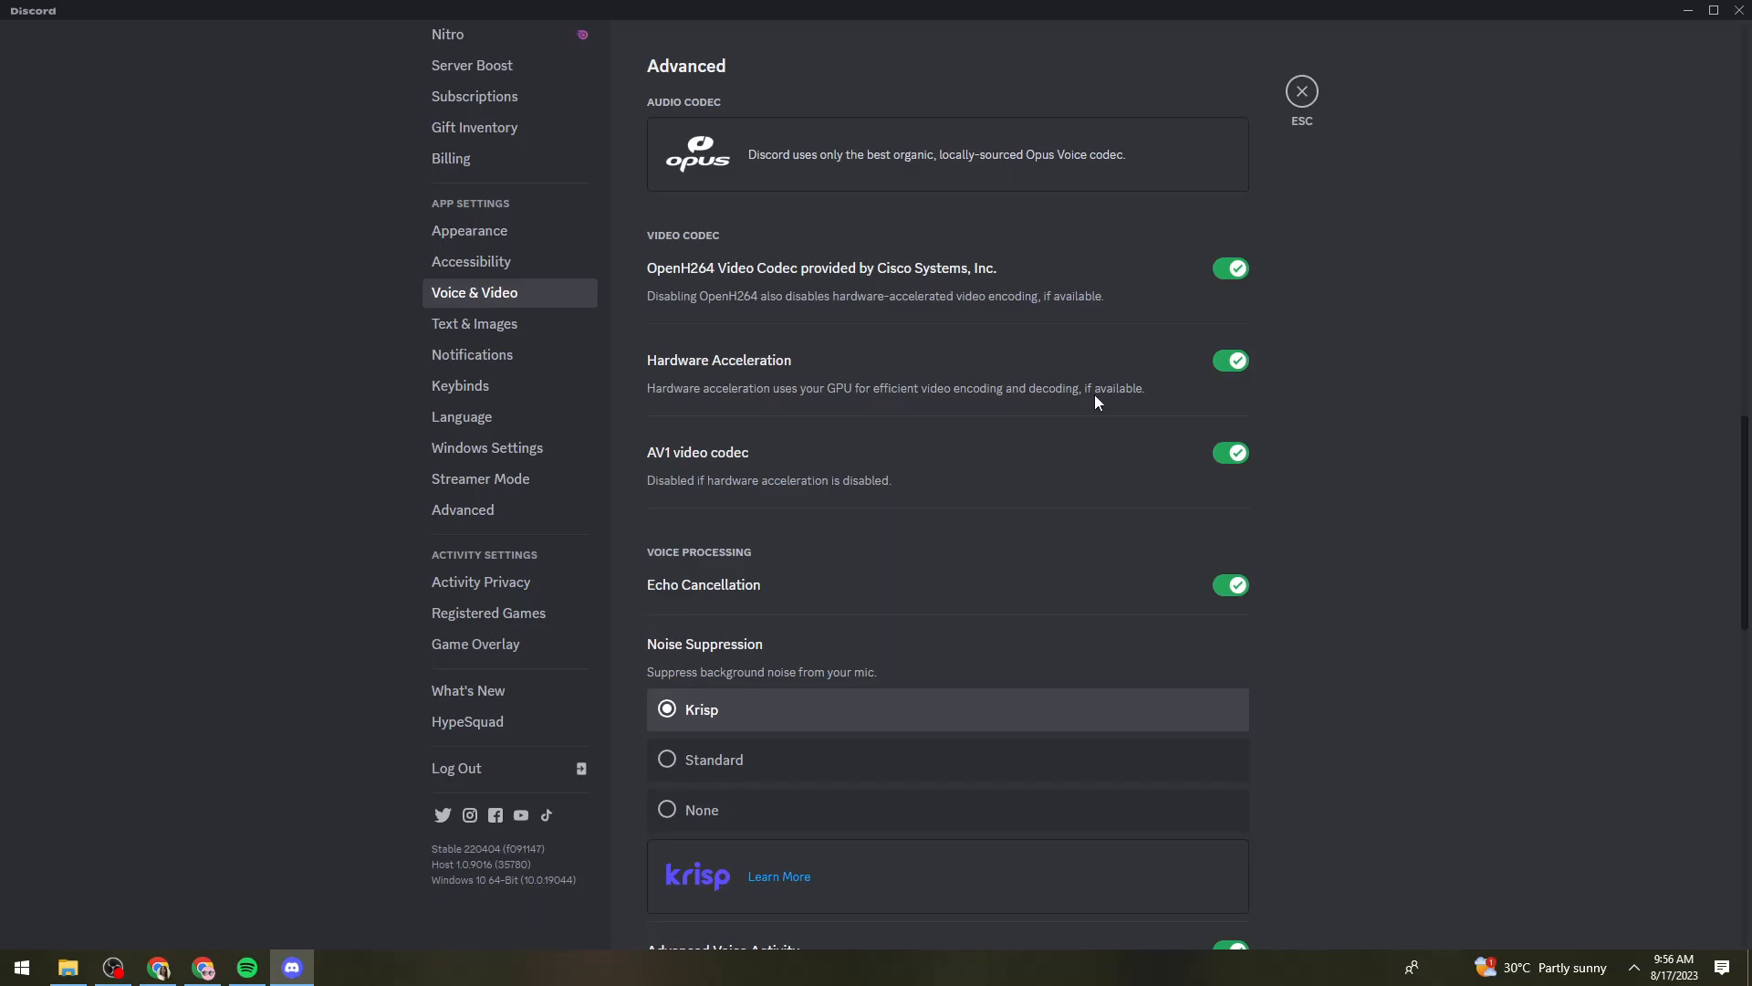
mouse_move(1199, 374)
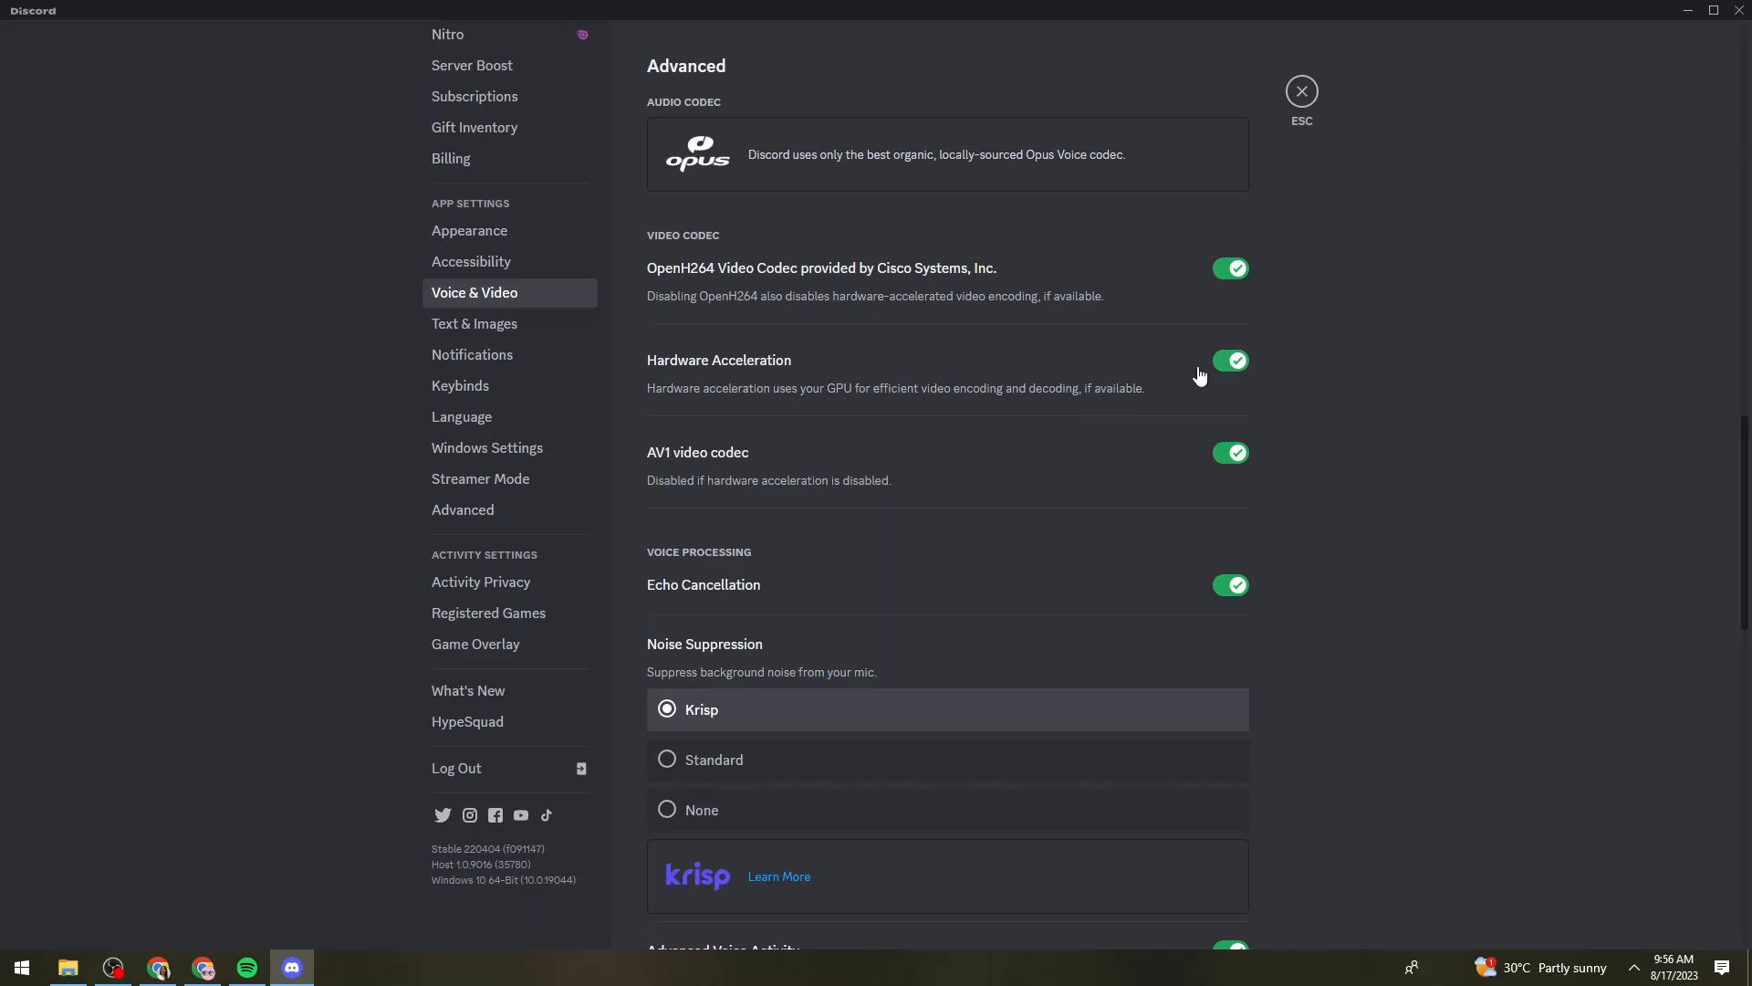
mouse_move(1261, 340)
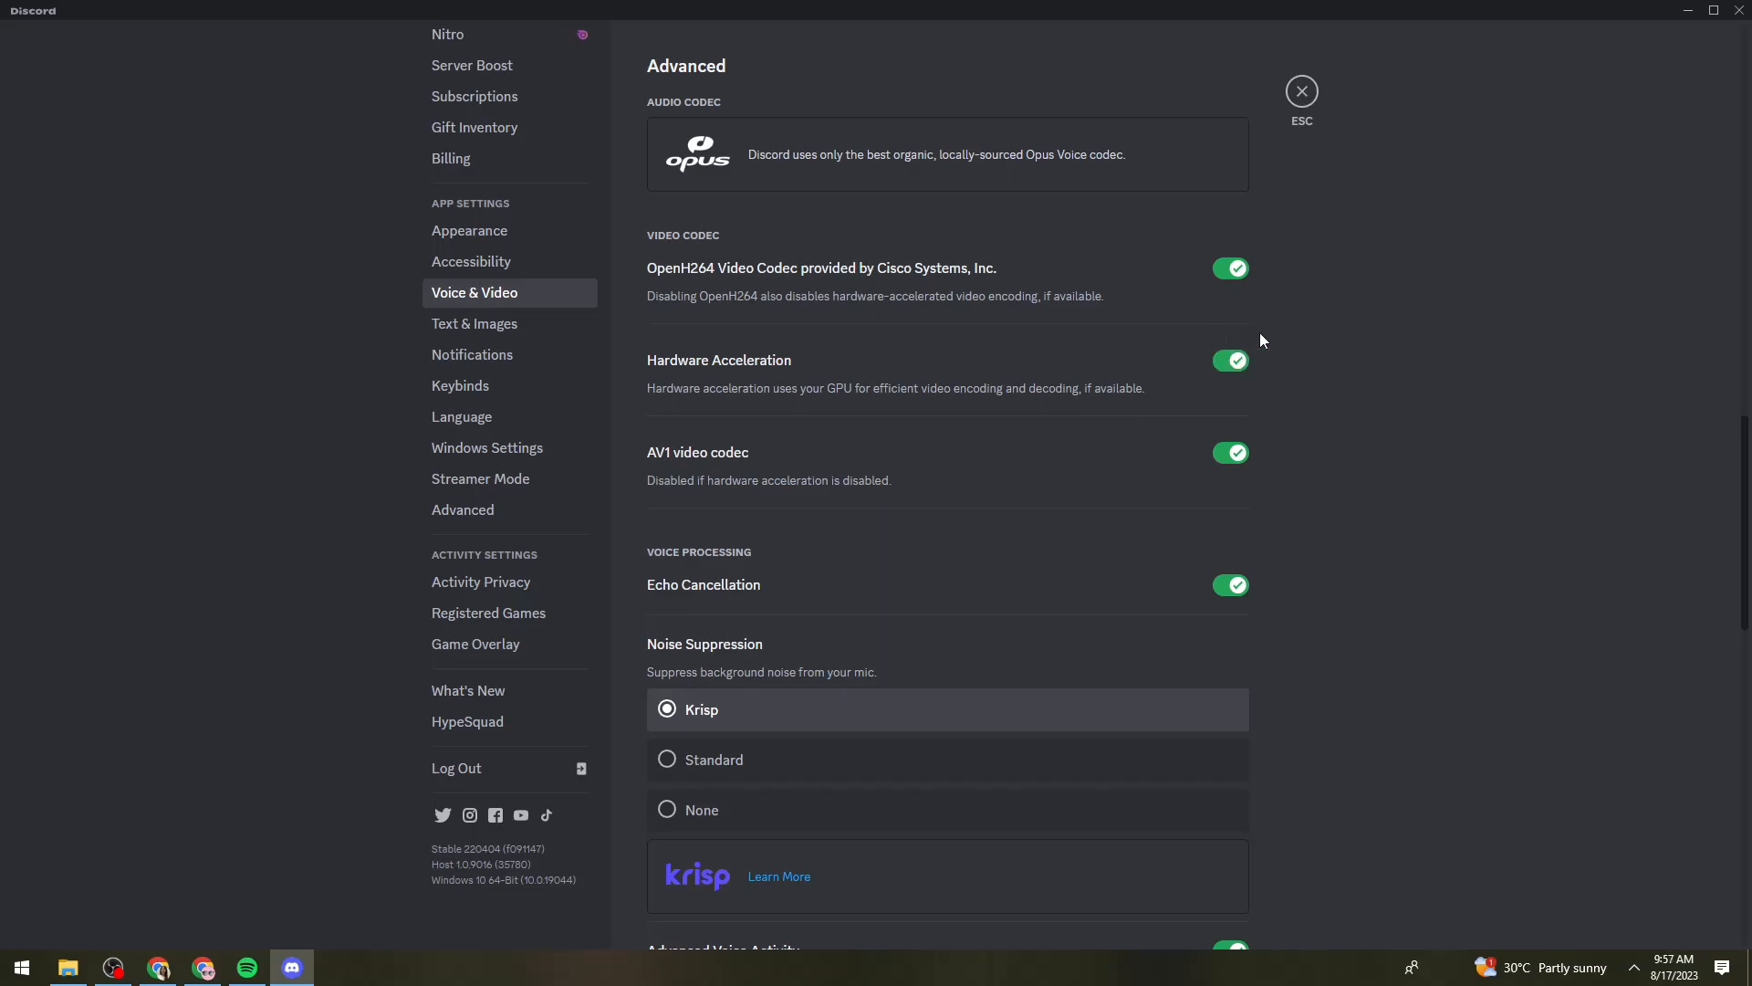
mouse_move(1572, 181)
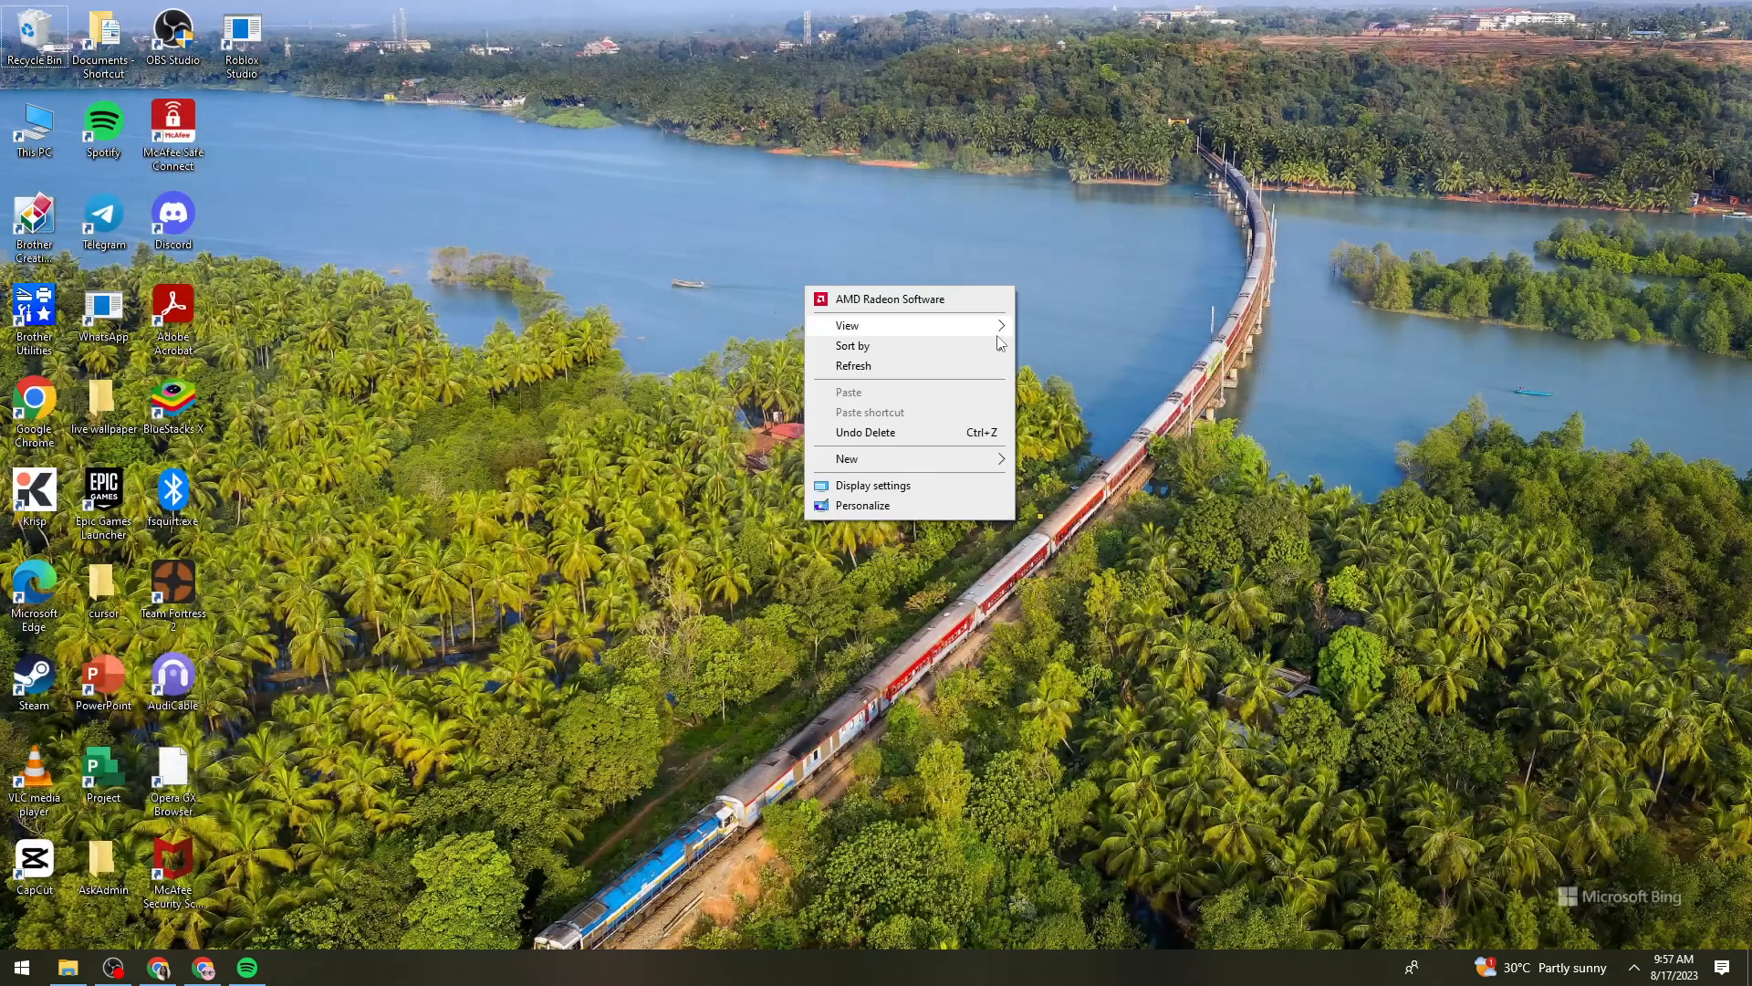
Search Start for 'con' and launch Control Panel
click(872, 400)
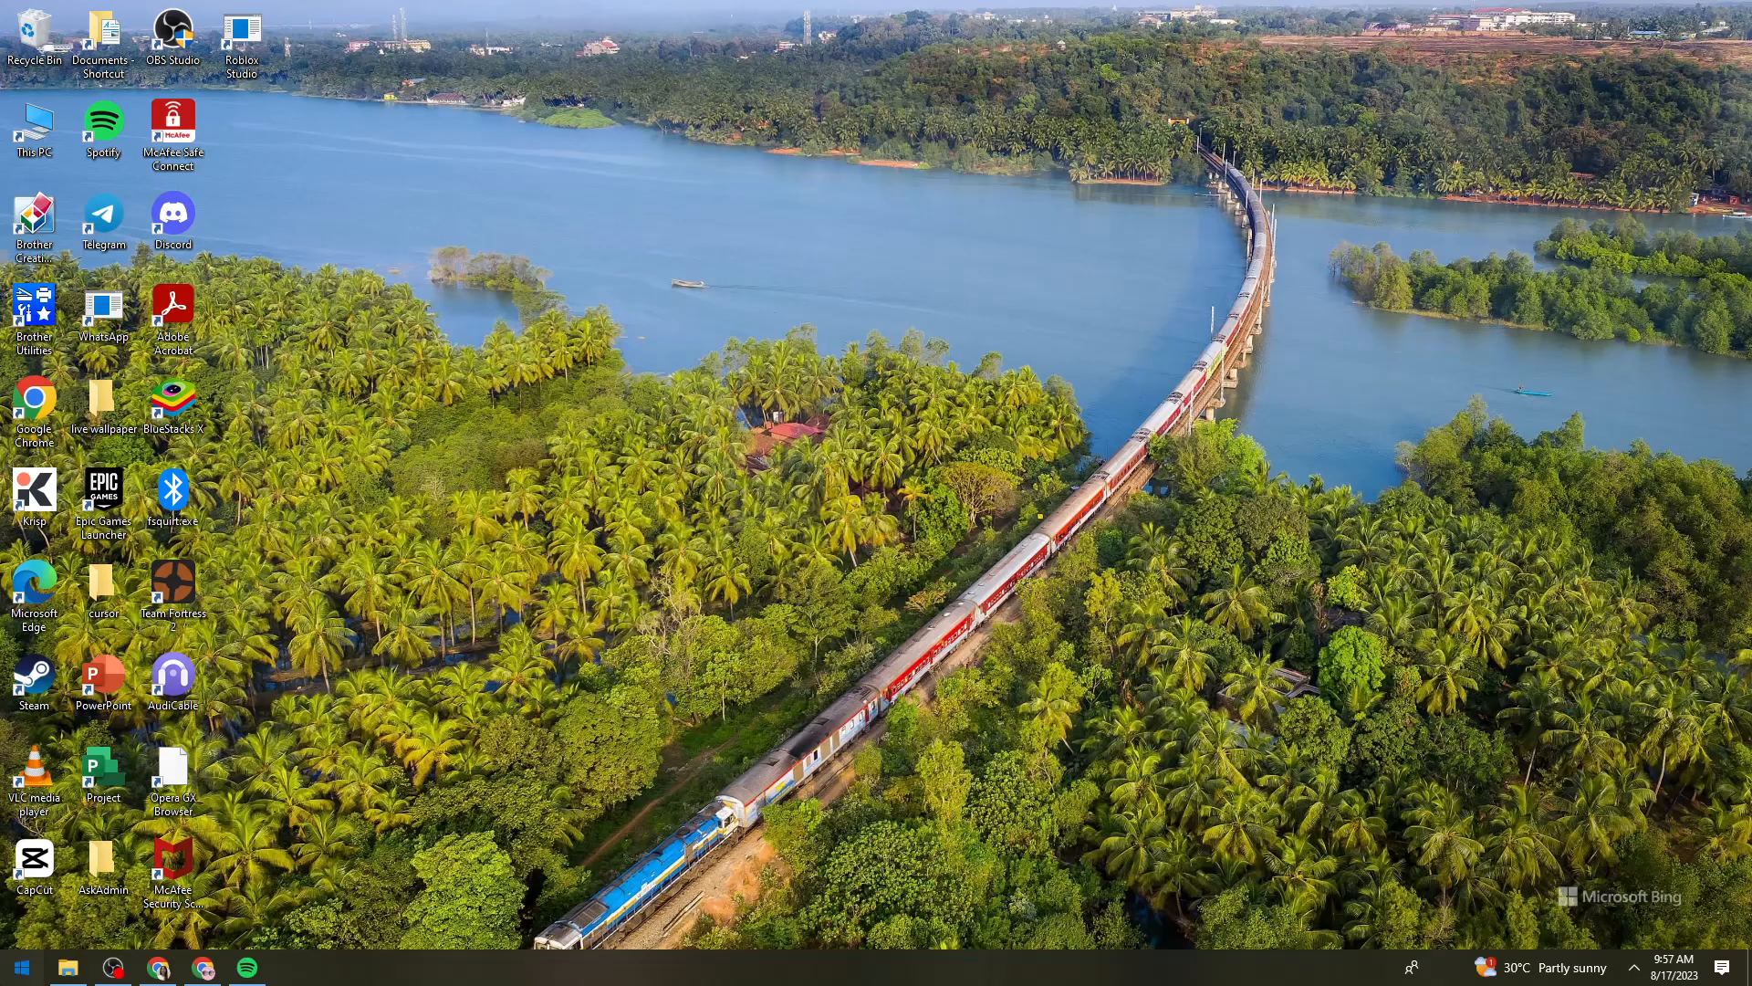
click(21, 967)
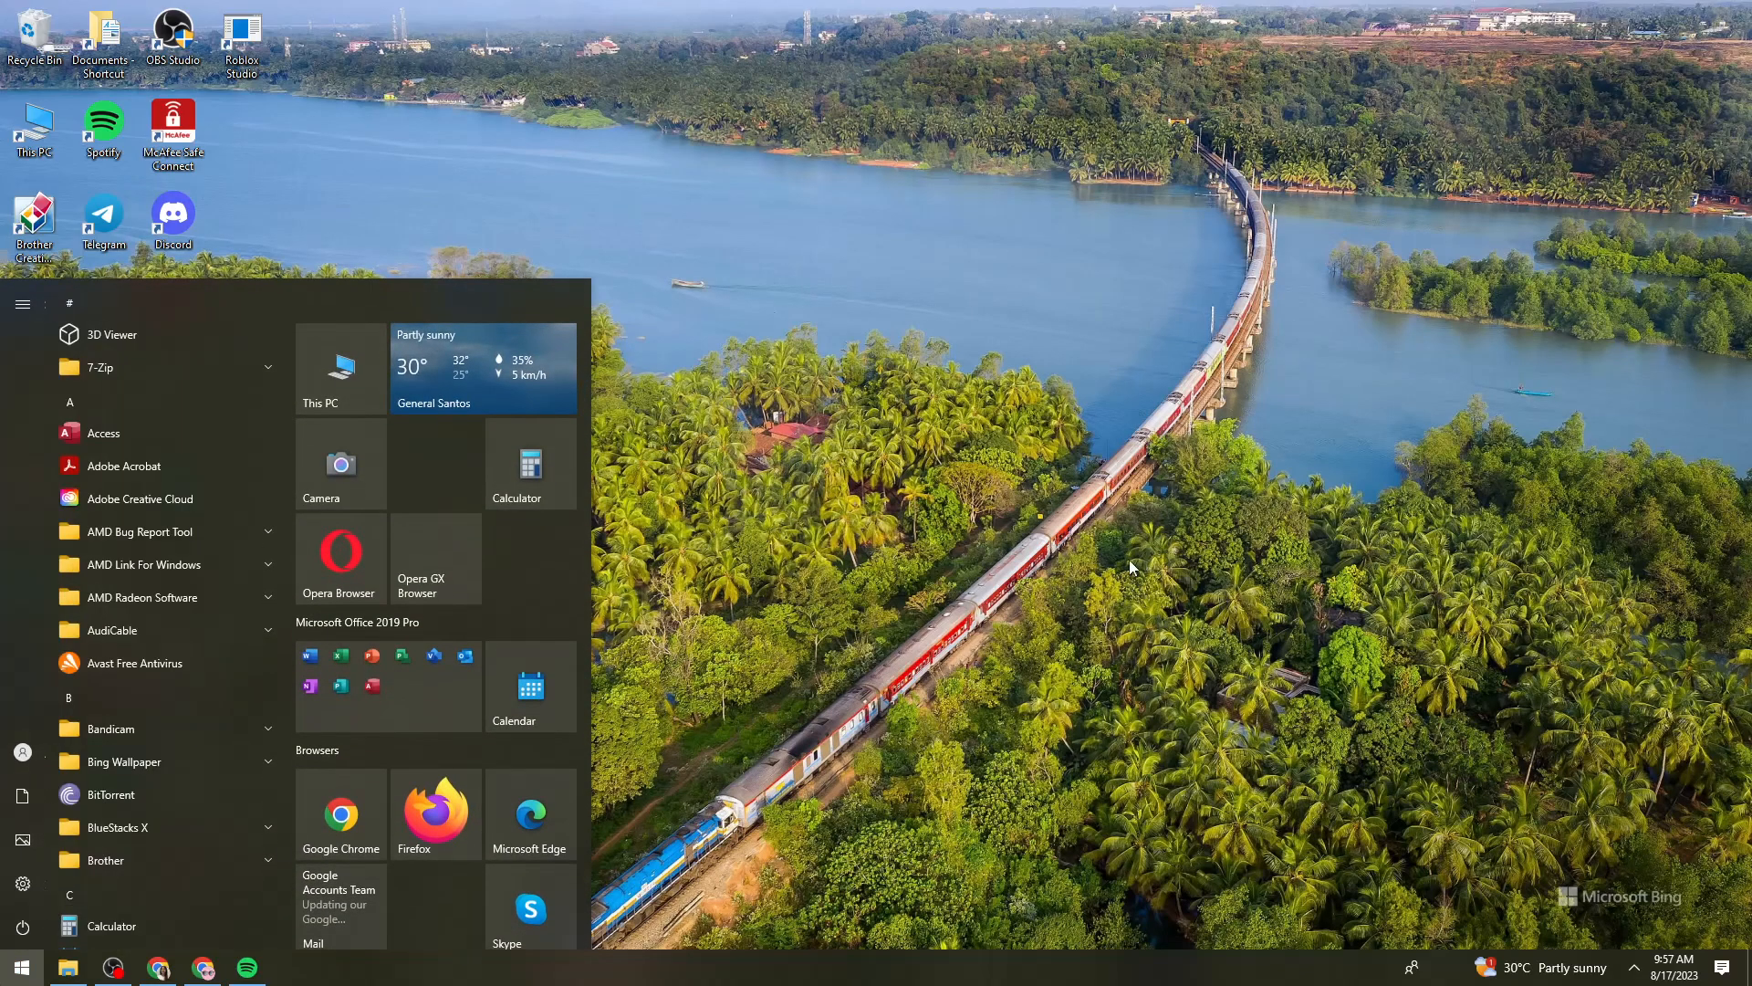
text(c)
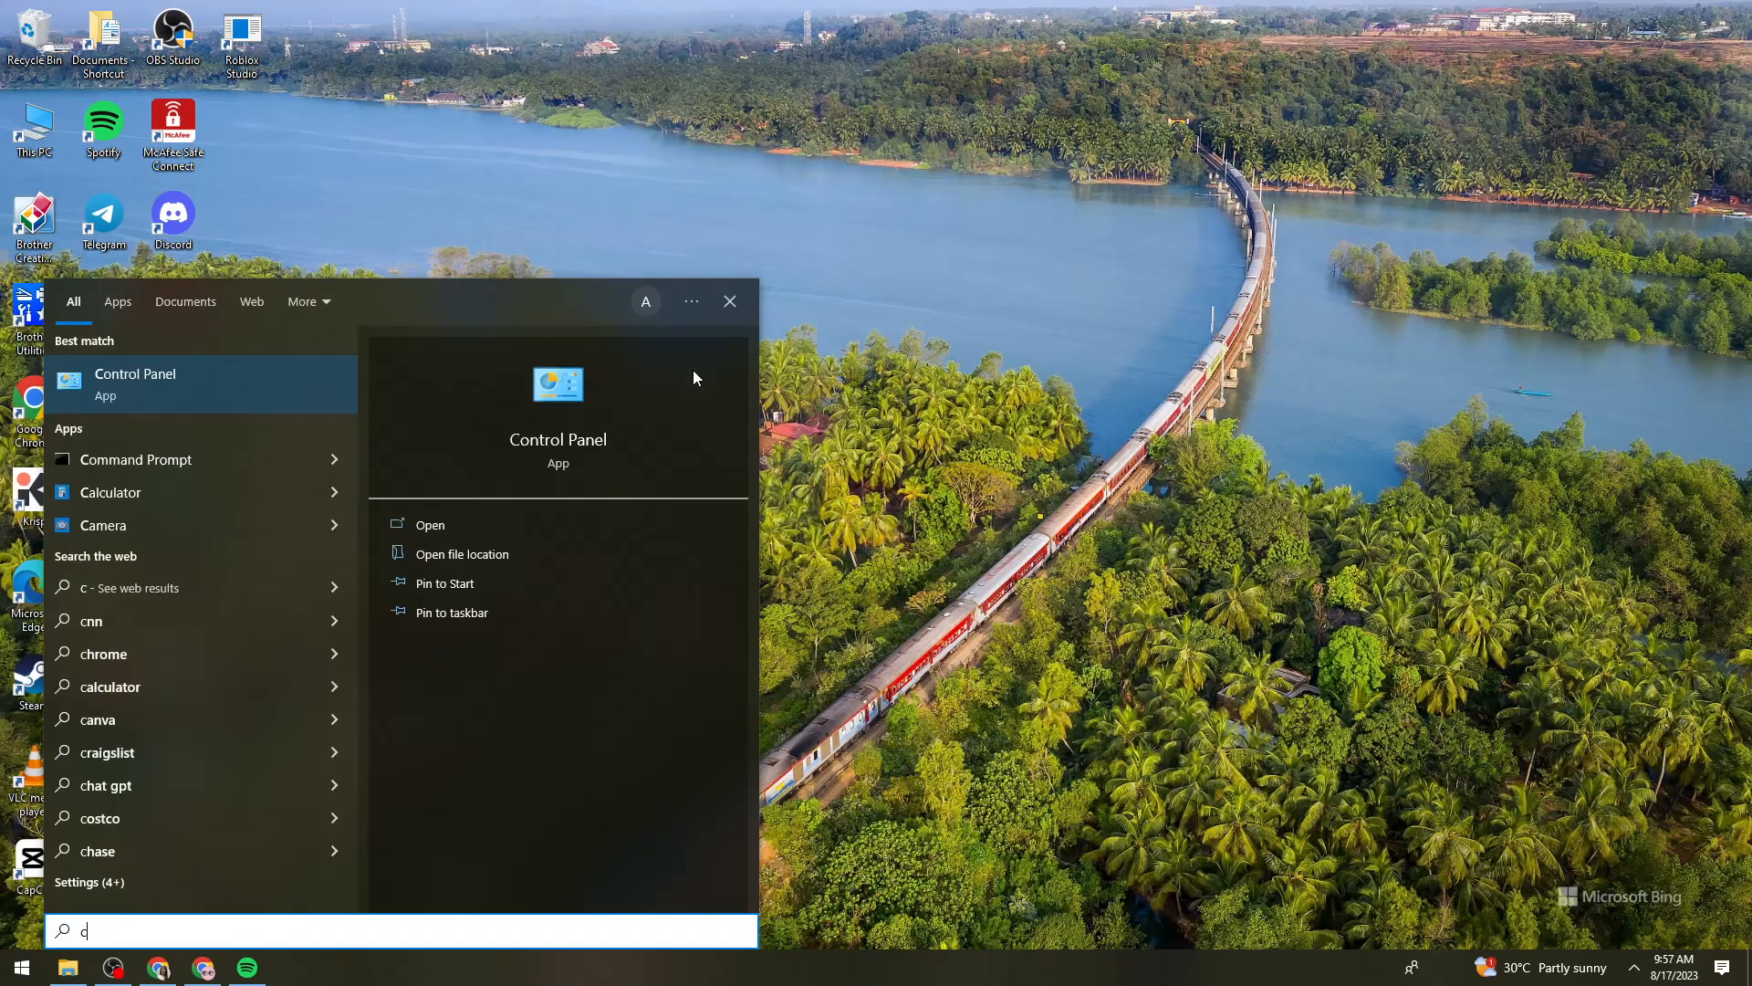
text(on)
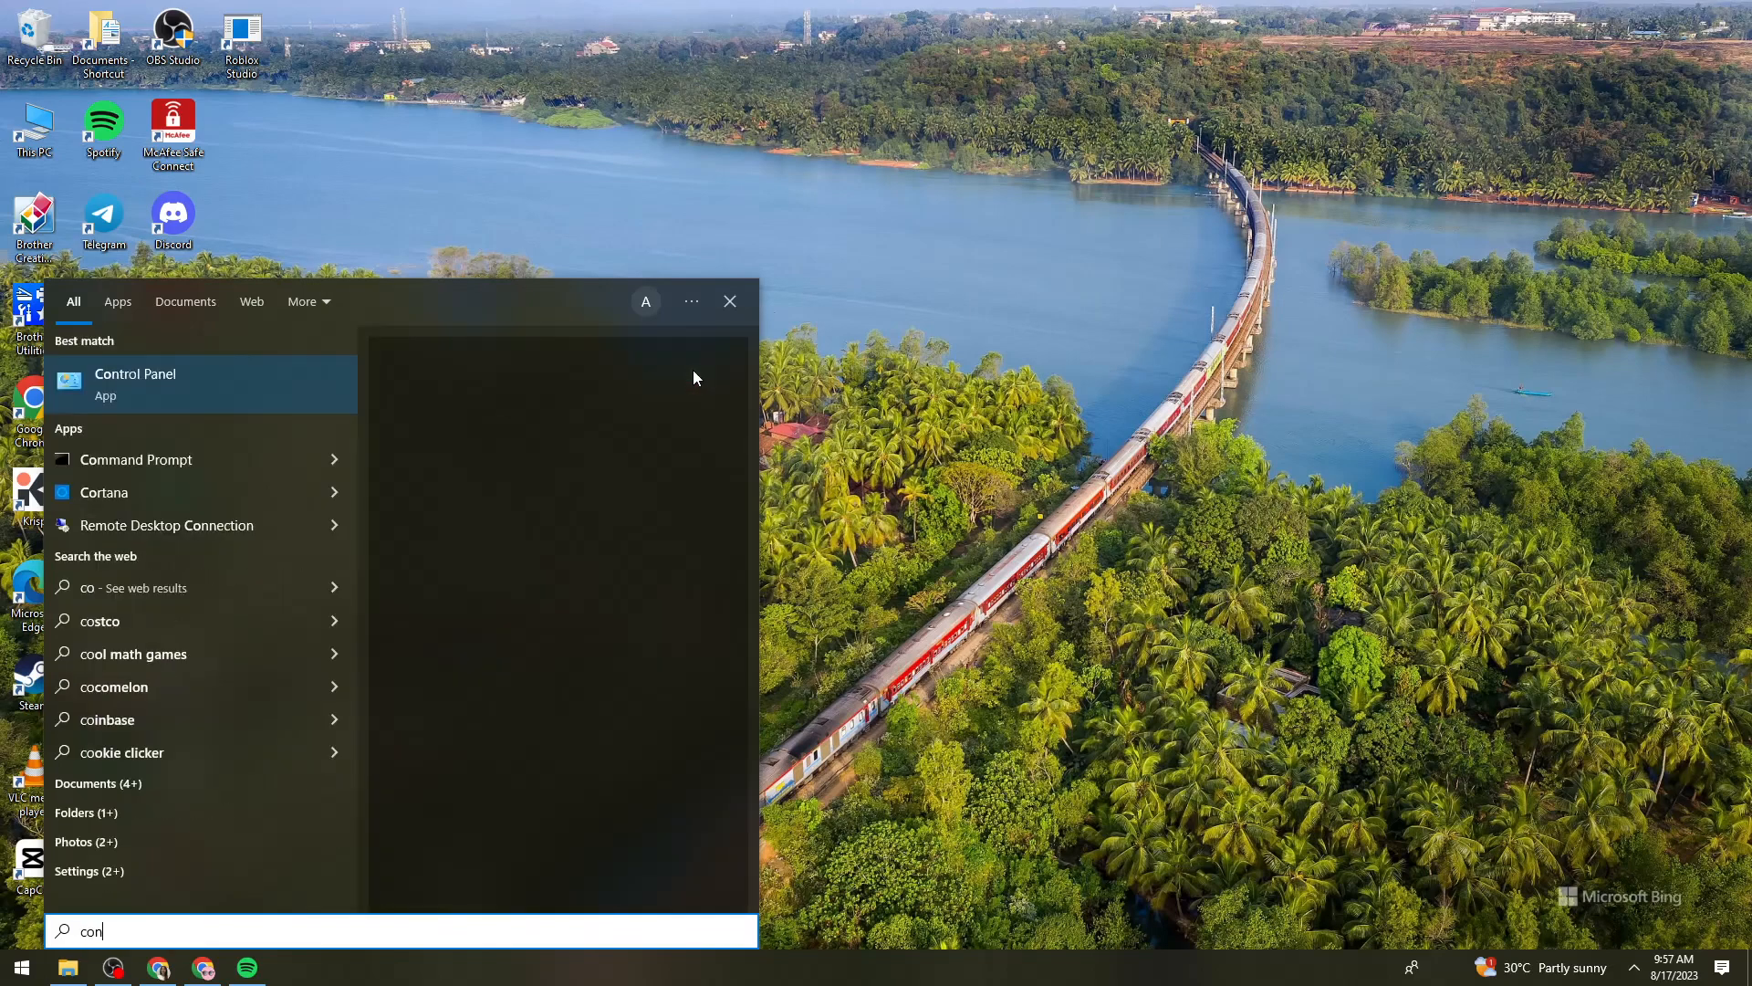
click(730, 301)
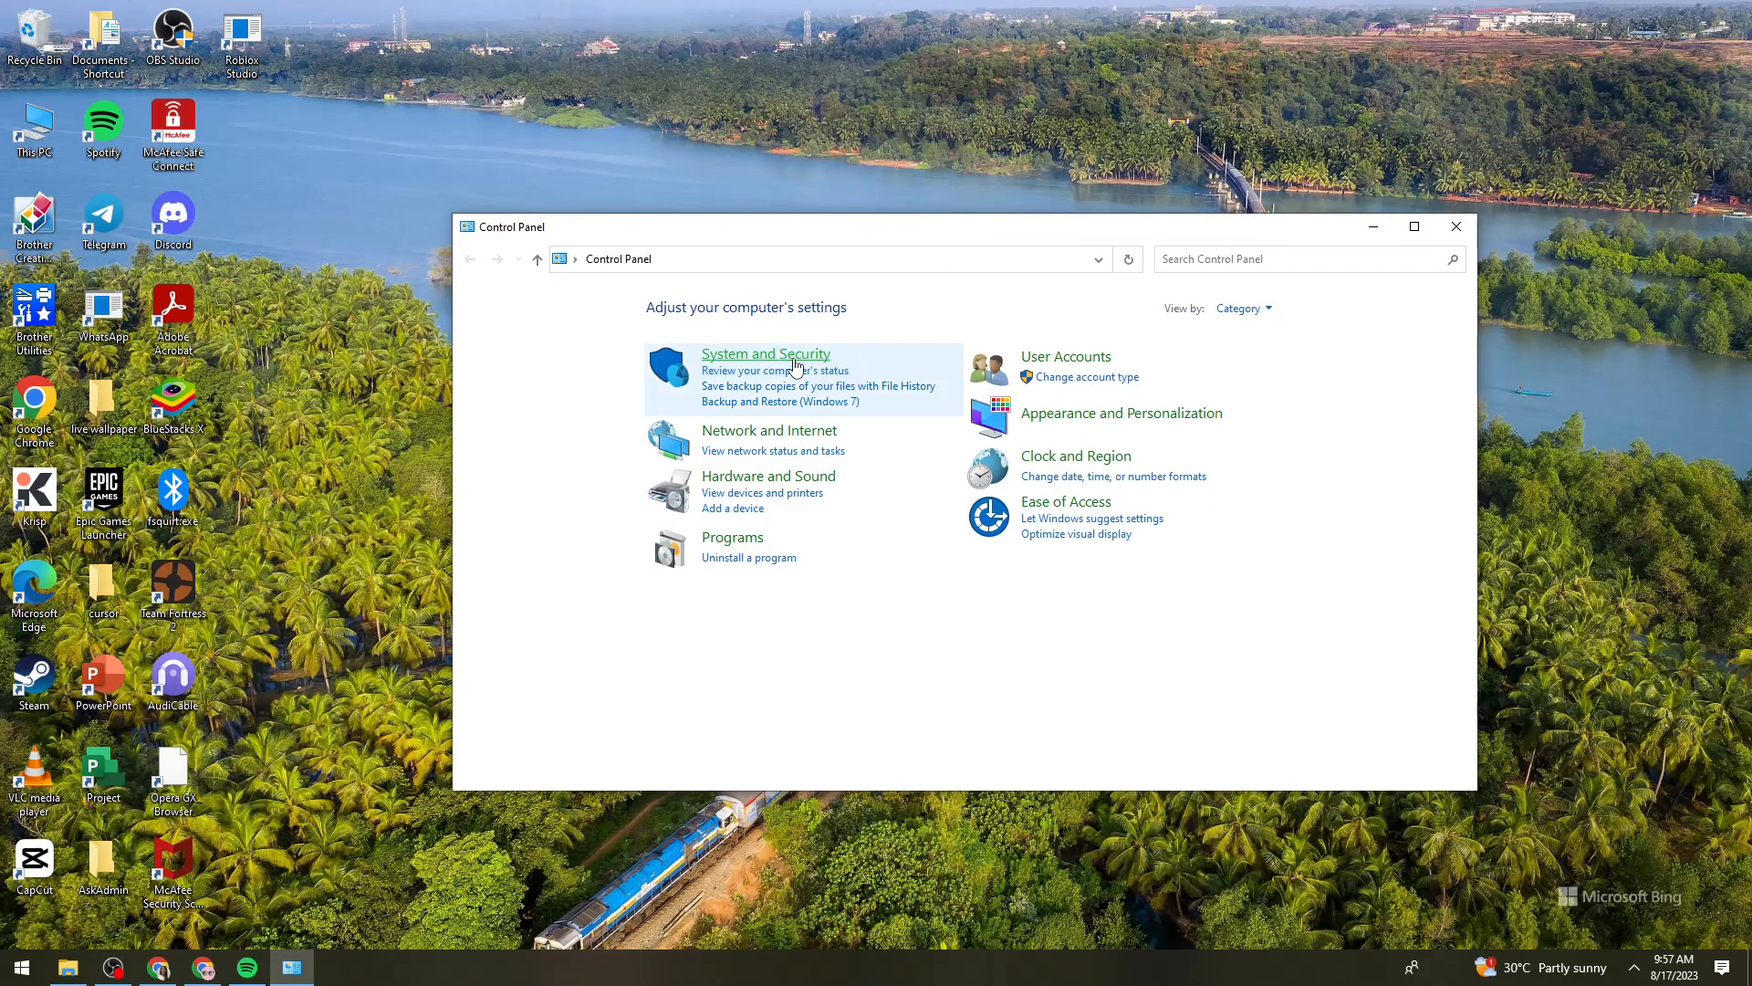
Go to System and Security, then the firewall's allowed-apps page
click(765, 352)
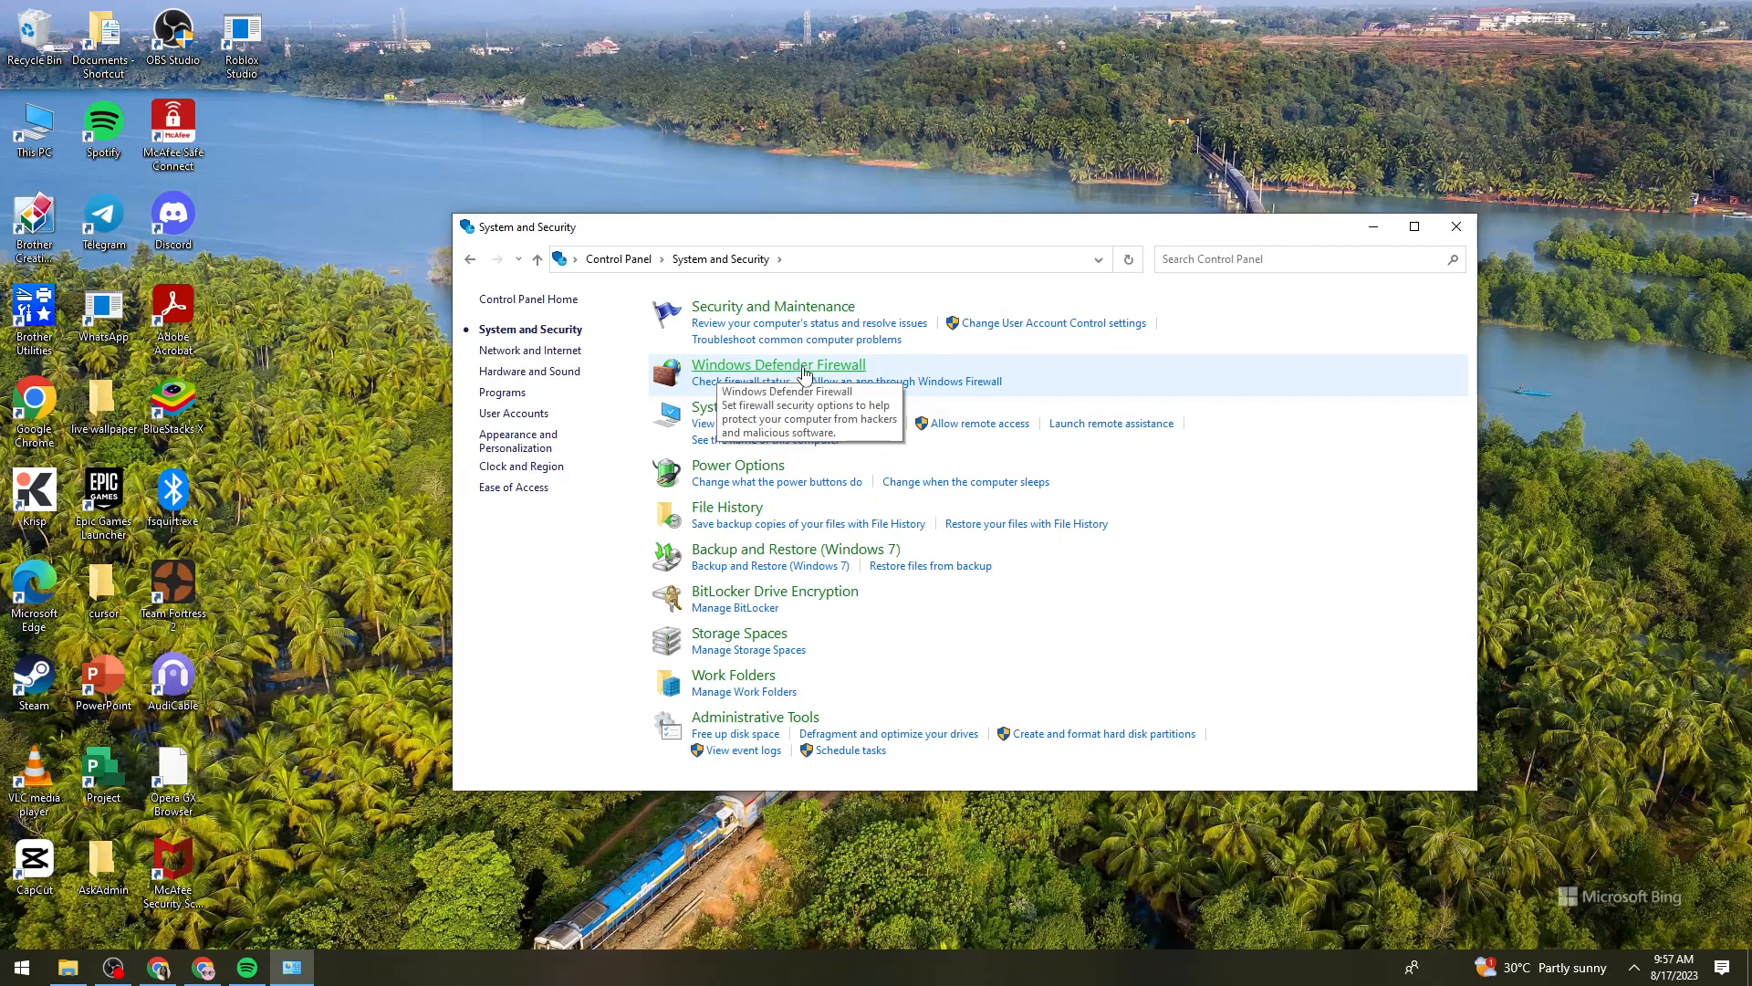
mouse_move(987, 394)
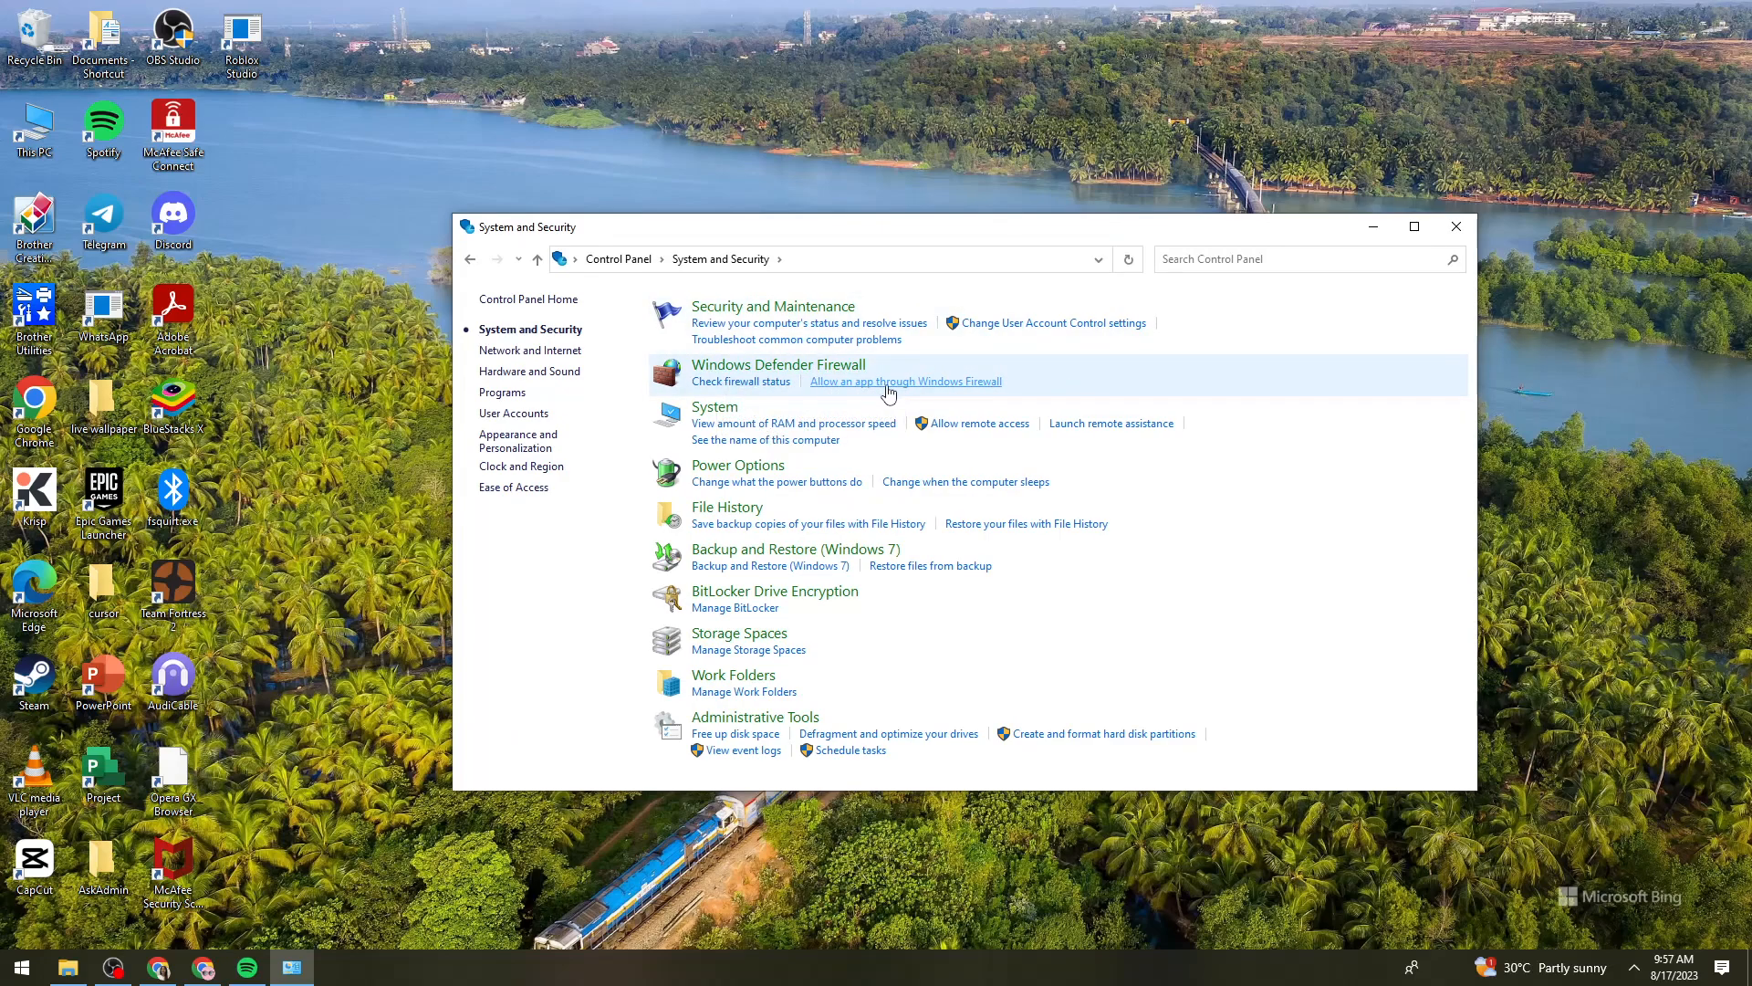
click(905, 381)
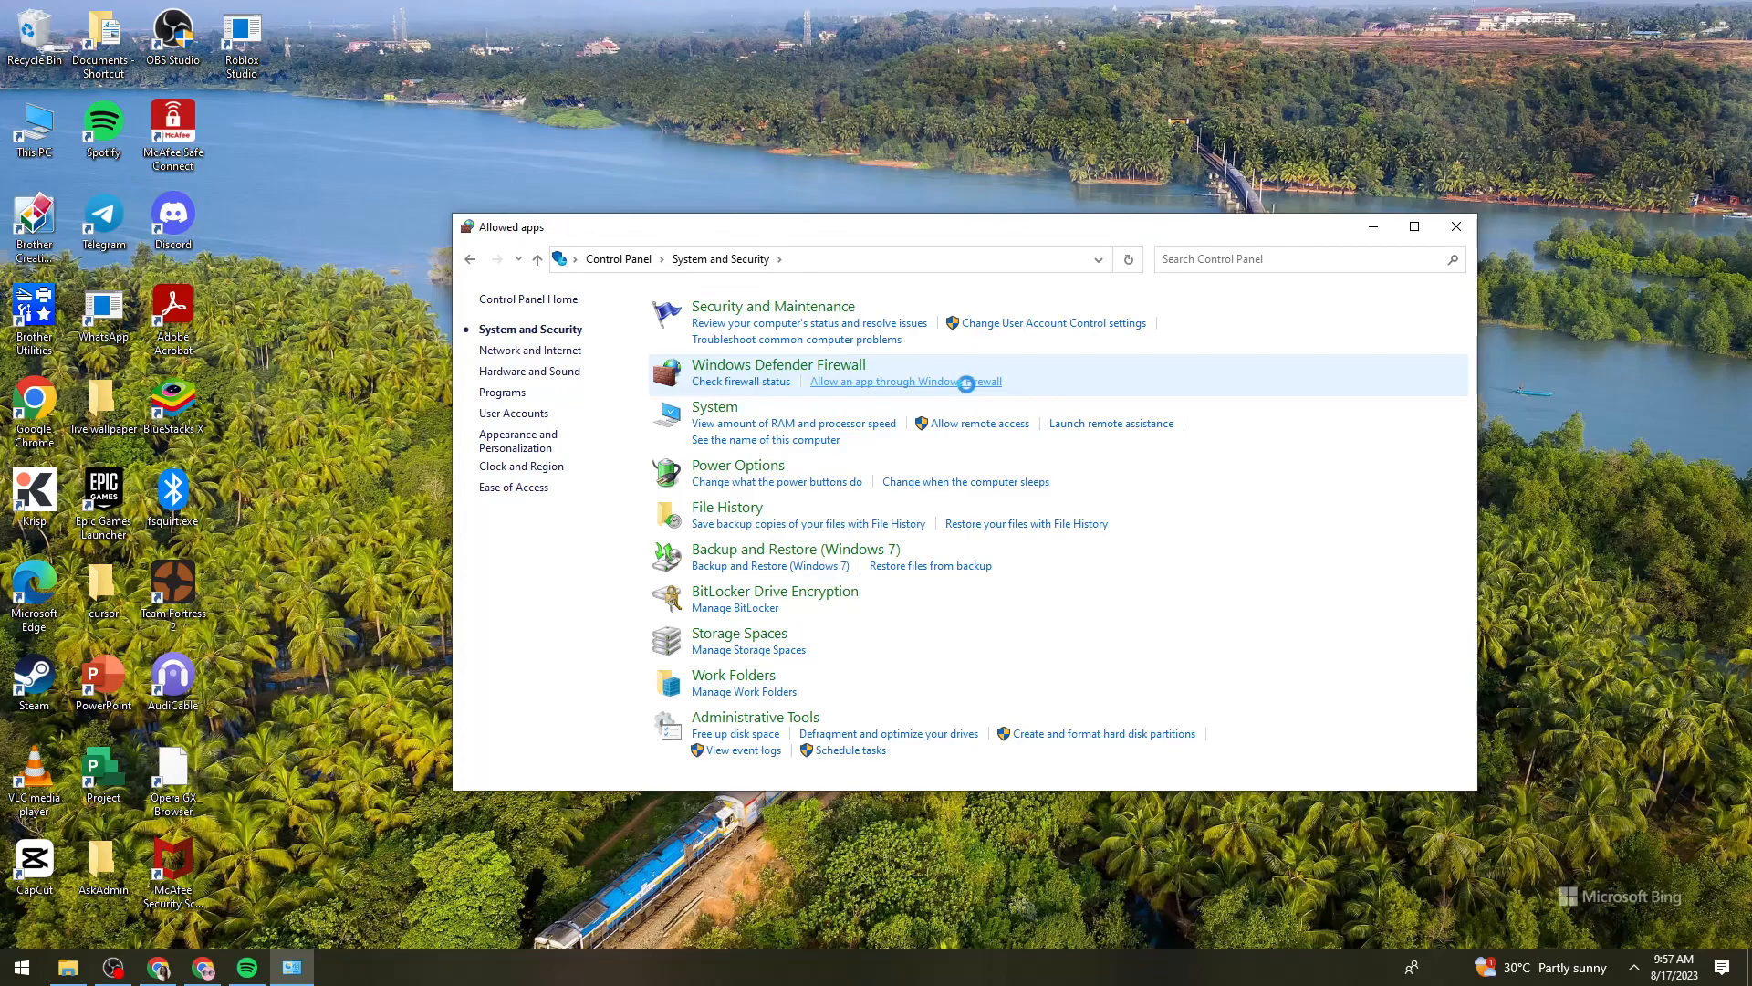
Inspect the discord.exe entries in the allowed-apps list and unlock Change settings
click(903, 382)
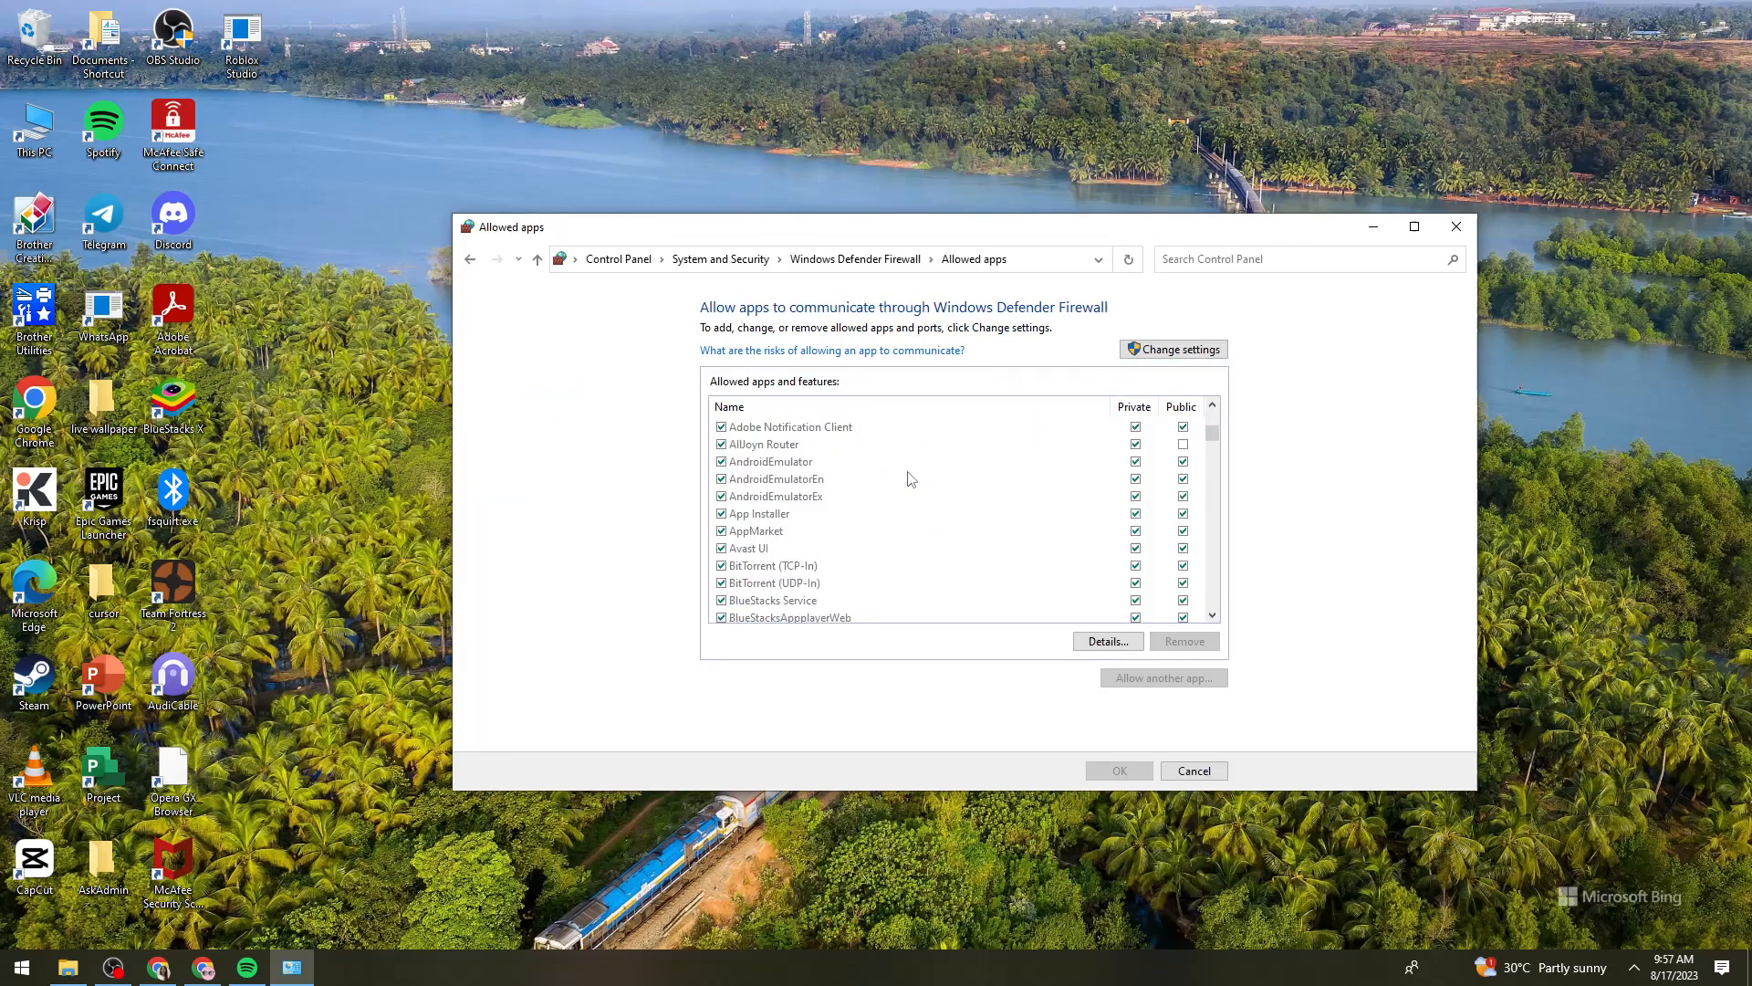
scroll(down, 3)
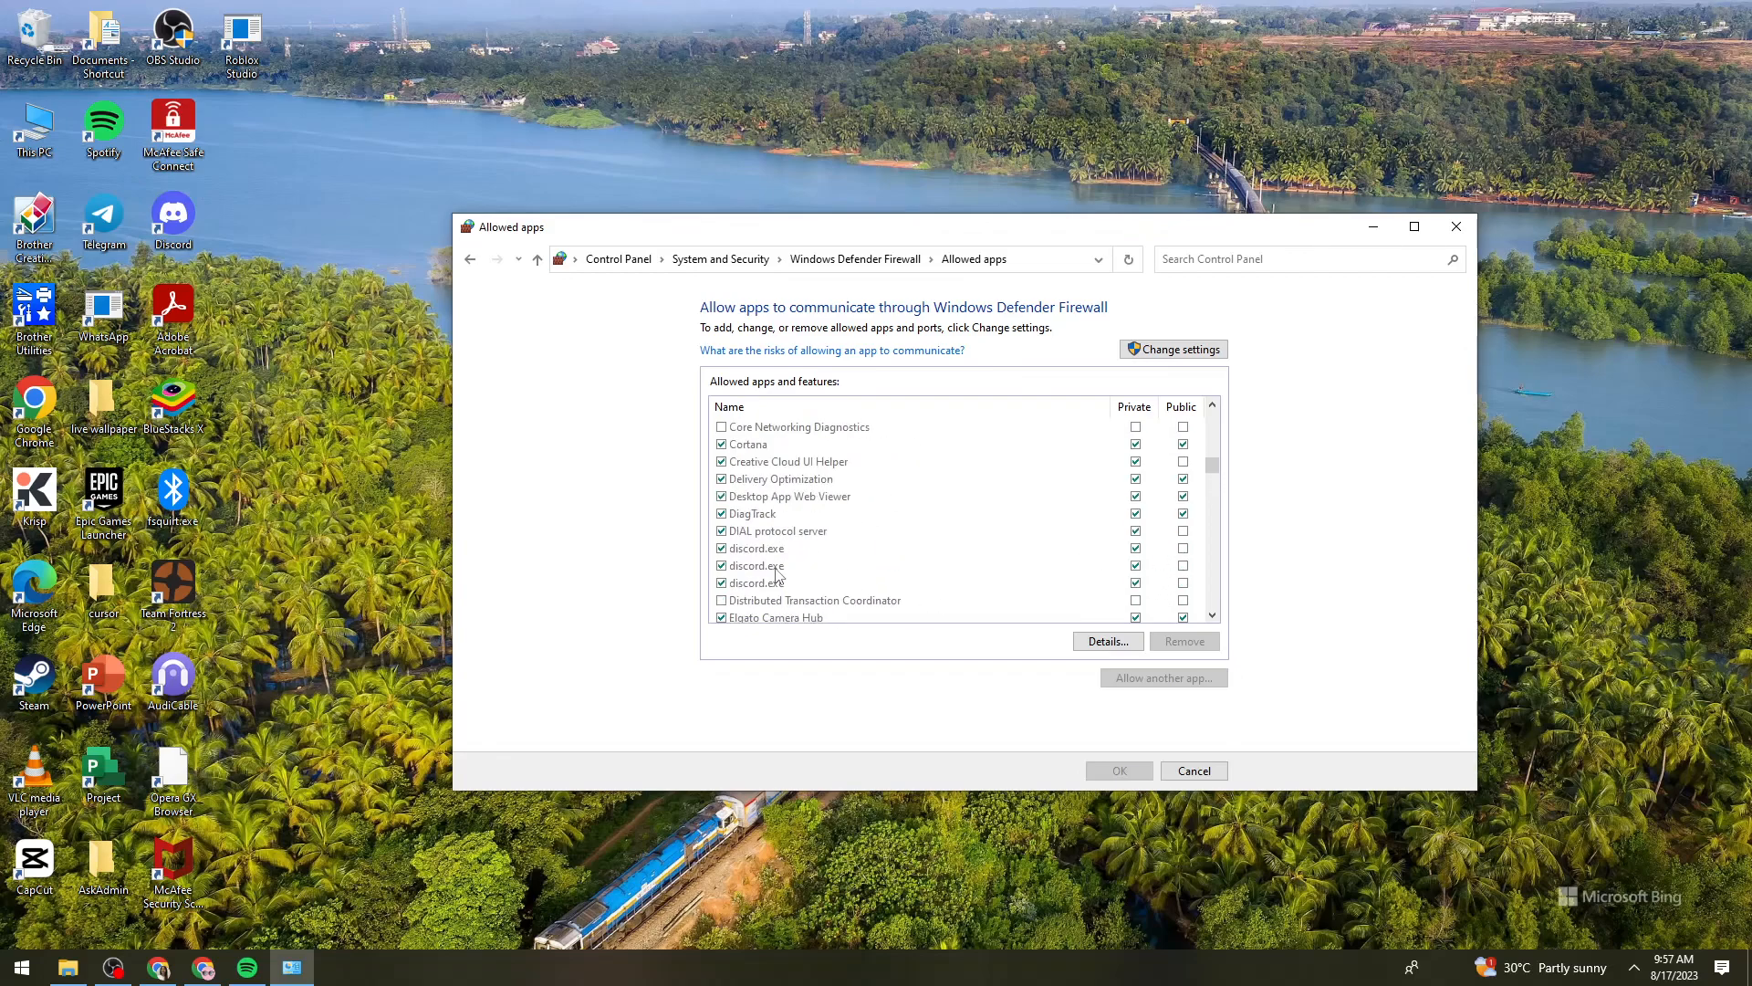
click(756, 549)
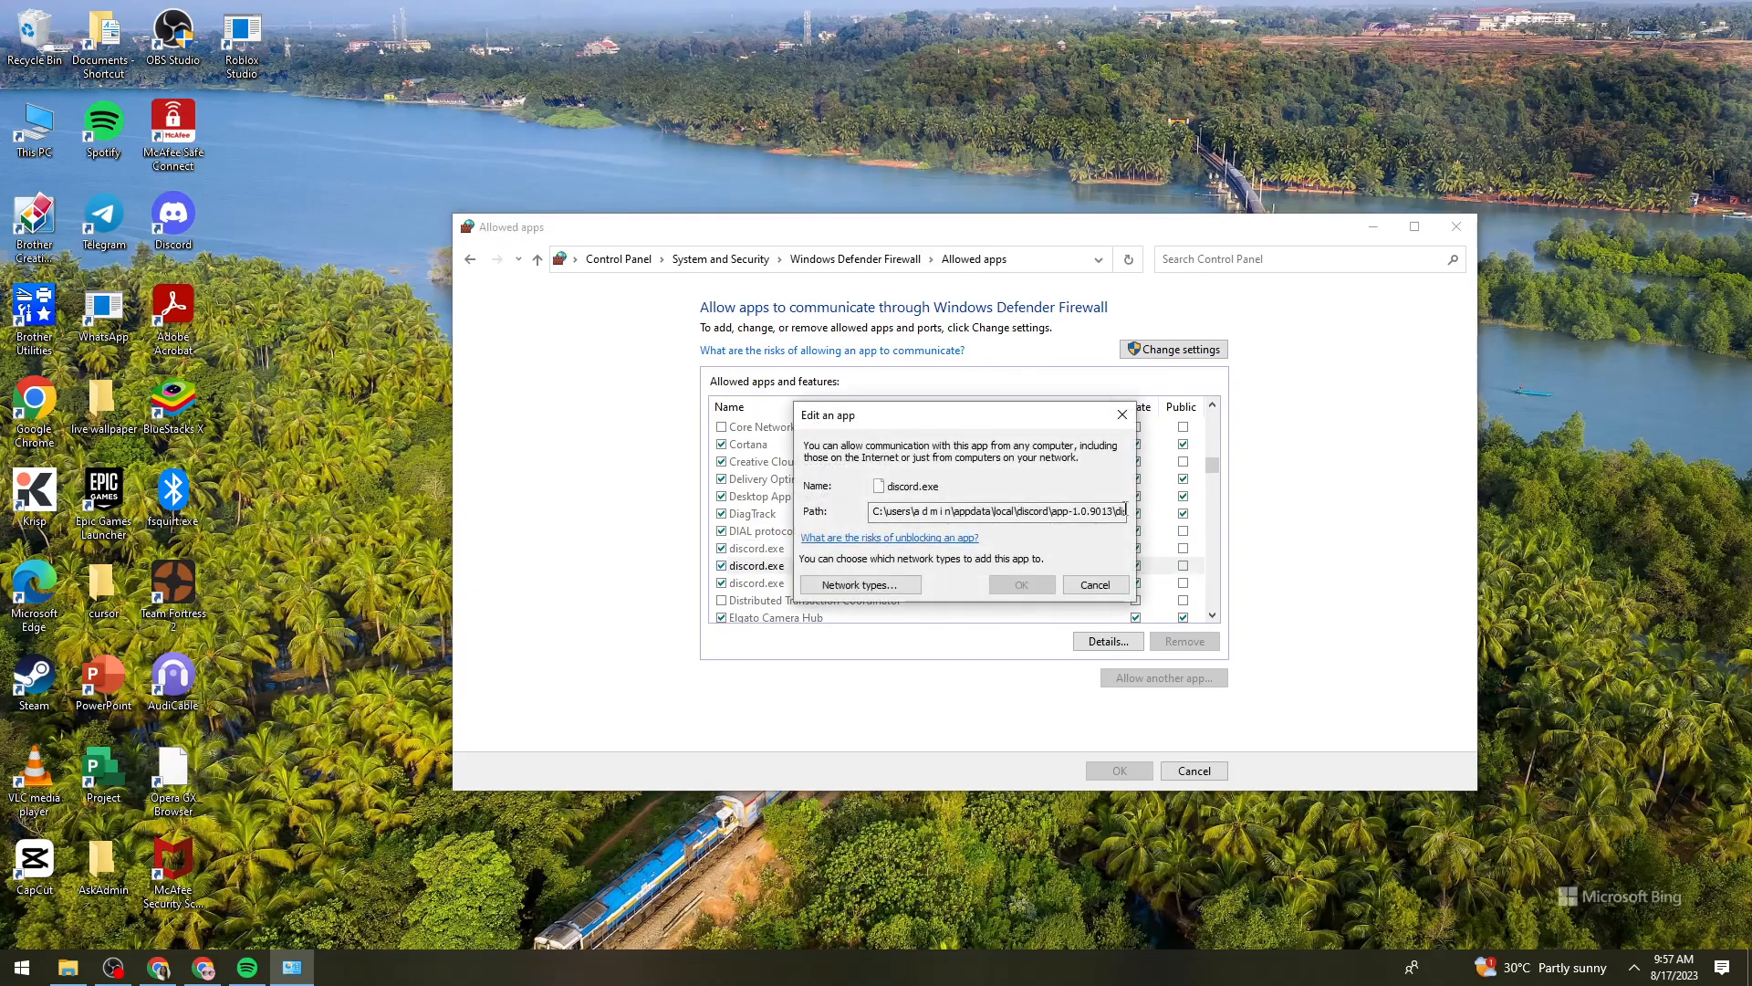
click(1094, 584)
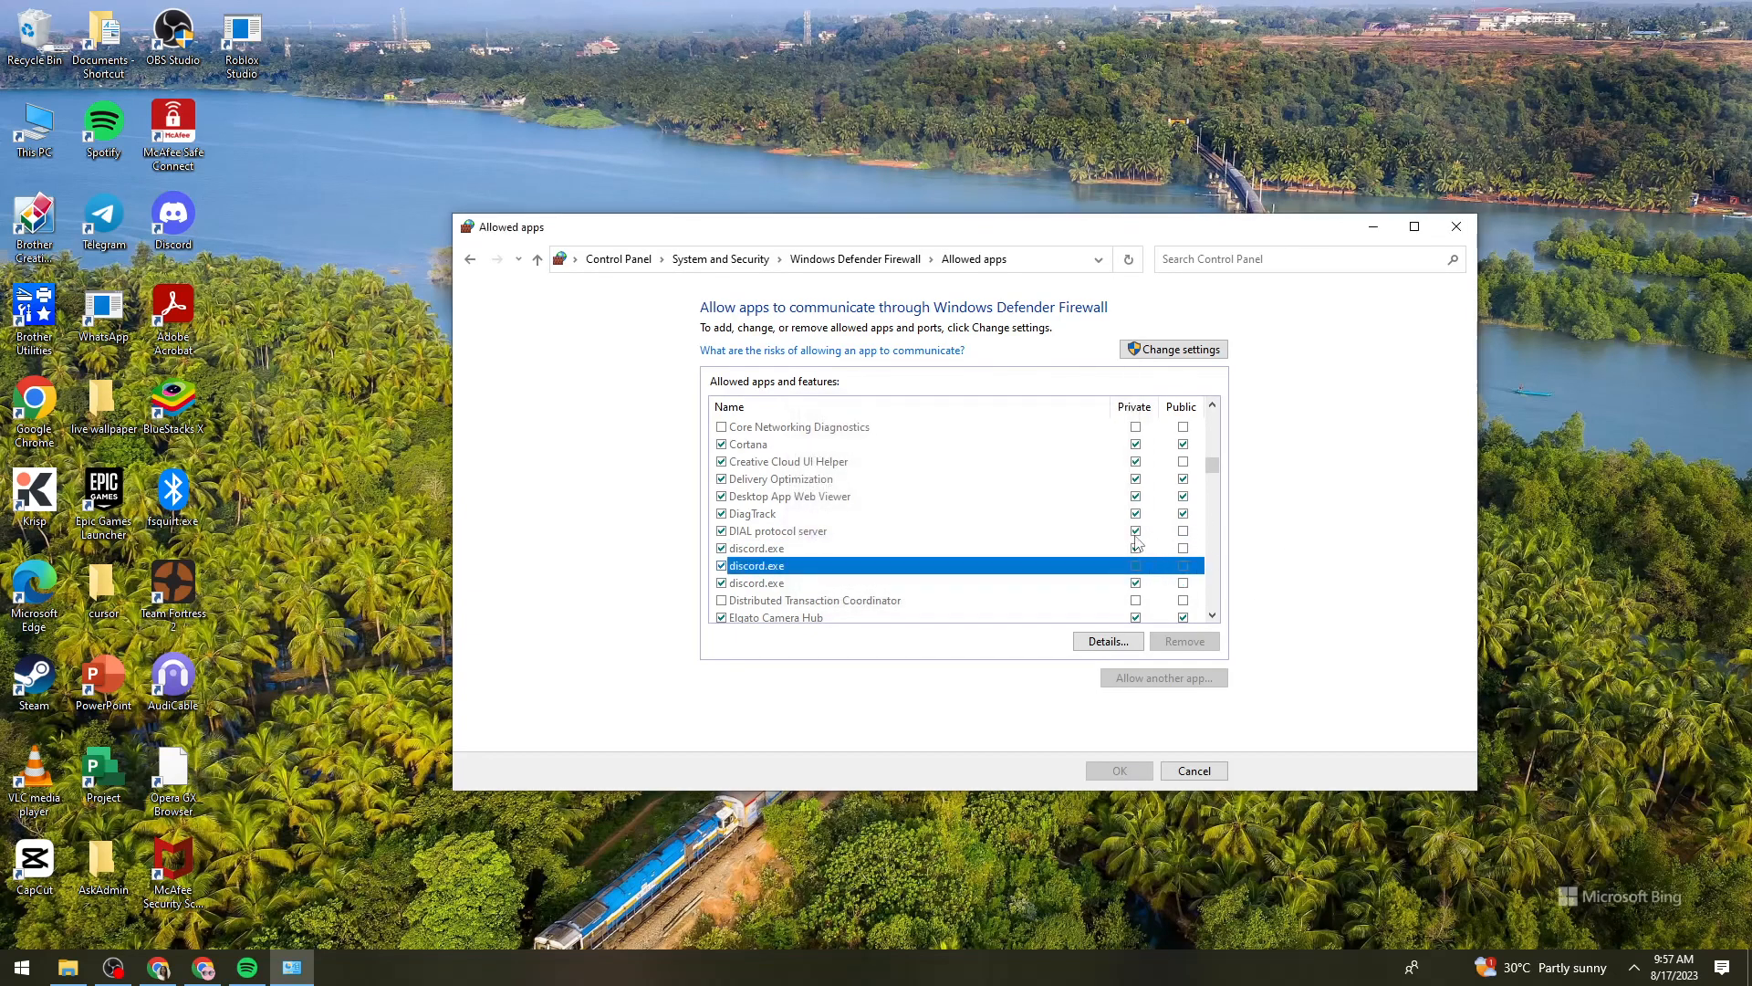
click(756, 582)
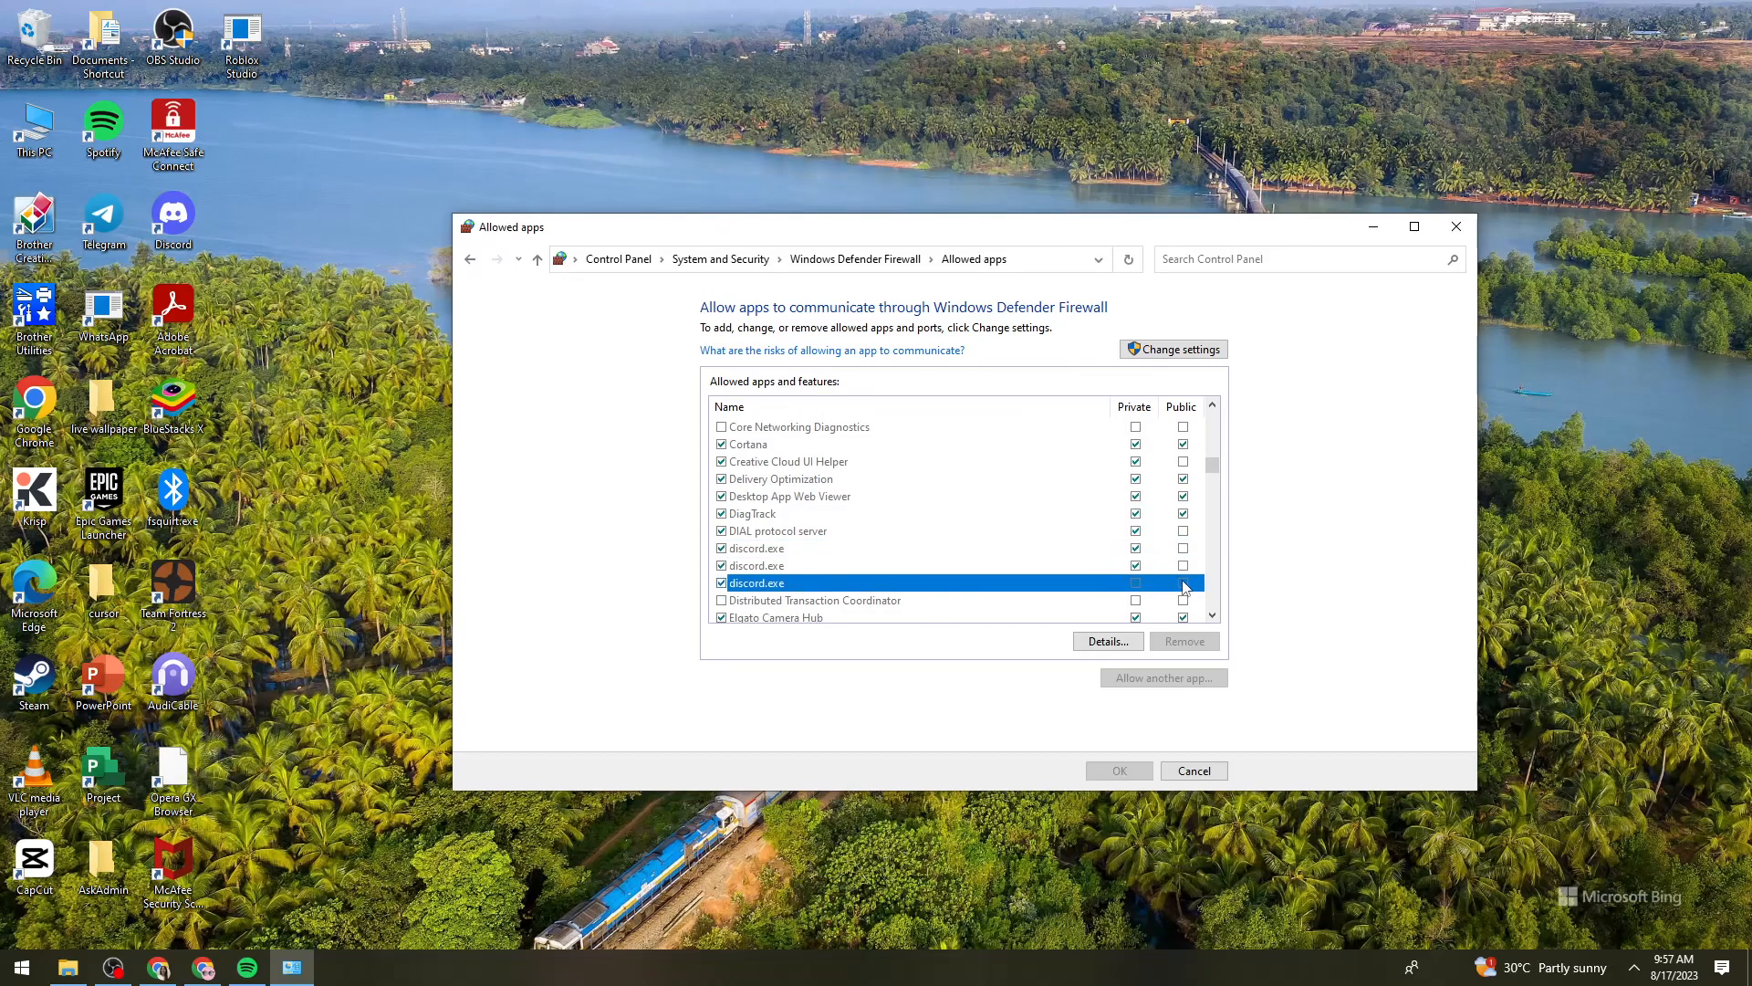
mouse_move(1371, 480)
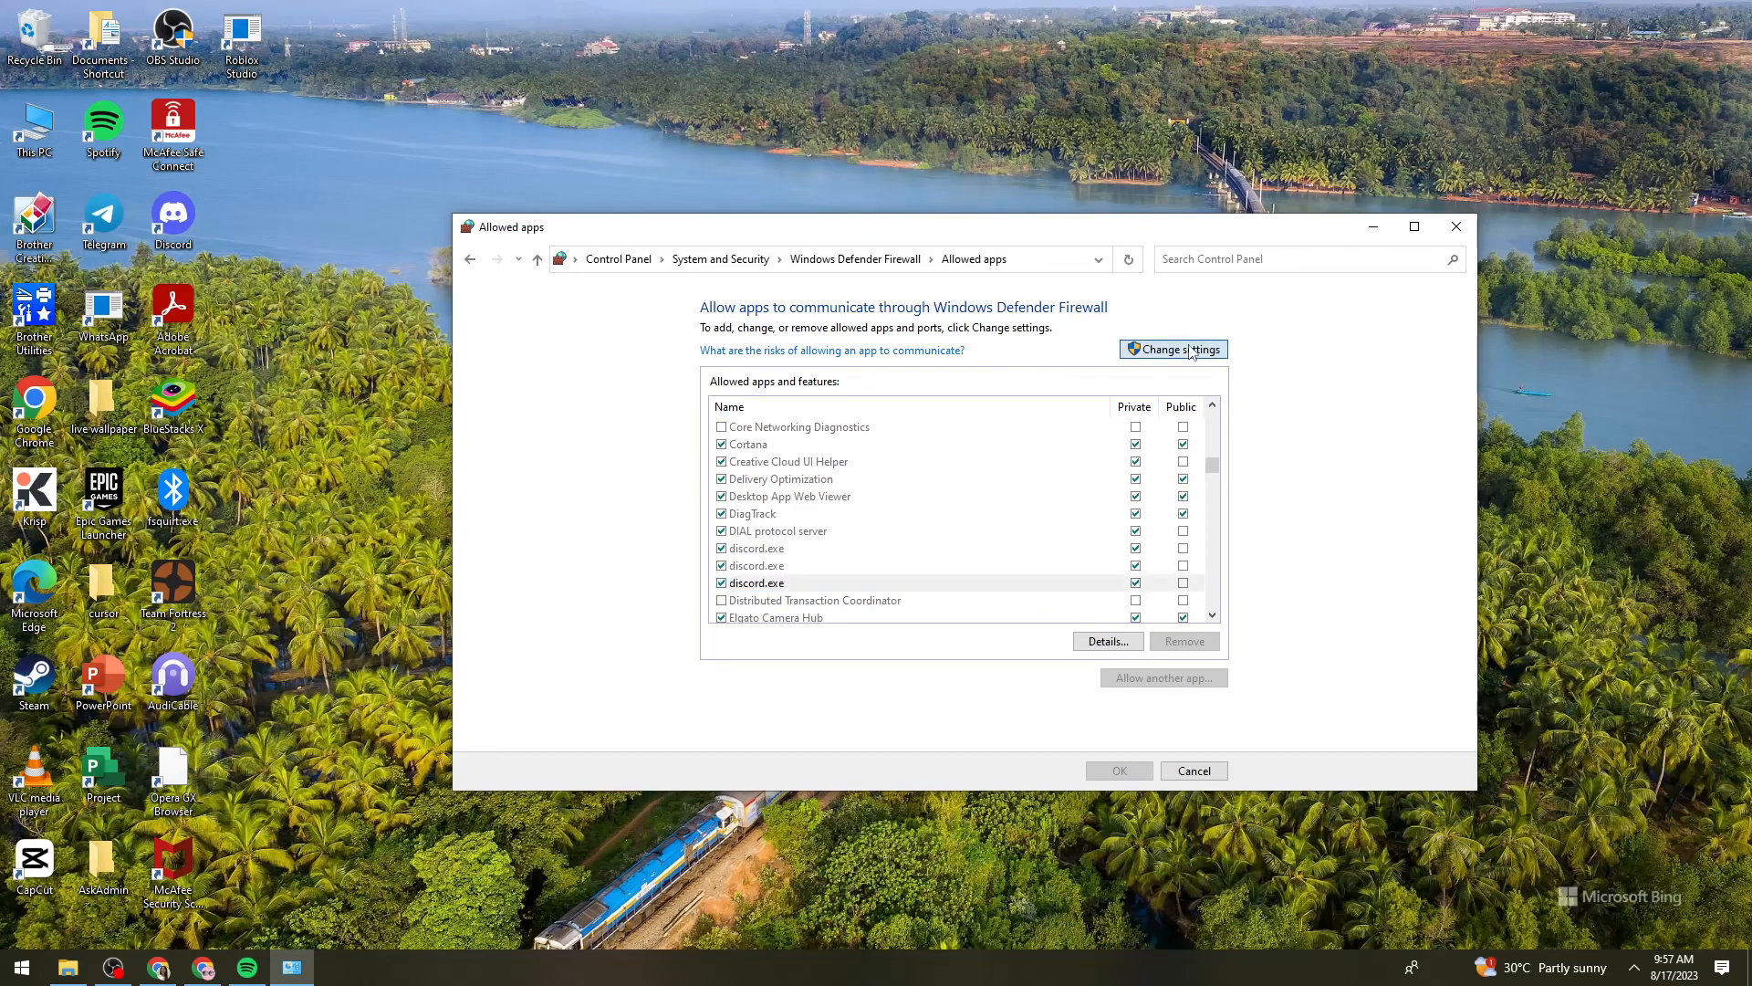
click(1172, 349)
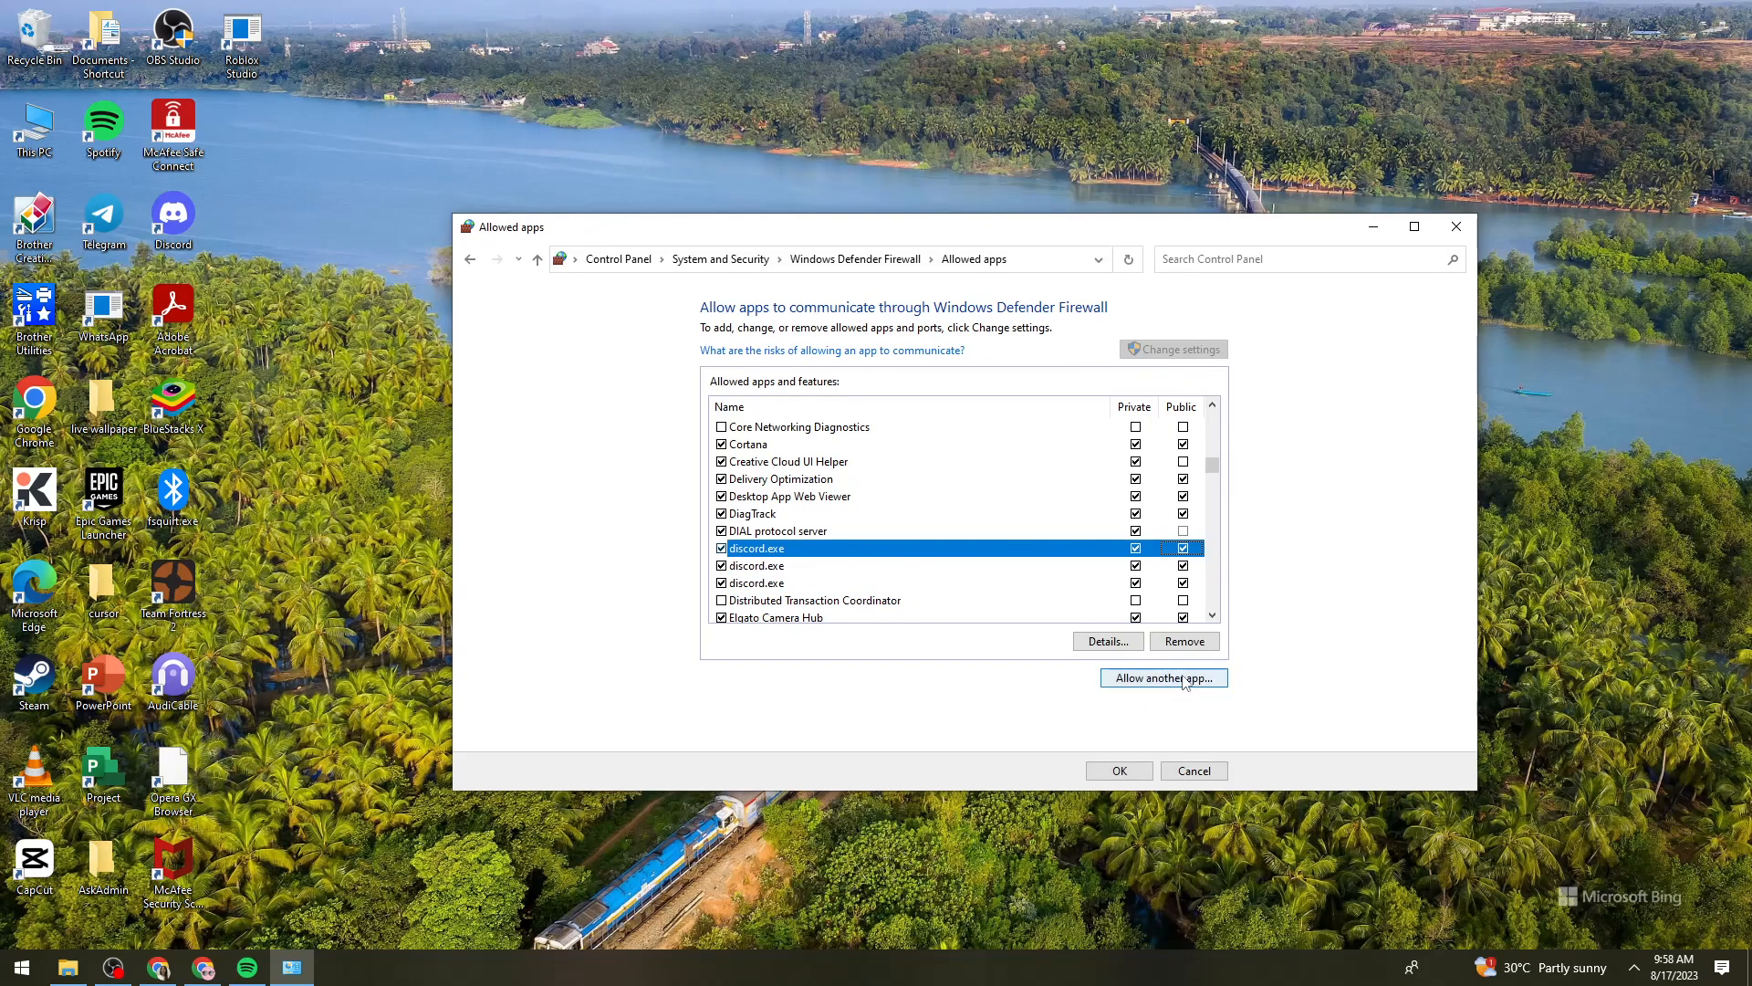
Begin Allow another app and browse Local Disk (C:) and the user profile folder
click(1163, 677)
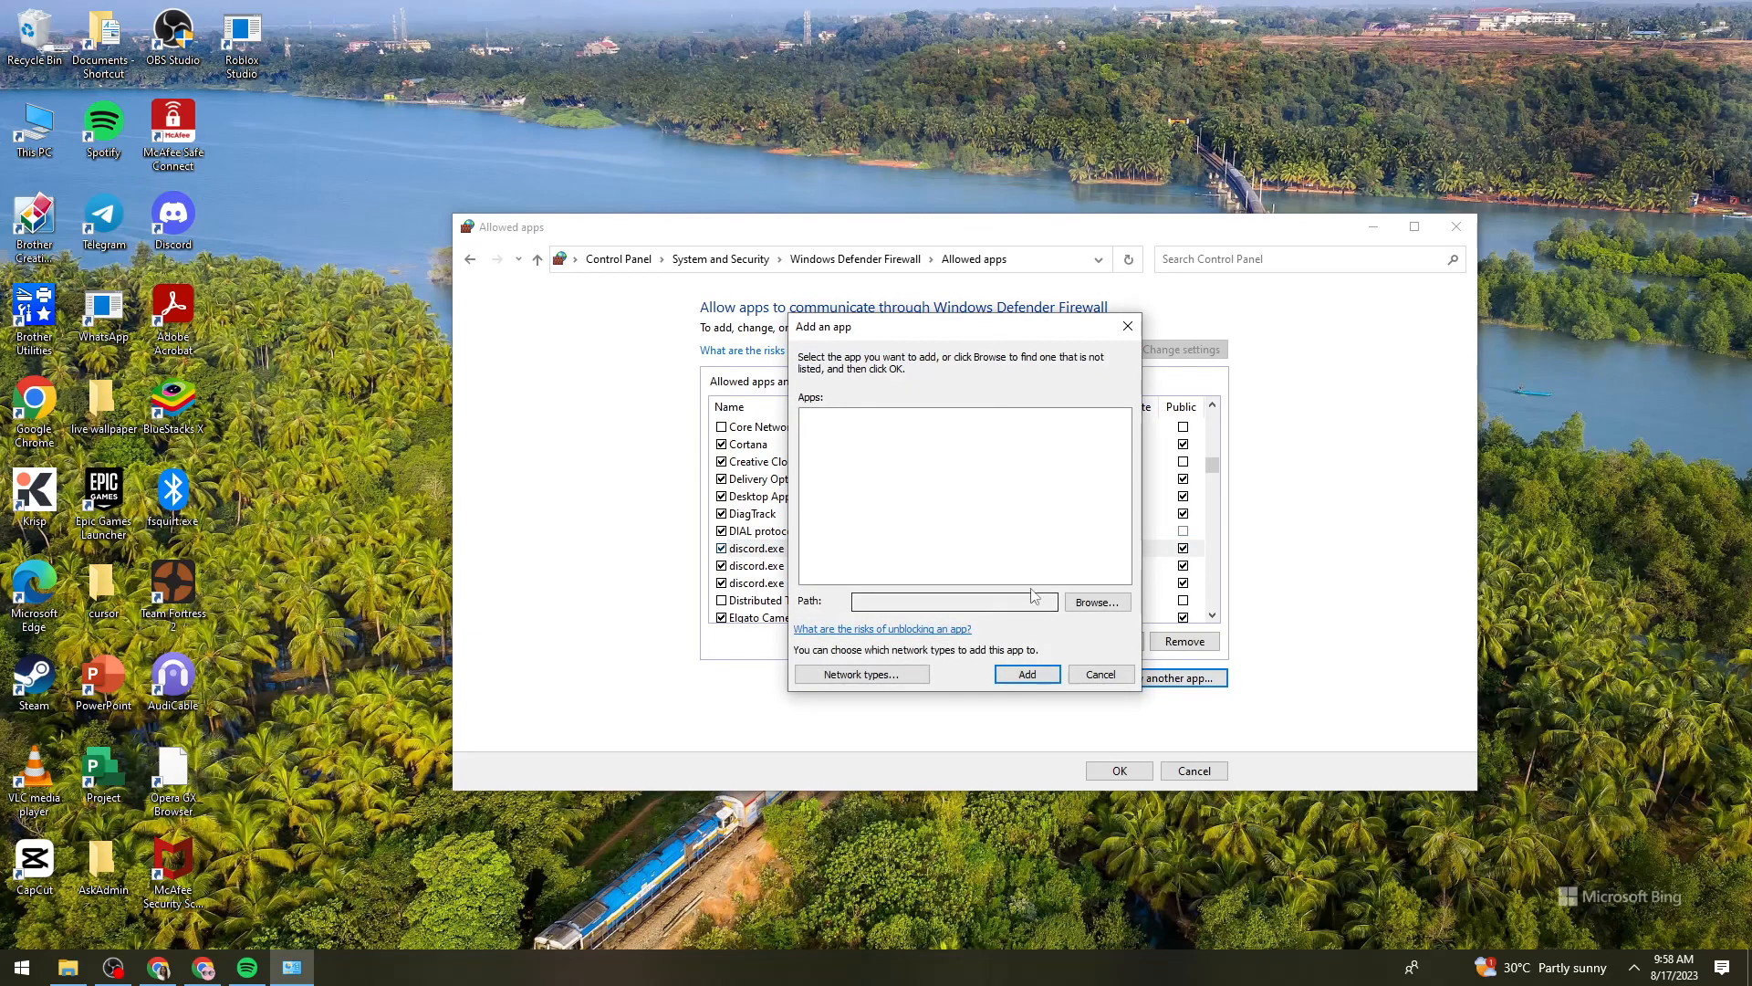
click(1095, 601)
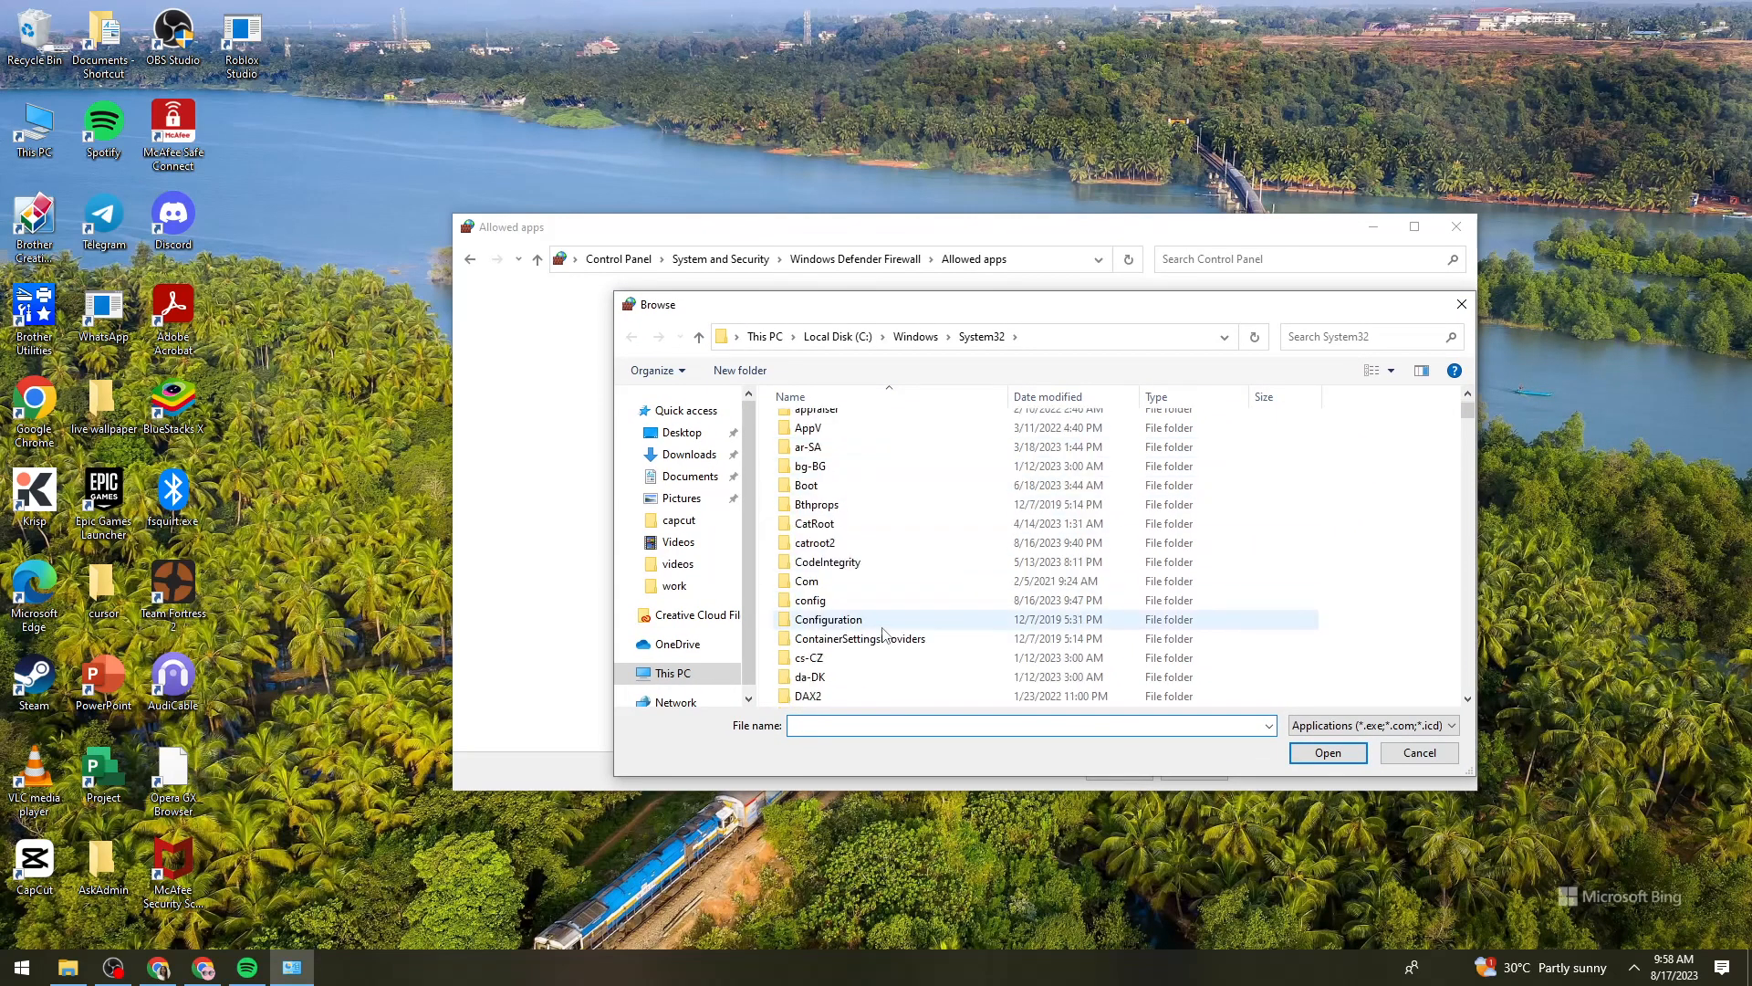
click(673, 672)
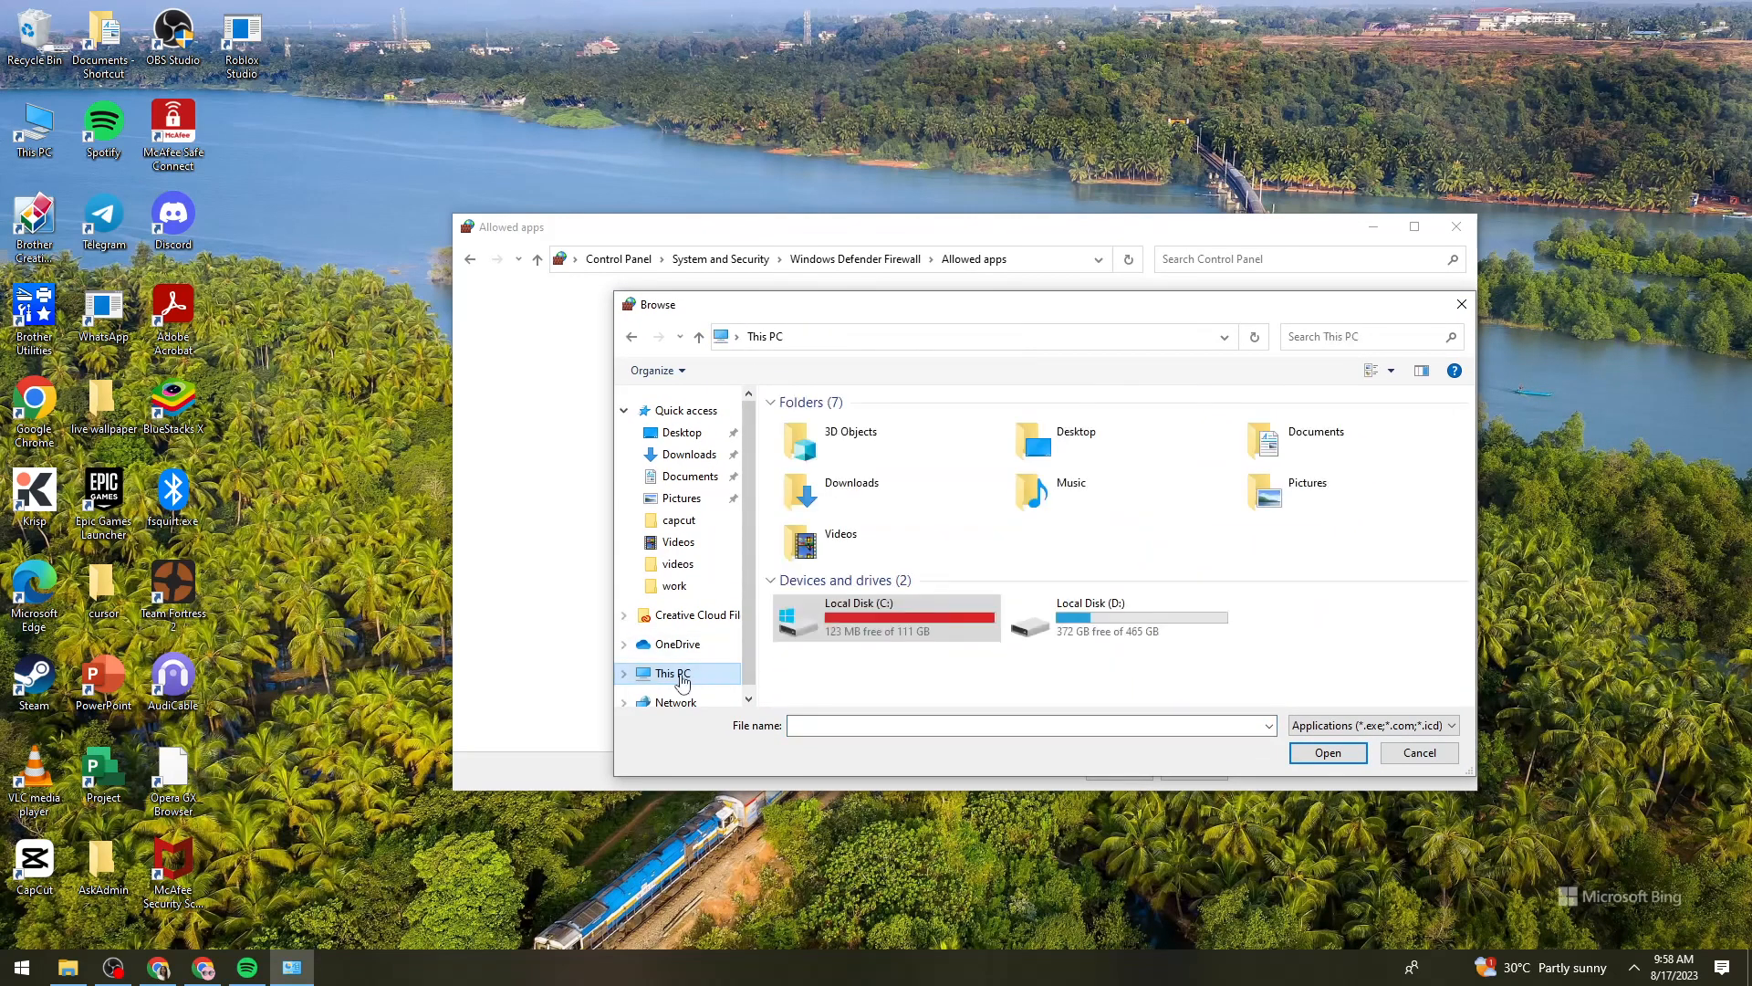
double_click(857, 619)
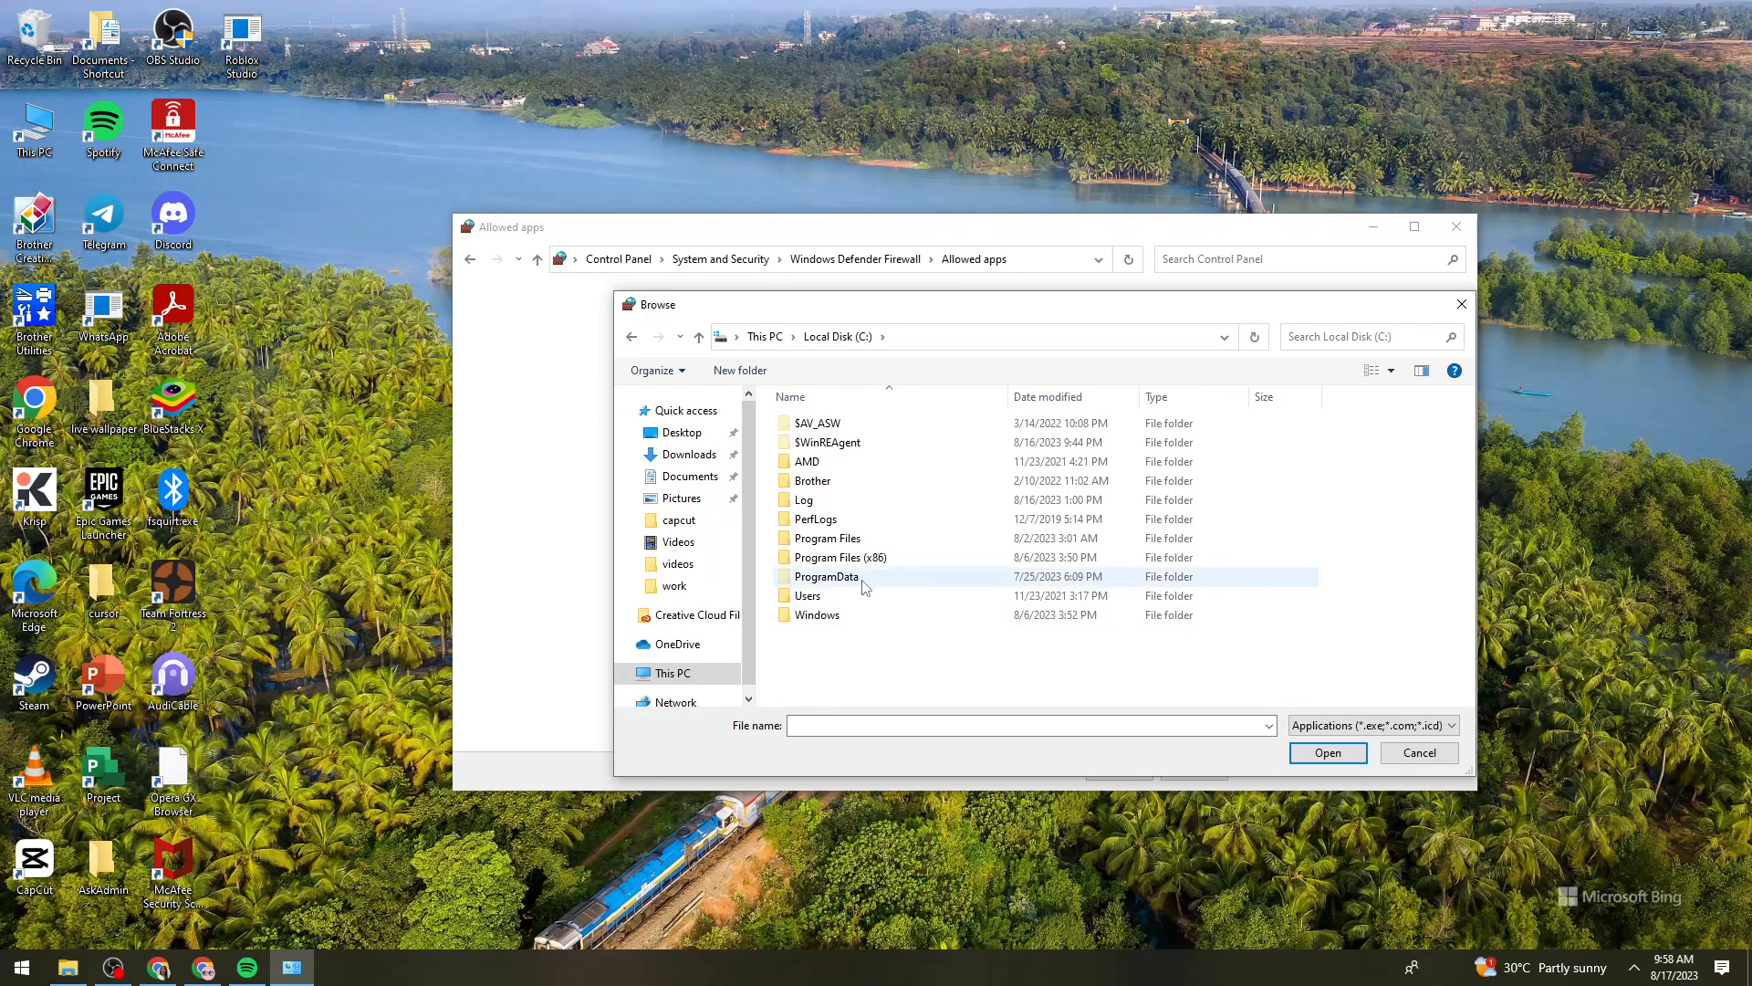
double_click(807, 595)
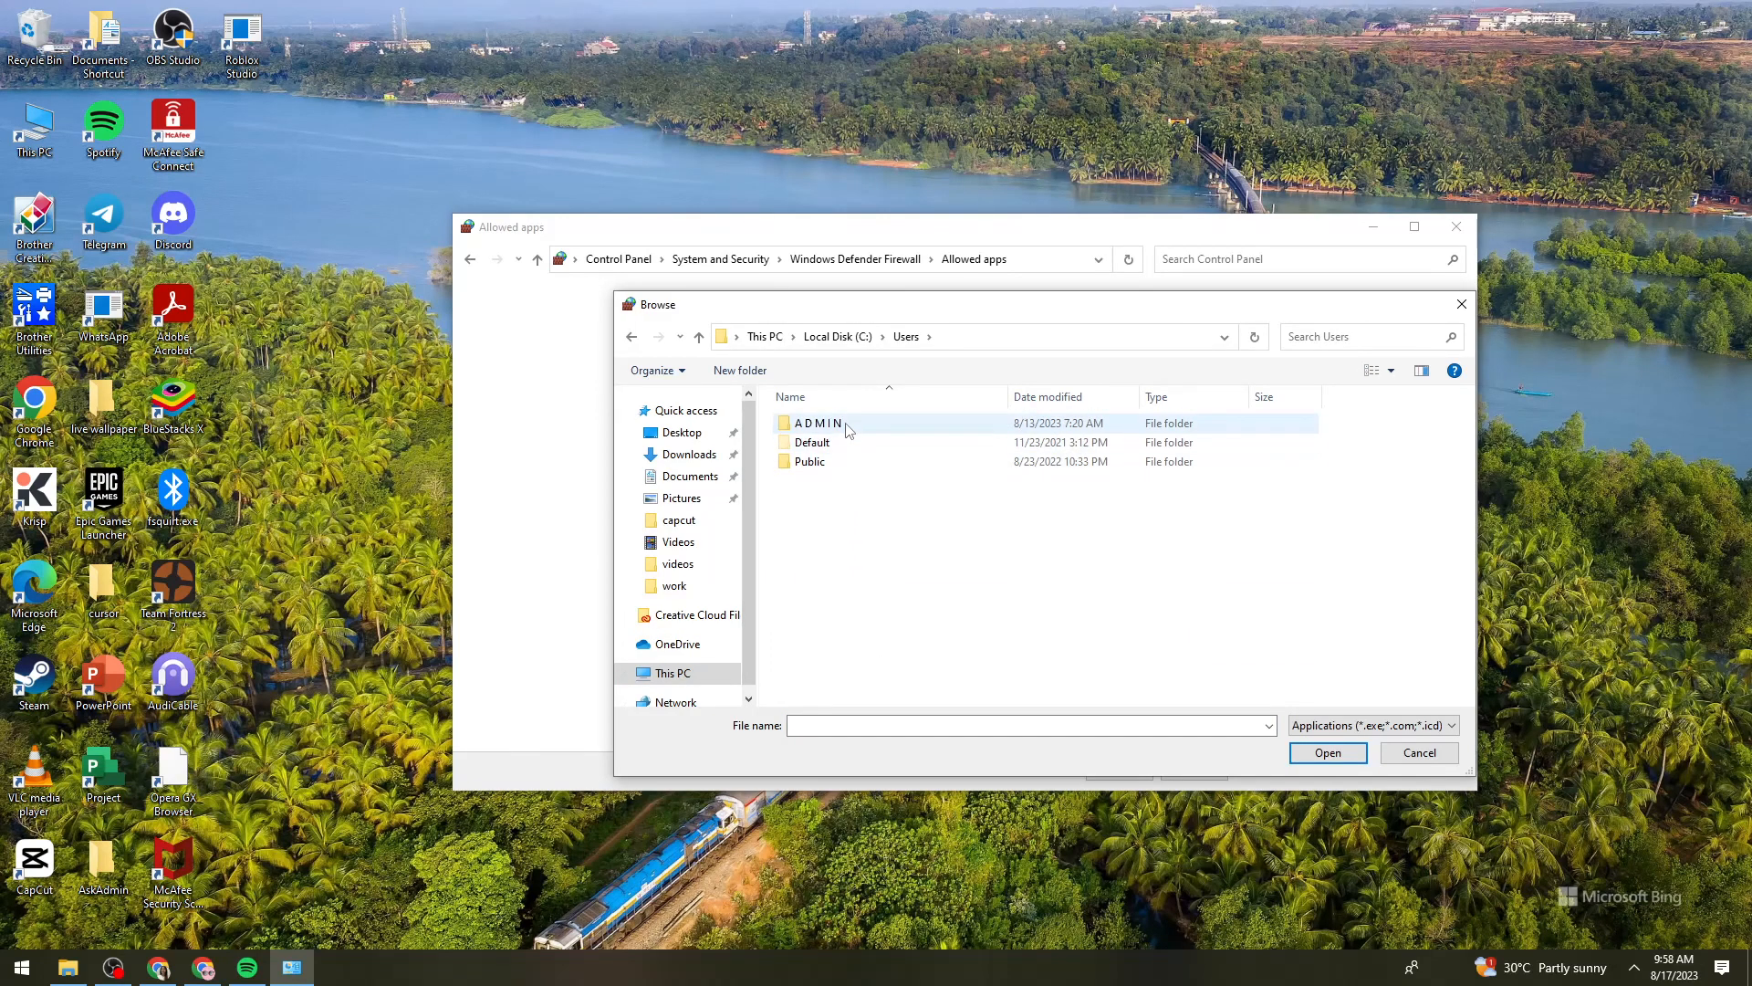
double_click(820, 422)
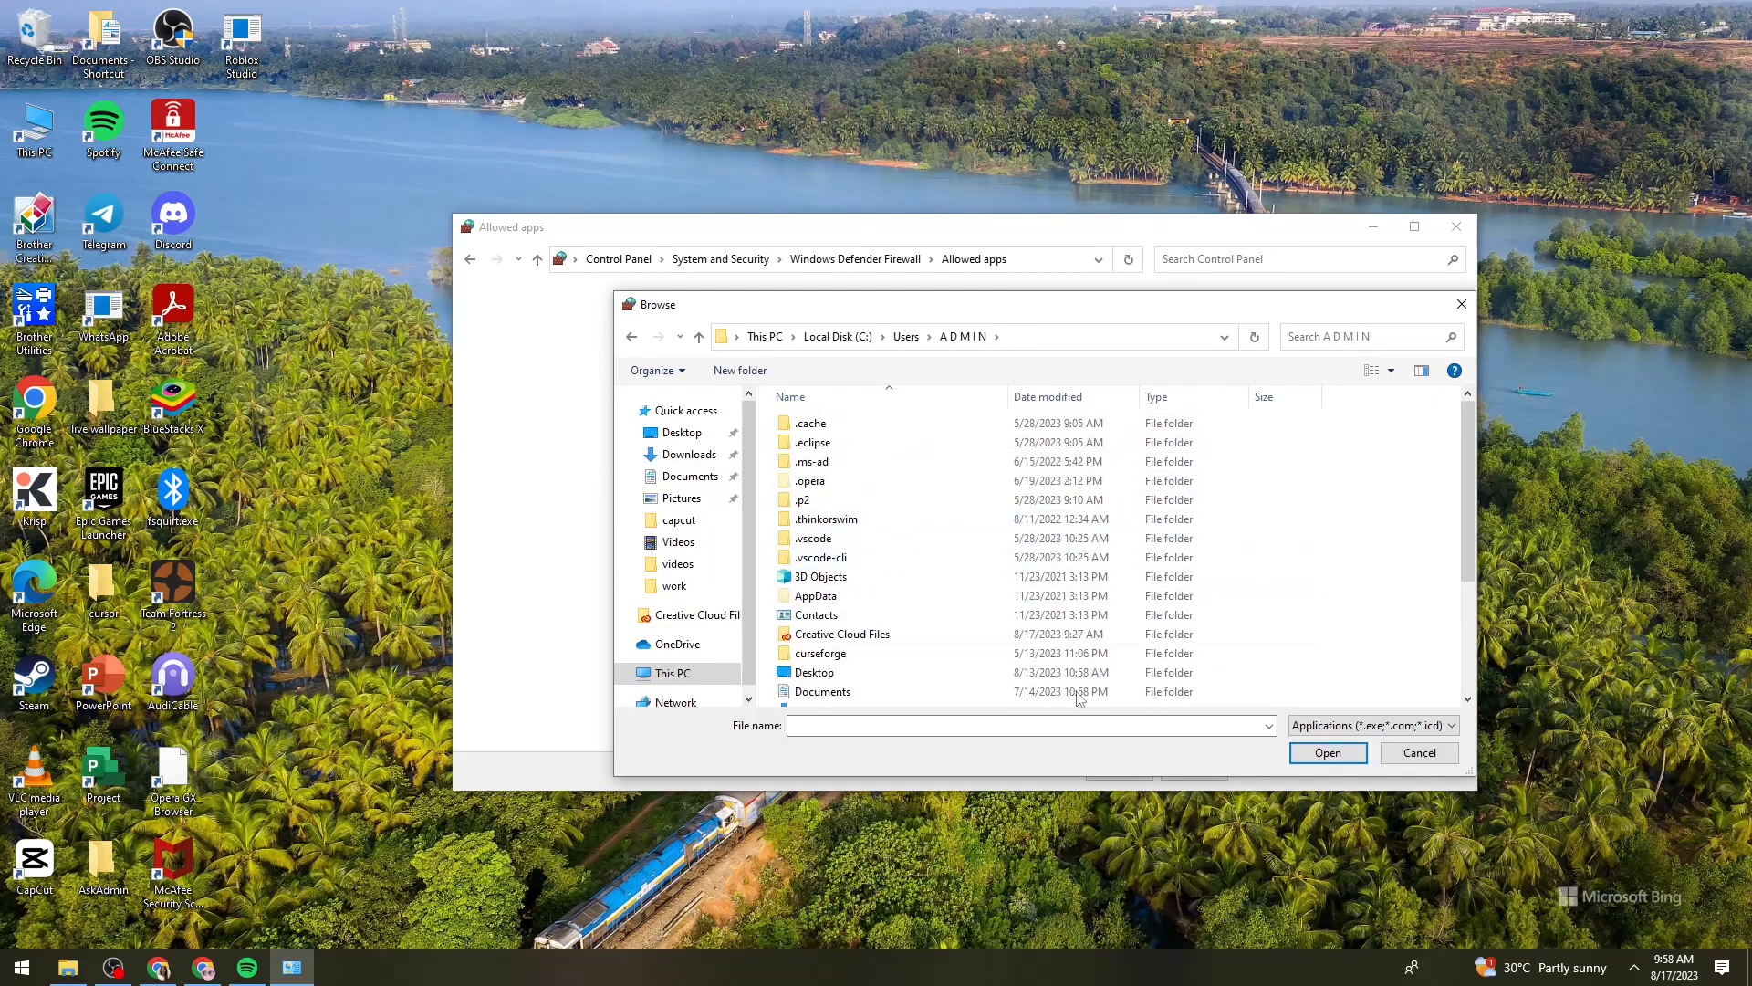
scroll(down, 3)
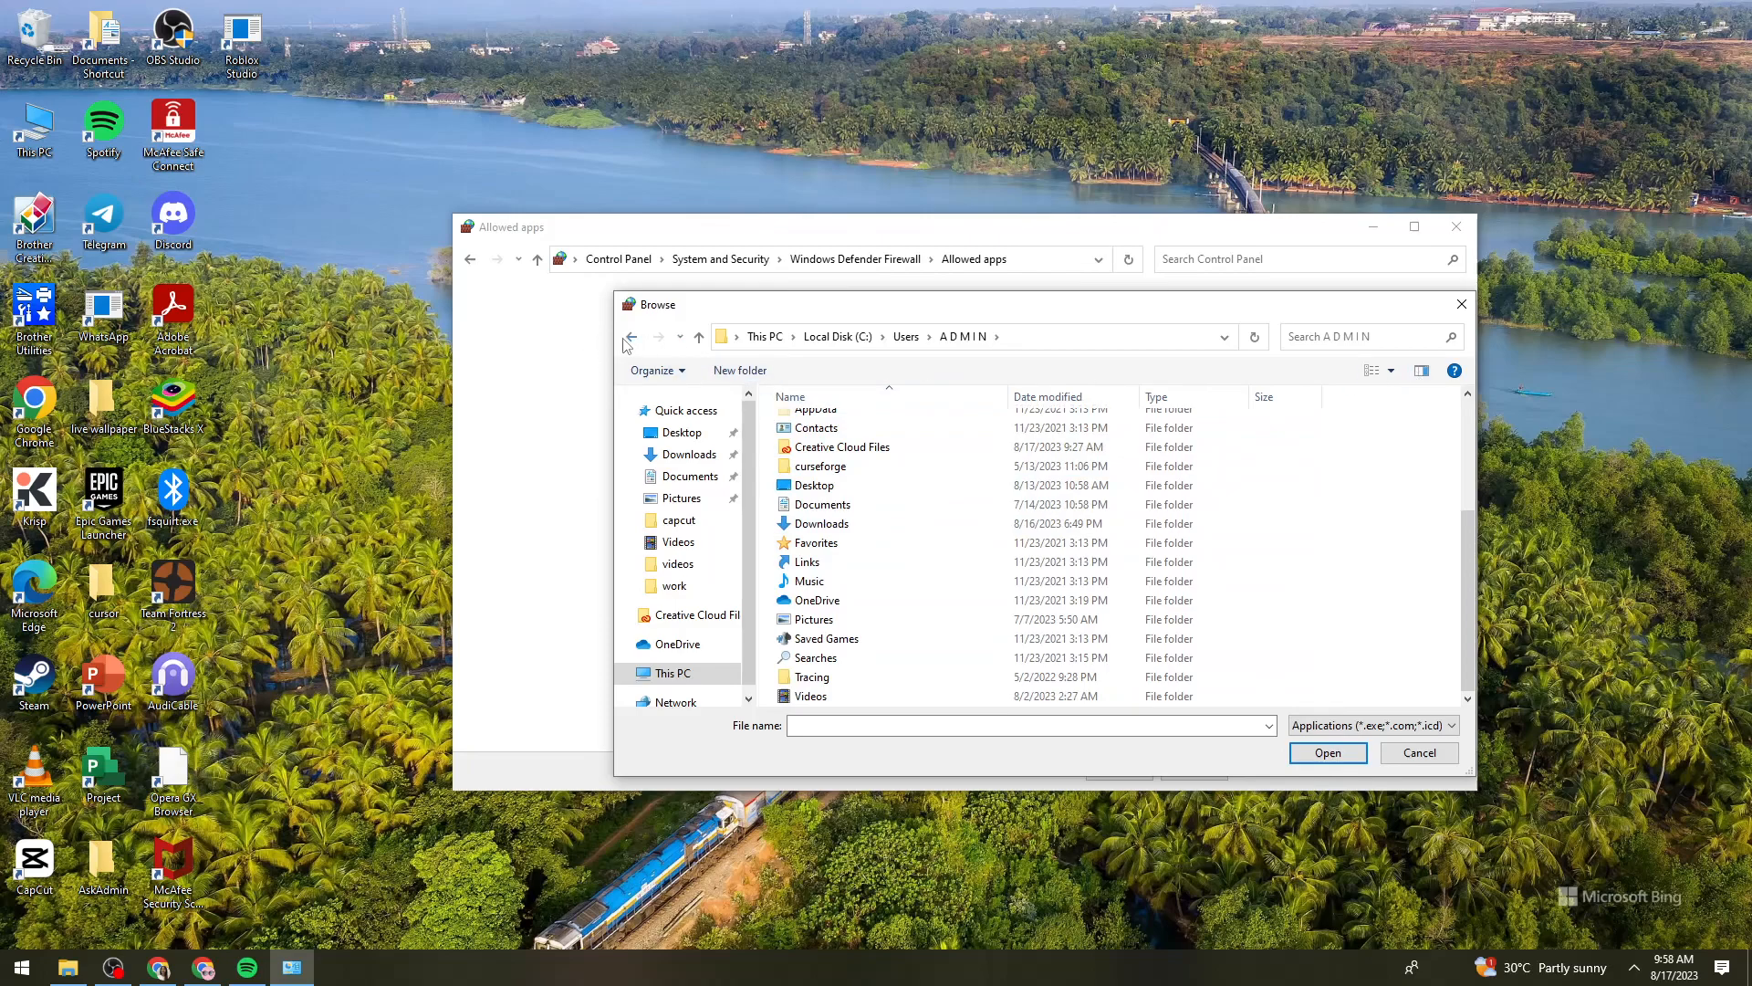
click(632, 336)
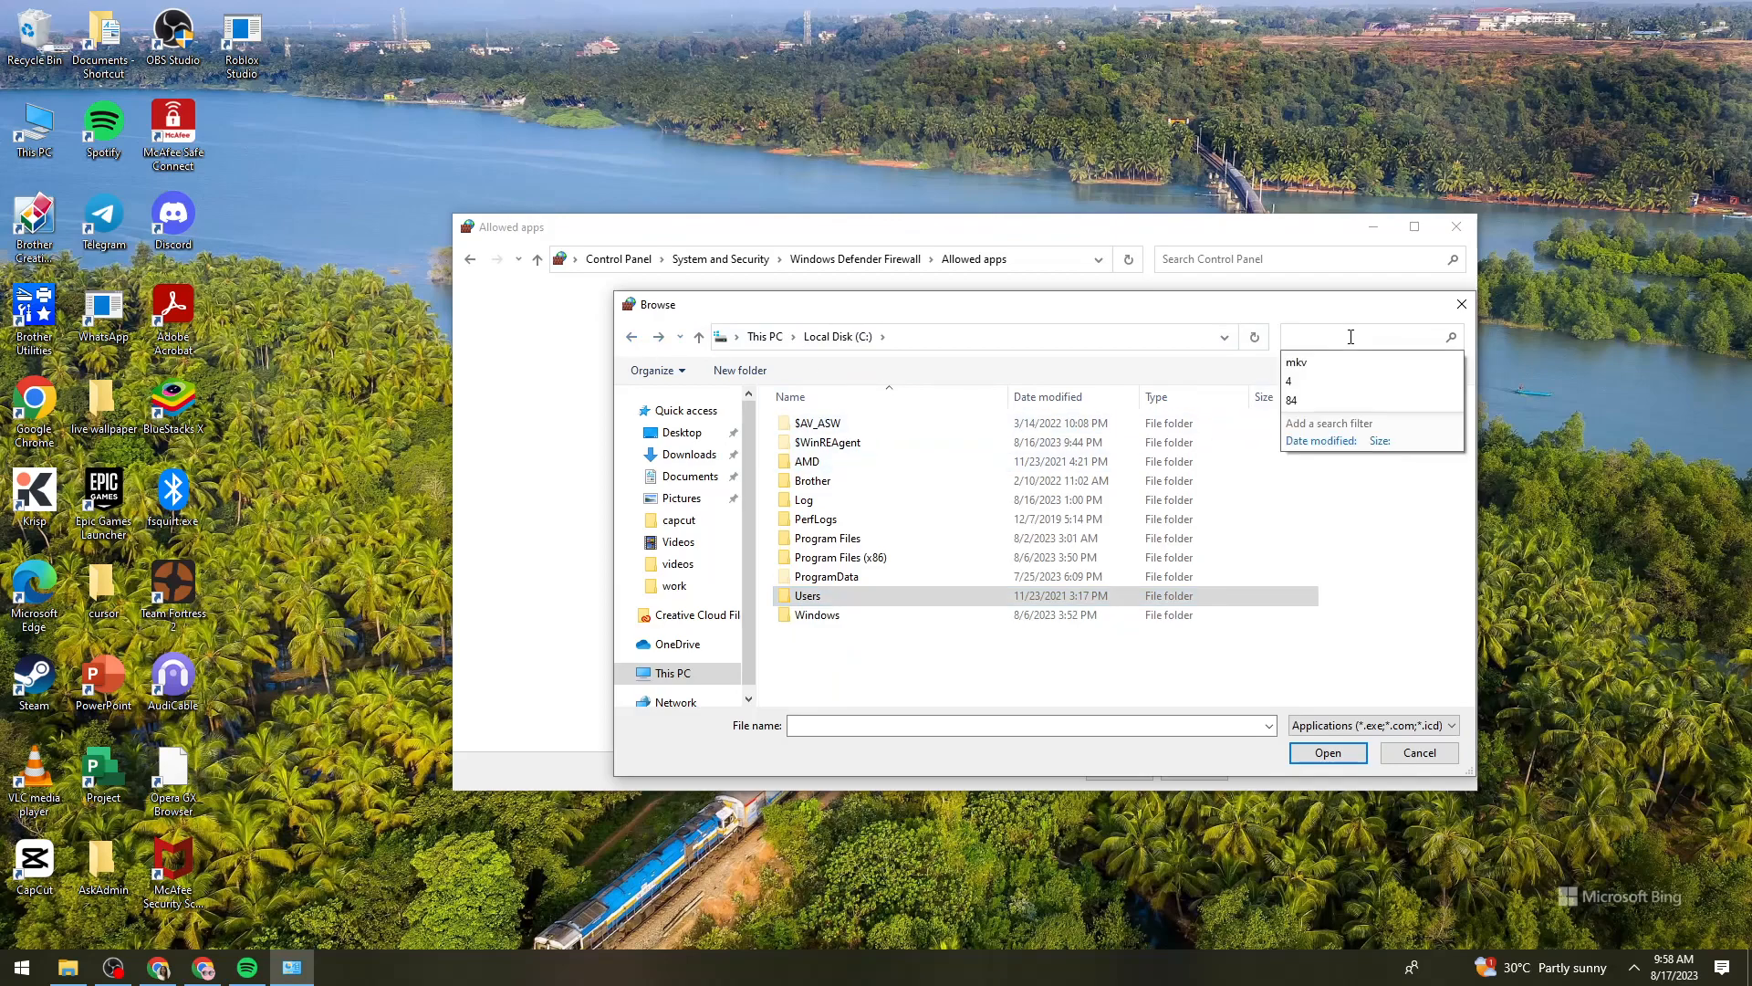
Search the C drive for 'discor' to locate Discord's program file
text(discor)
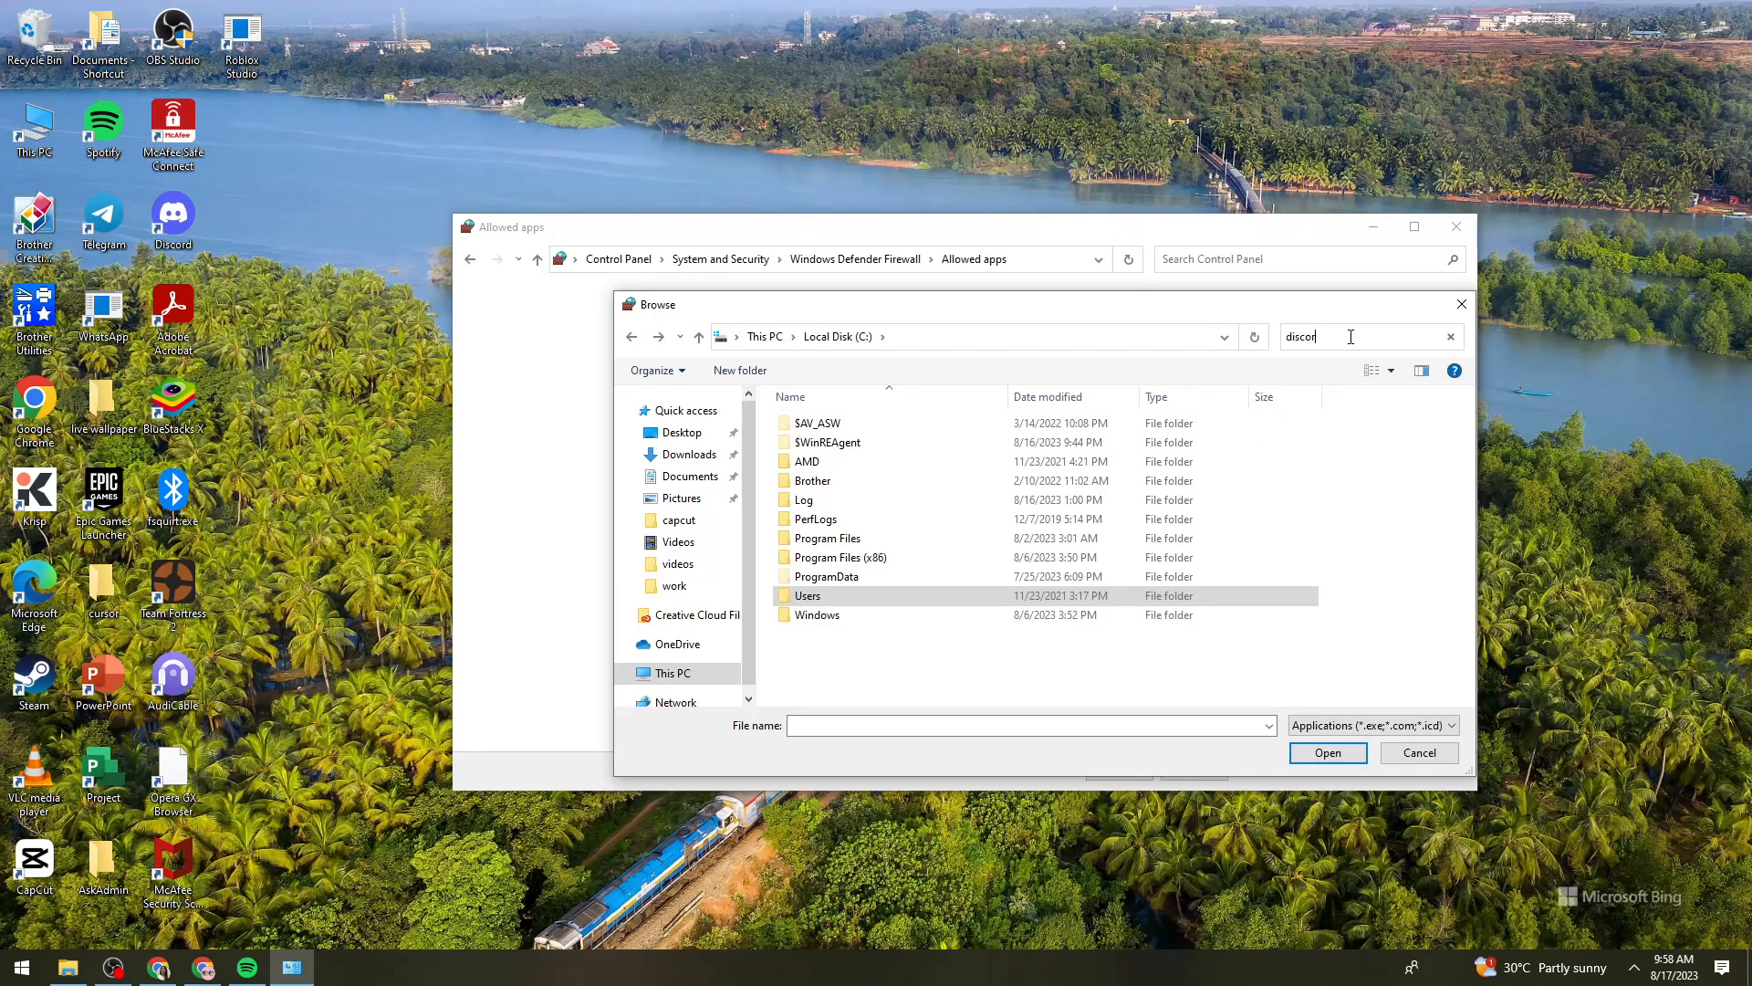
key(Enter)
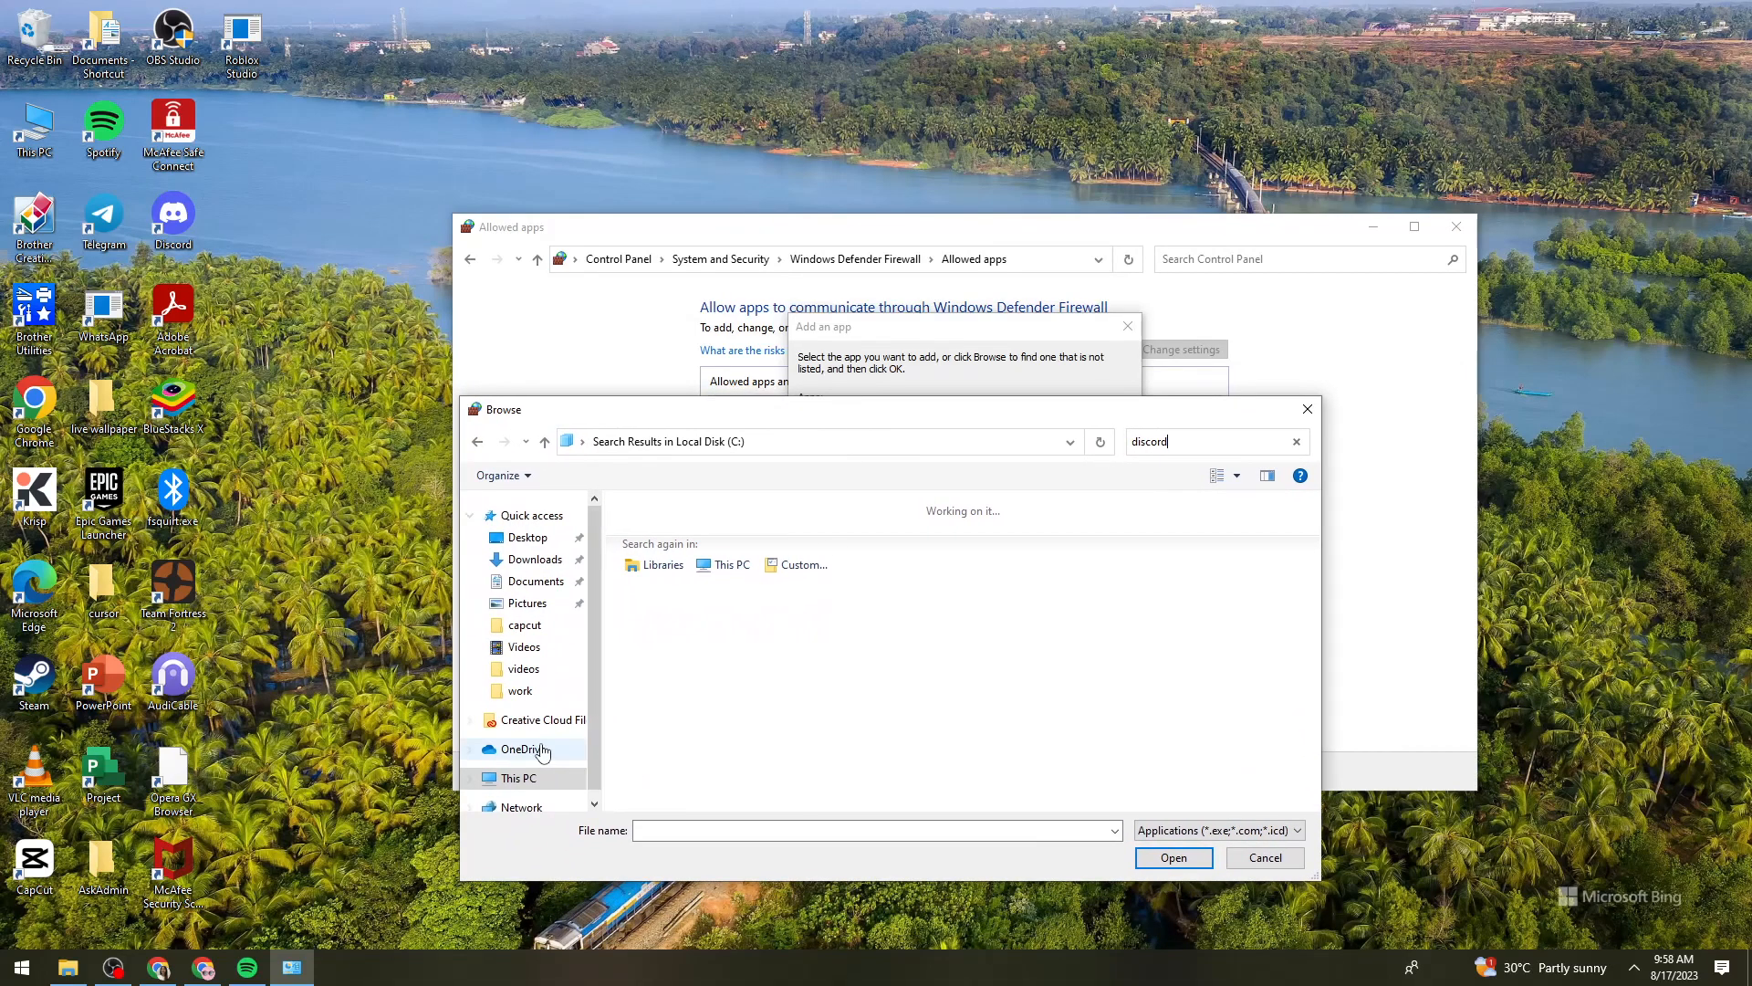
click(516, 777)
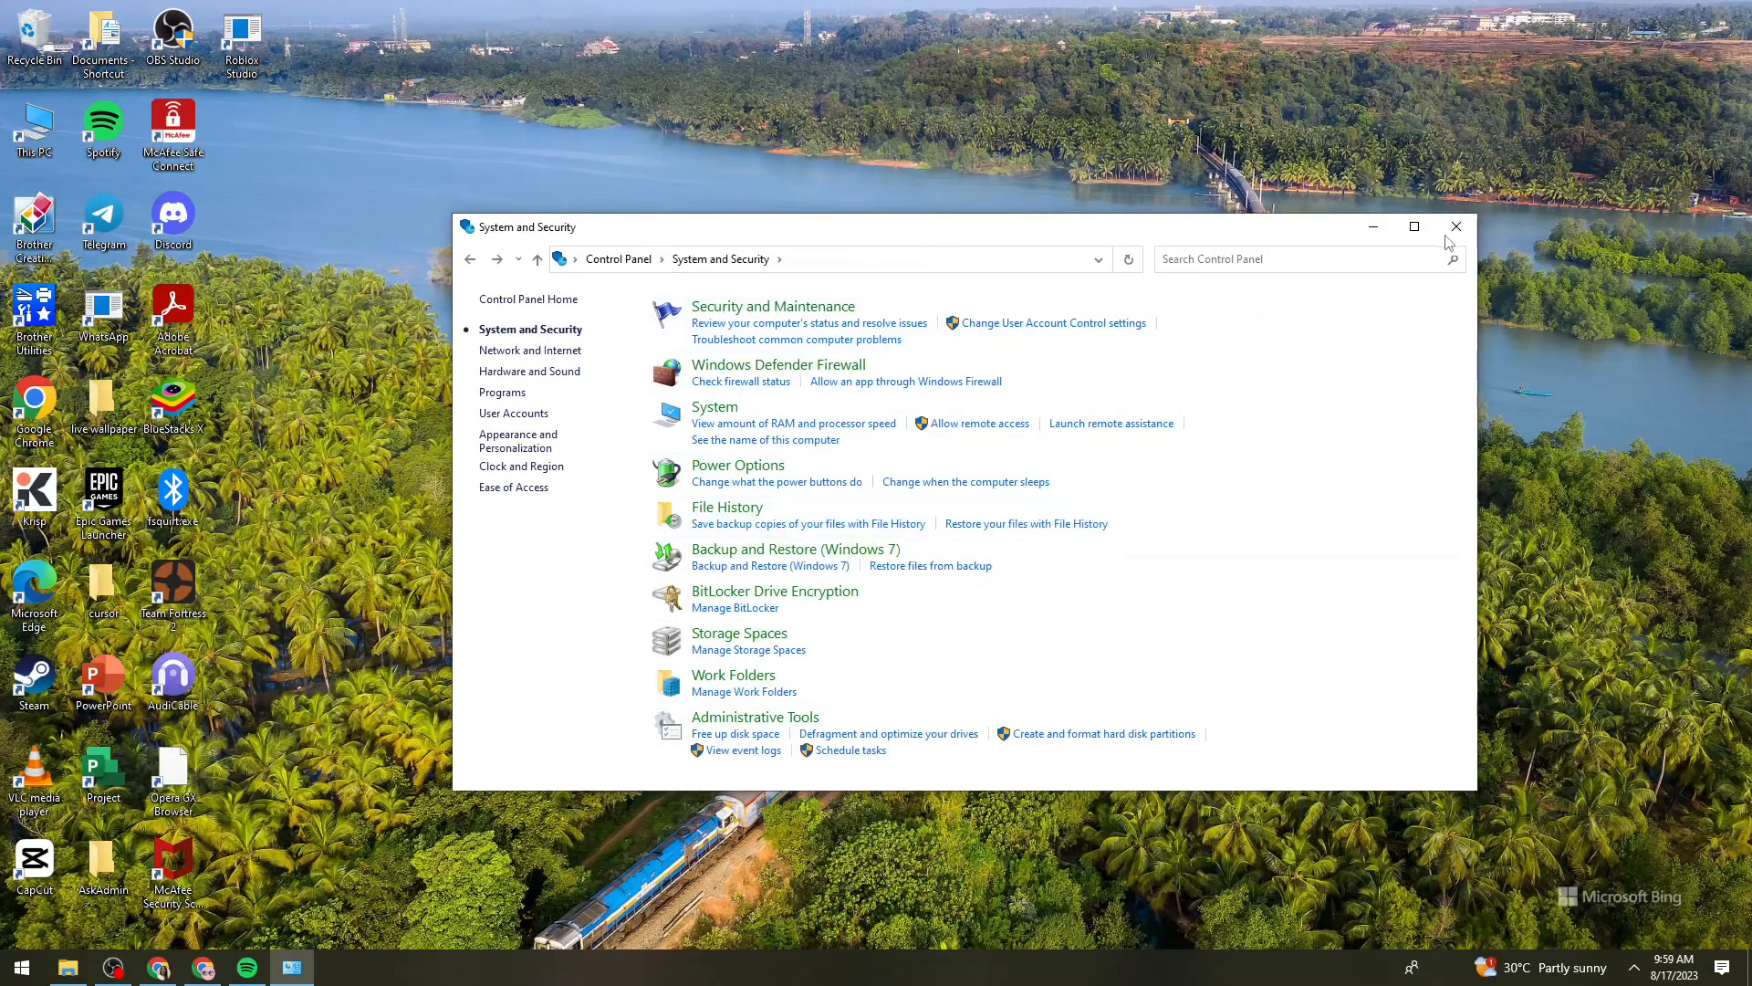
Close Control Panel, leaving the desktop clear
click(1456, 226)
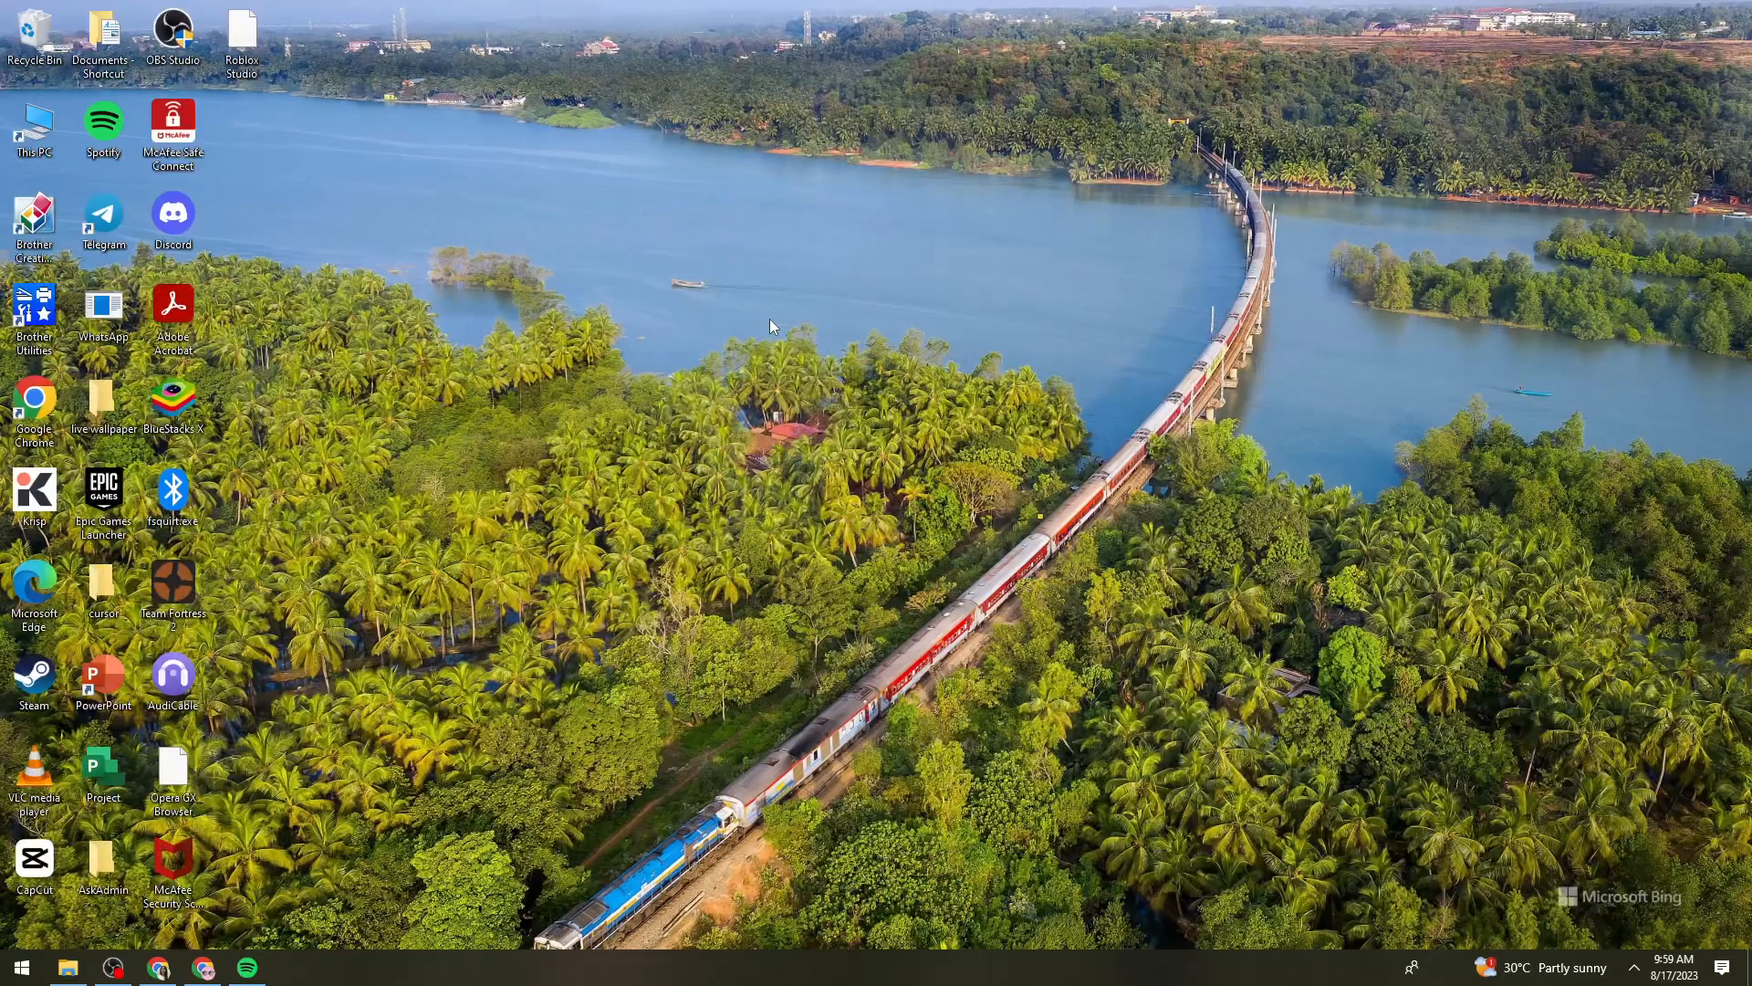
mouse_move(911, 693)
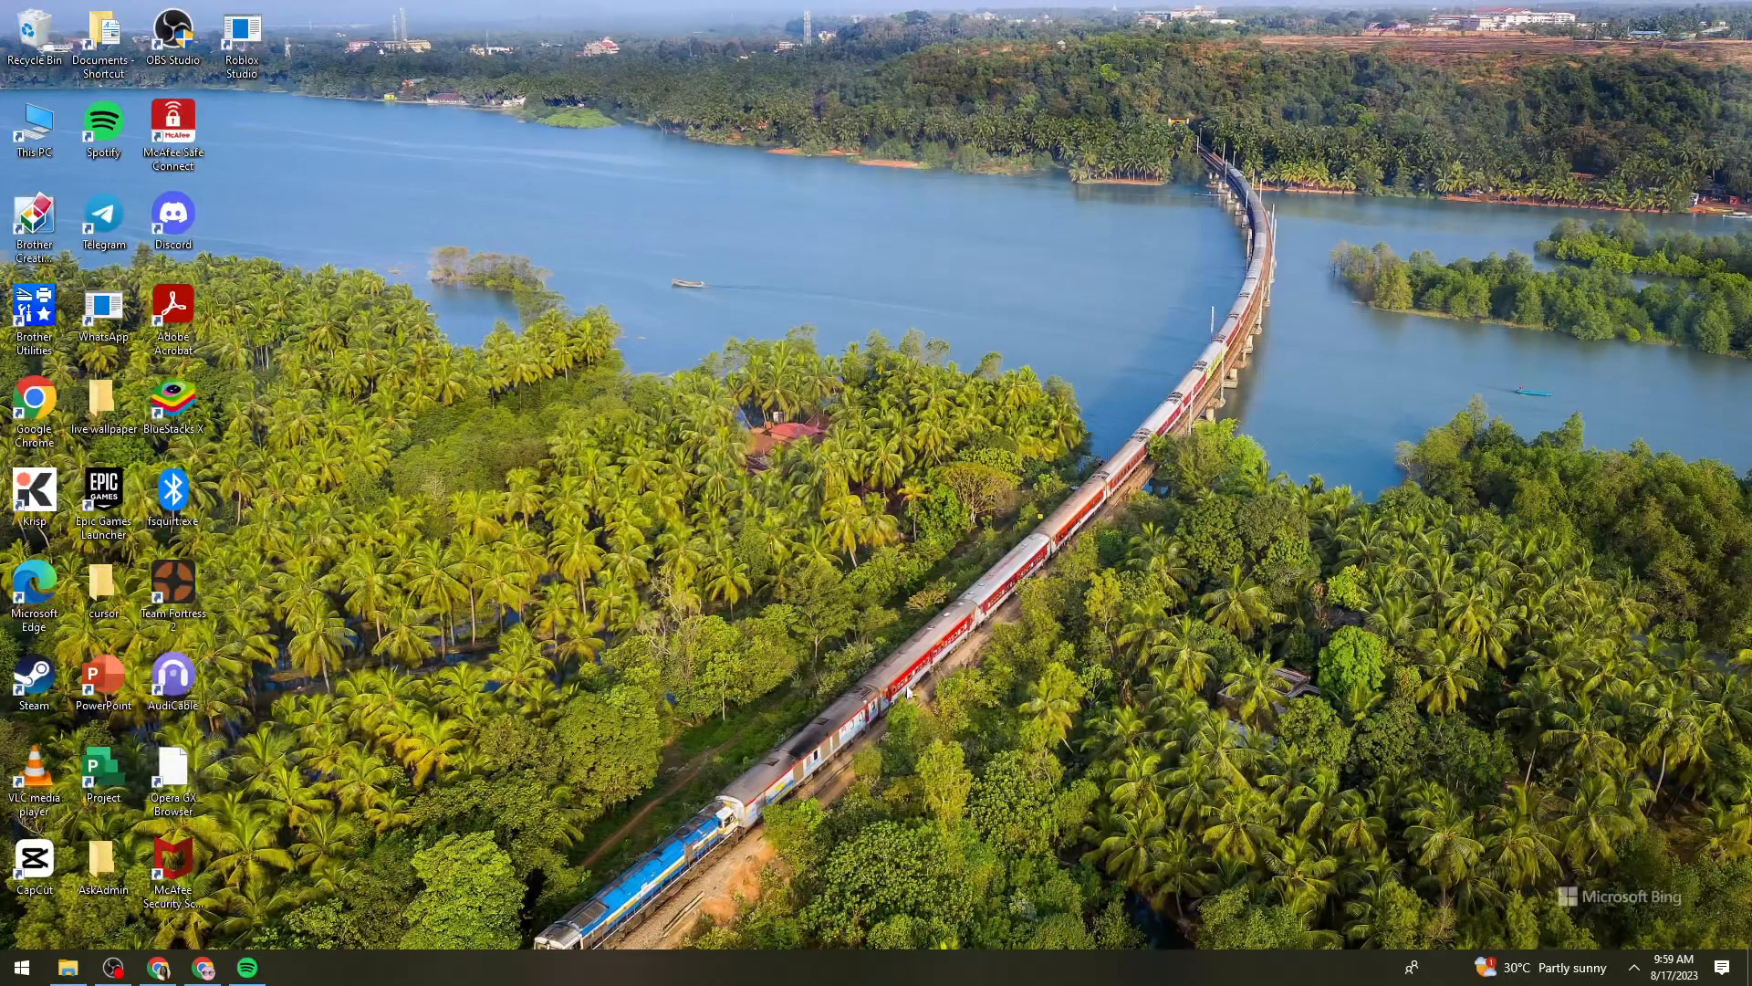
mouse_move(1223, 485)
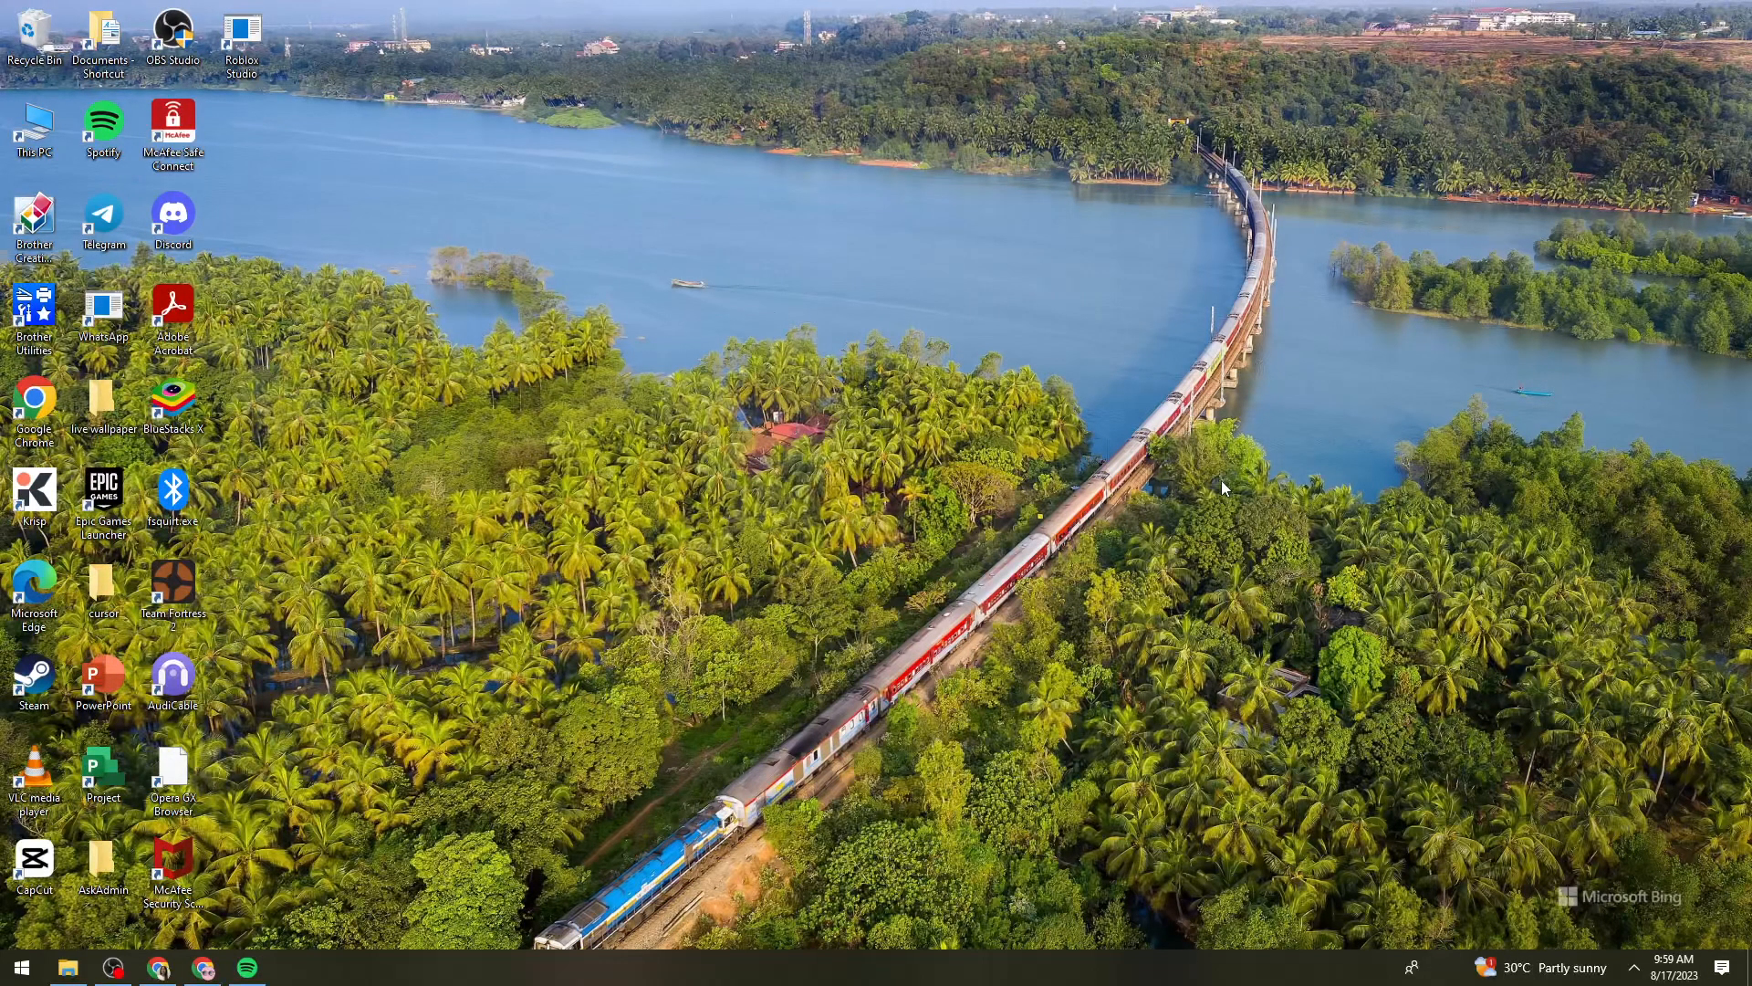